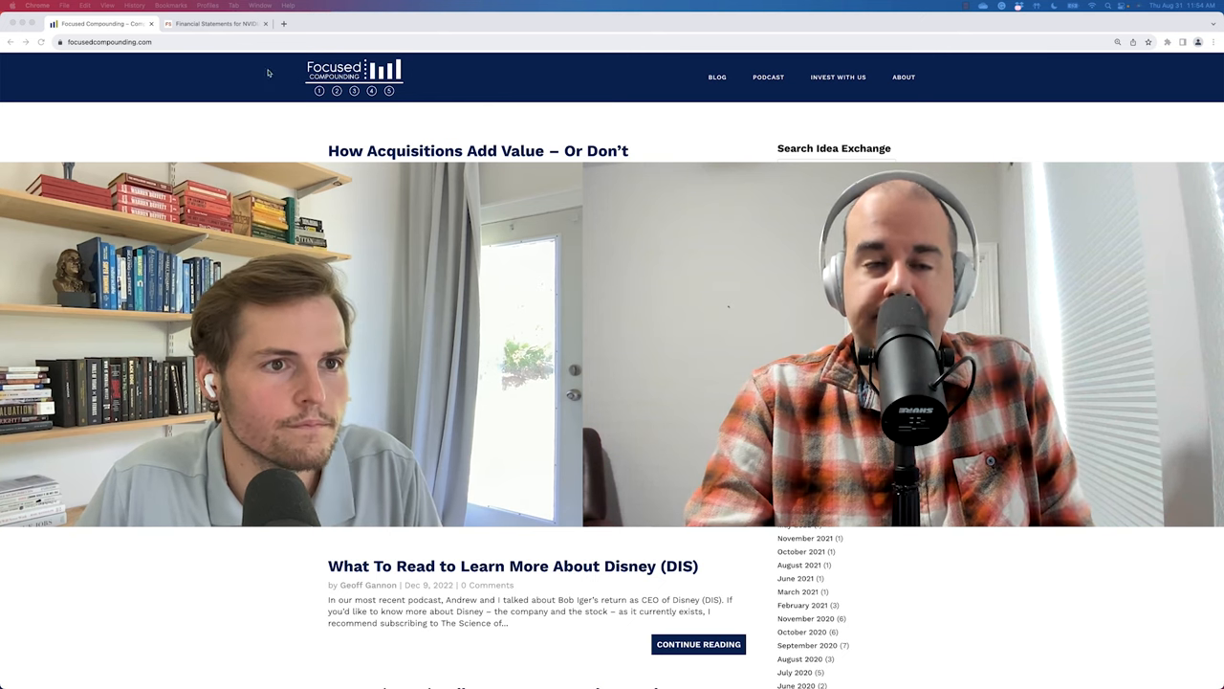
Step: Switch from the Focused Compounding blog to the QuickFS homepage tab
{"action": "left_click", "coordinate": [213, 23]}
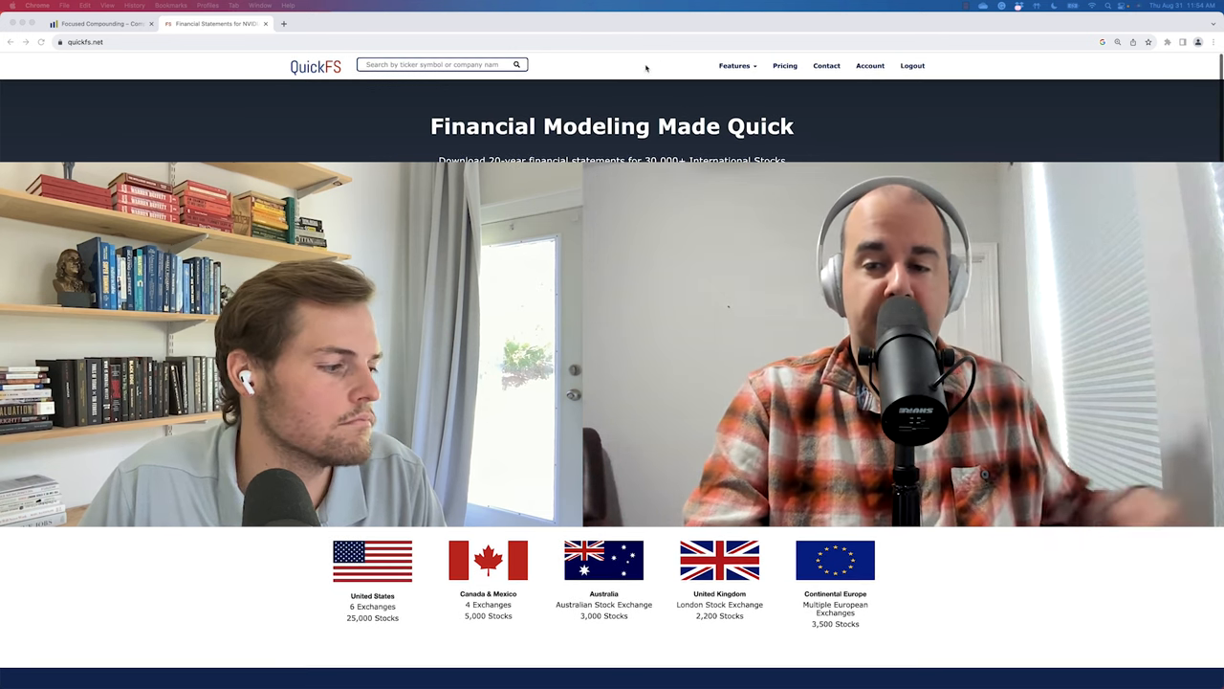
Step: Search 'som', open Somero Enterprise Inc (SOM:LN) and expand its business description
{"action": "type", "text": "som"}
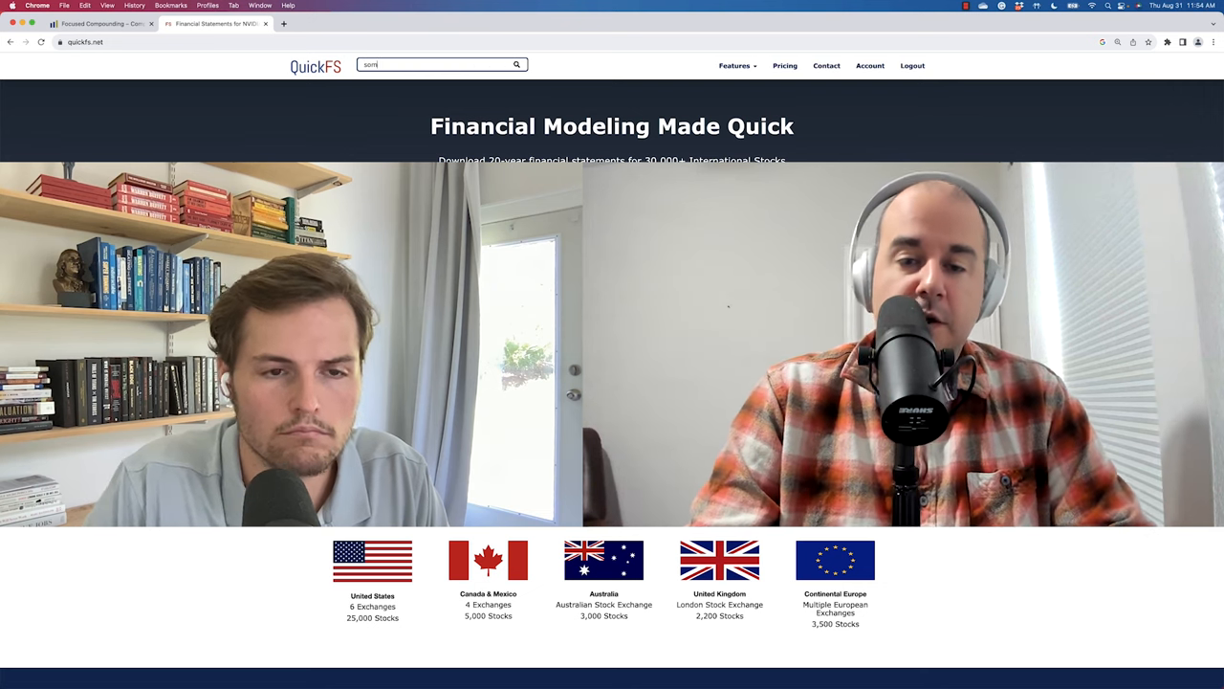
{"action": "type", "text": "som"}
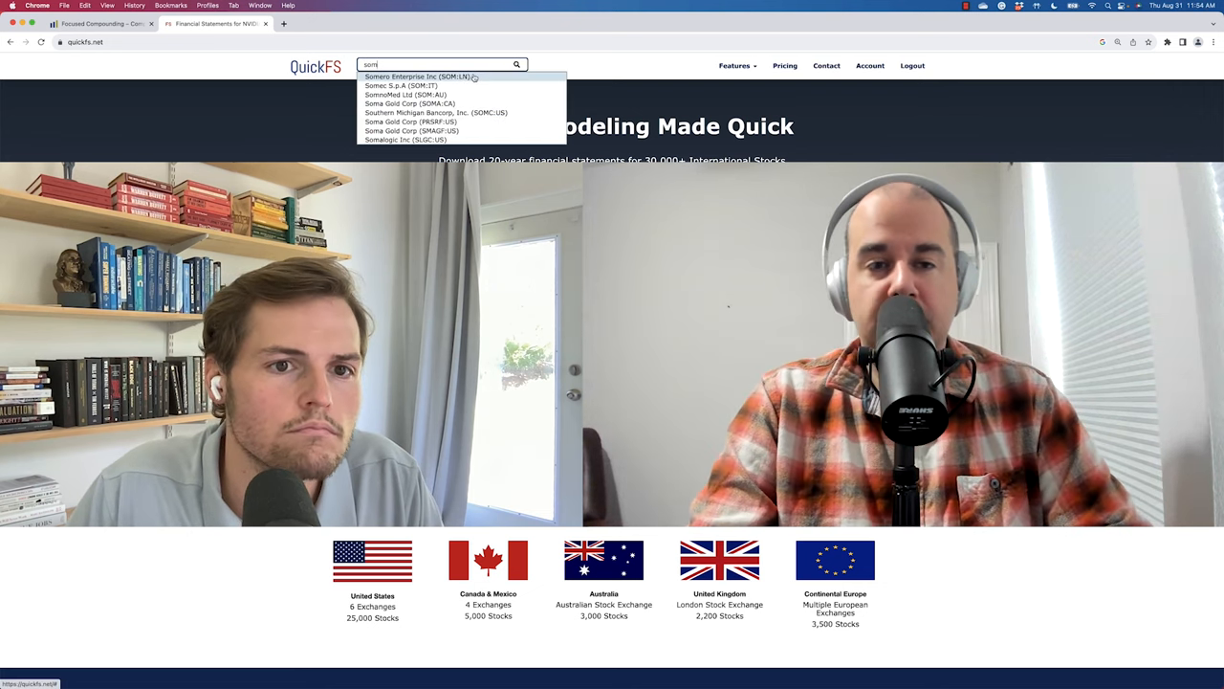
{"action": "left_click", "coordinate": [418, 76]}
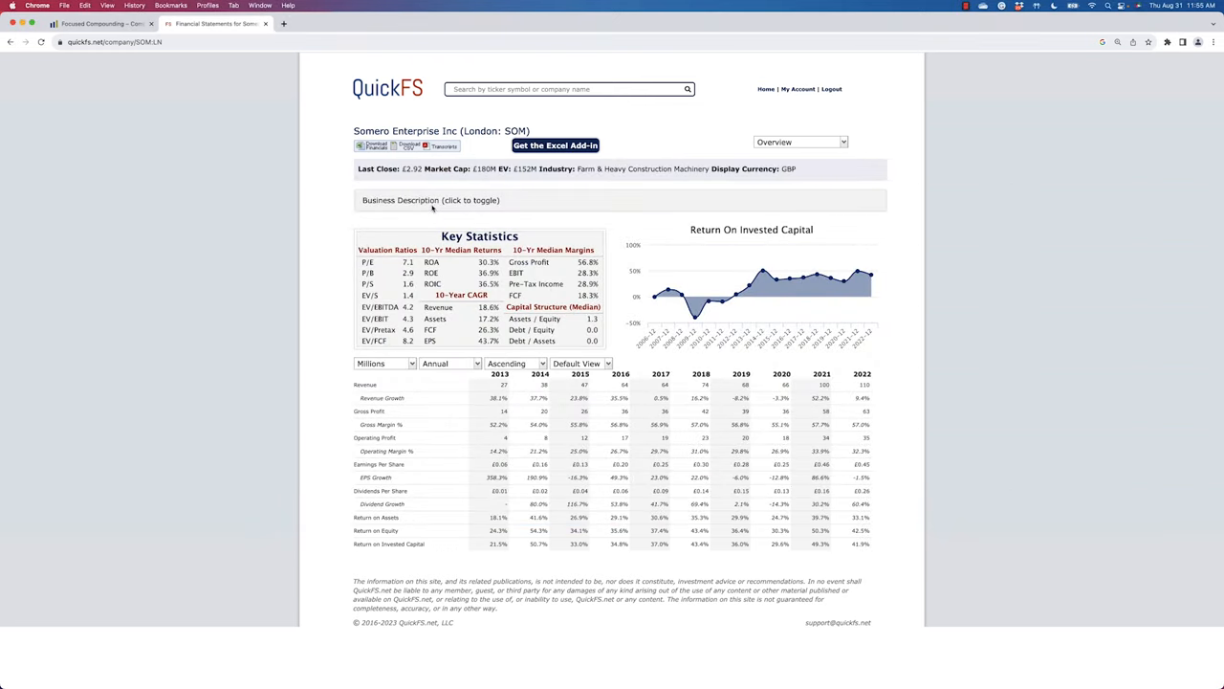
{"action": "left_click", "coordinate": [430, 200]}
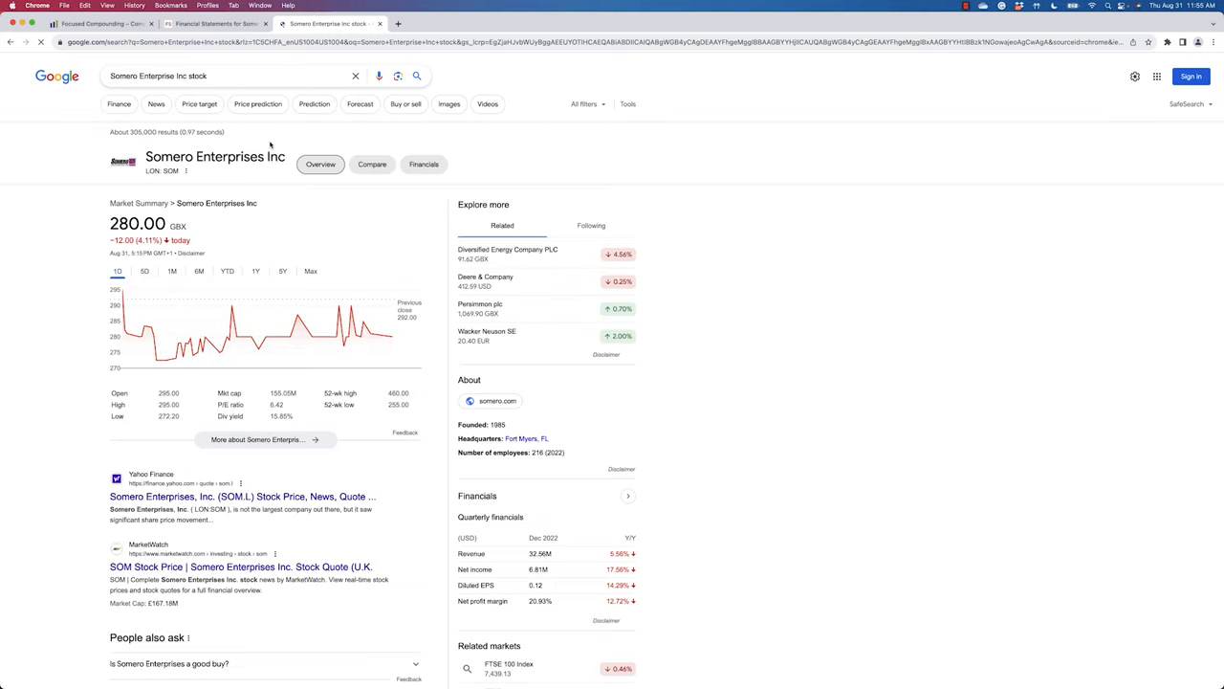
Step: View Somero's YTD and 5Y Google price charts, then return to QuickFS
{"action": "left_click", "coordinate": [227, 271]}
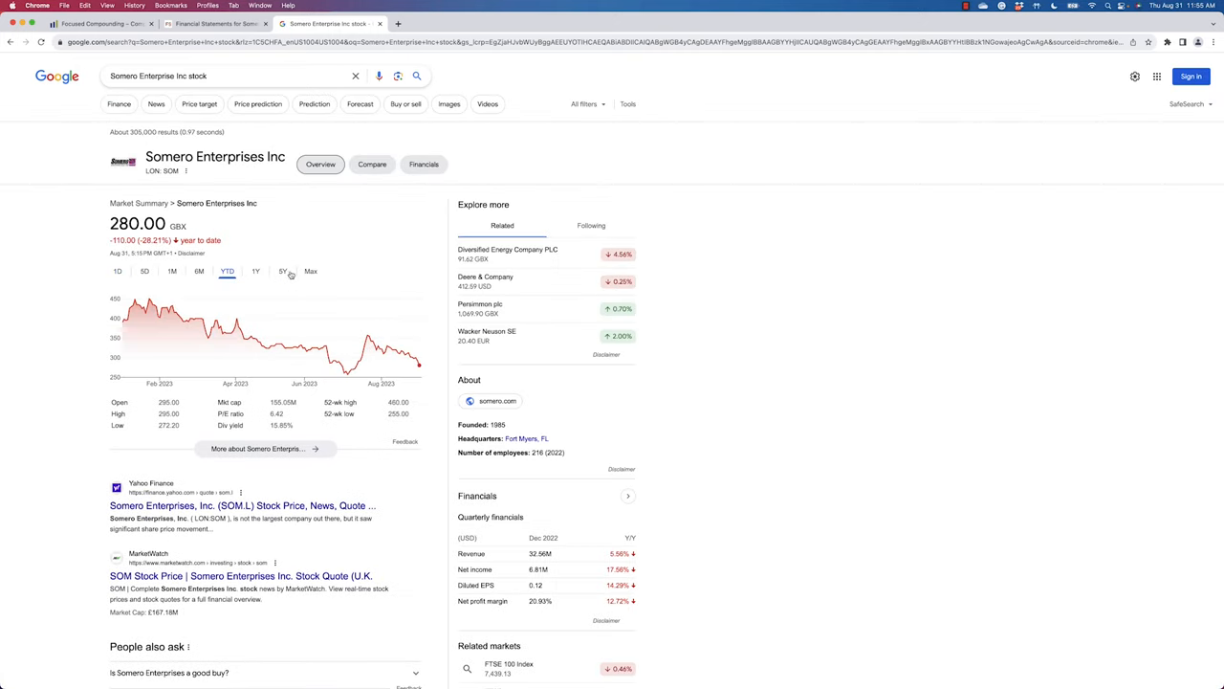
{"action": "mouse_move", "coordinate": [287, 275]}
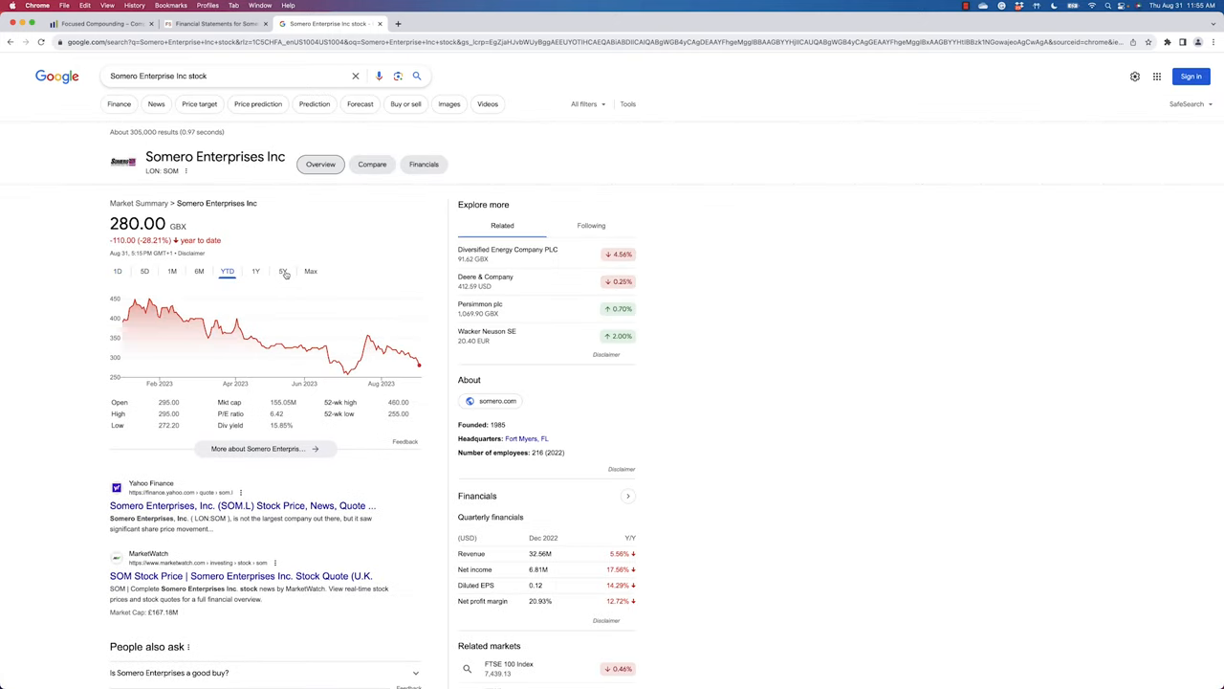
{"action": "left_click", "coordinate": [284, 270]}
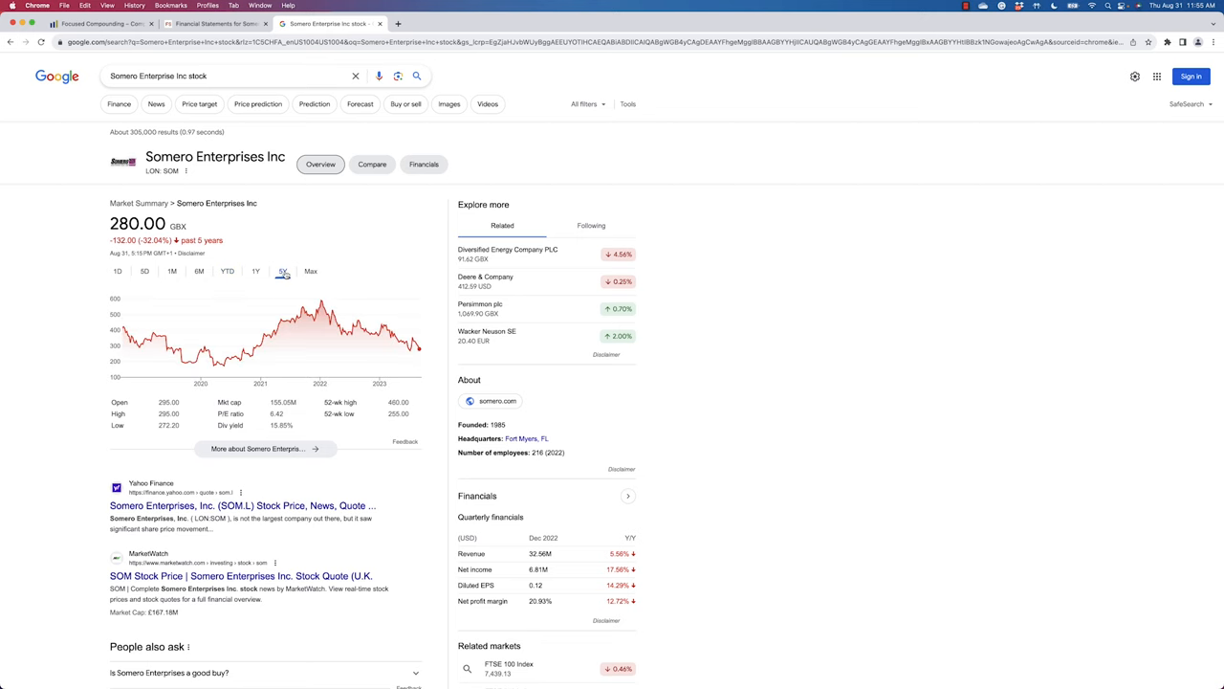
{"action": "left_click", "coordinate": [255, 271]}
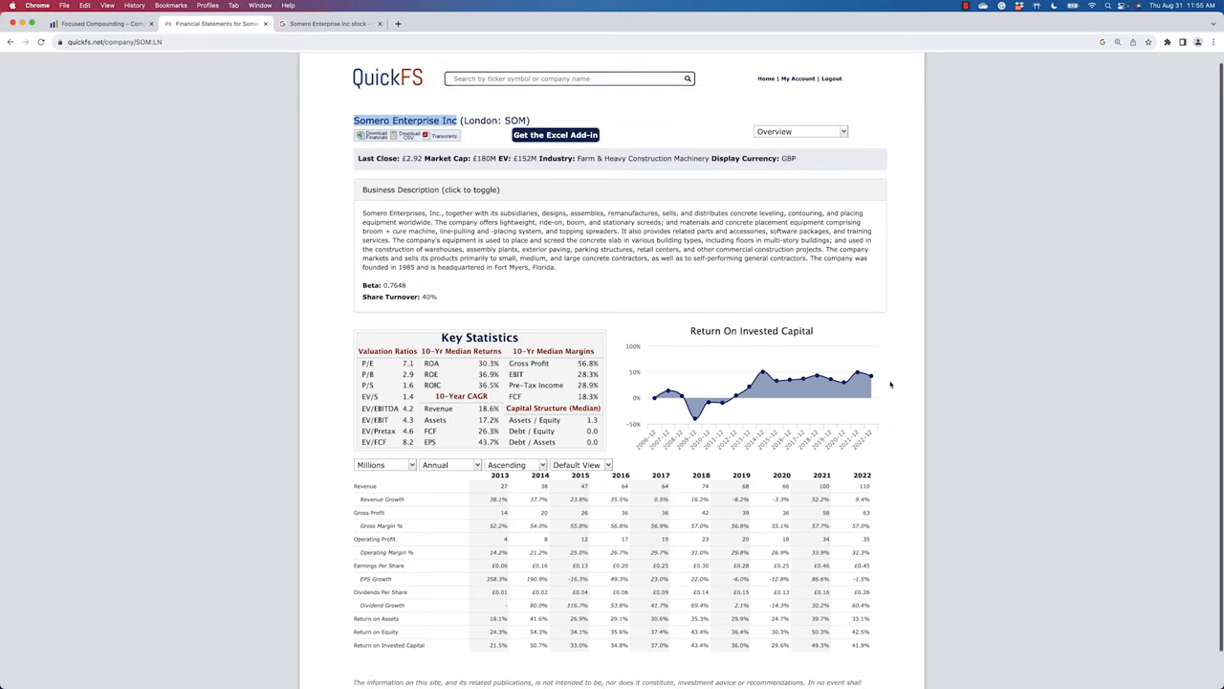
{"action": "scroll", "scroll_direction": "down", "scroll_amount": 3}
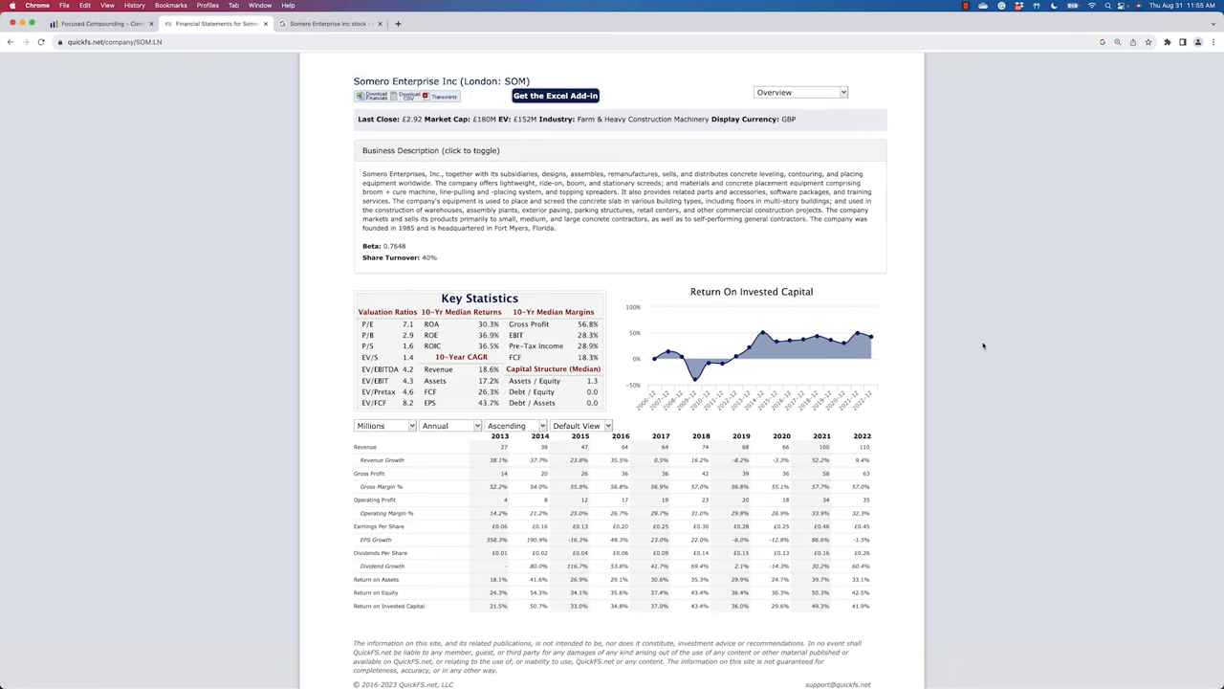
{"action": "mouse_move", "coordinate": [709, 362]}
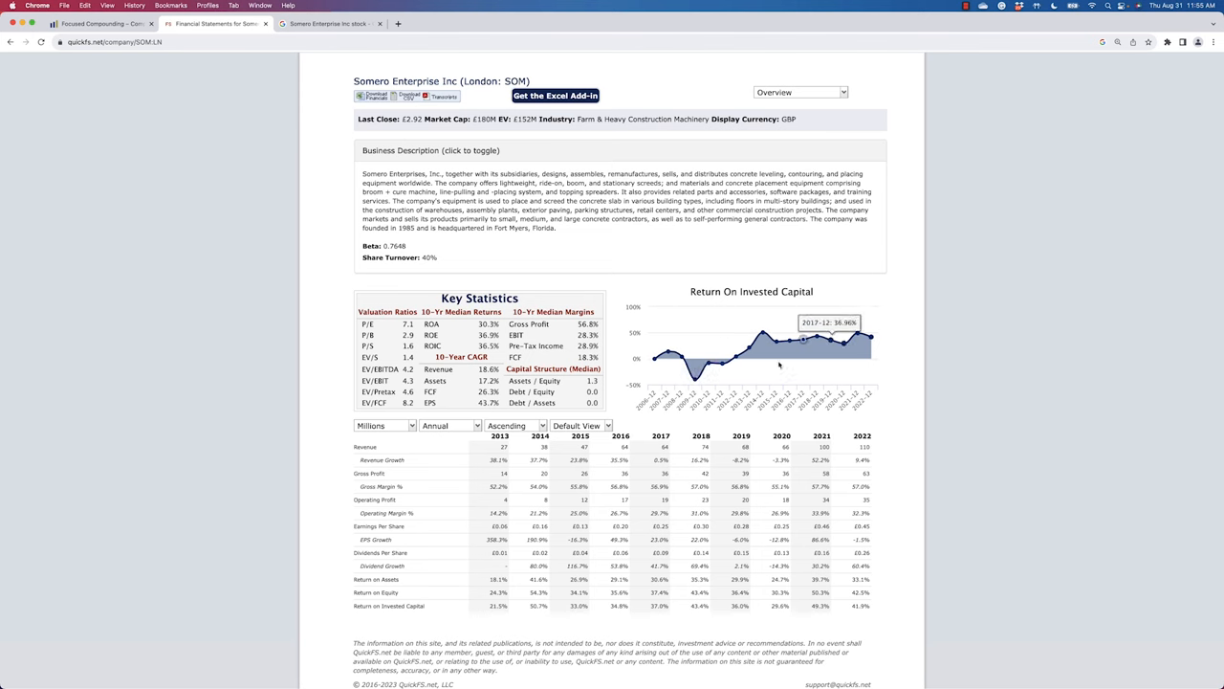
{"action": "mouse_move", "coordinate": [656, 362]}
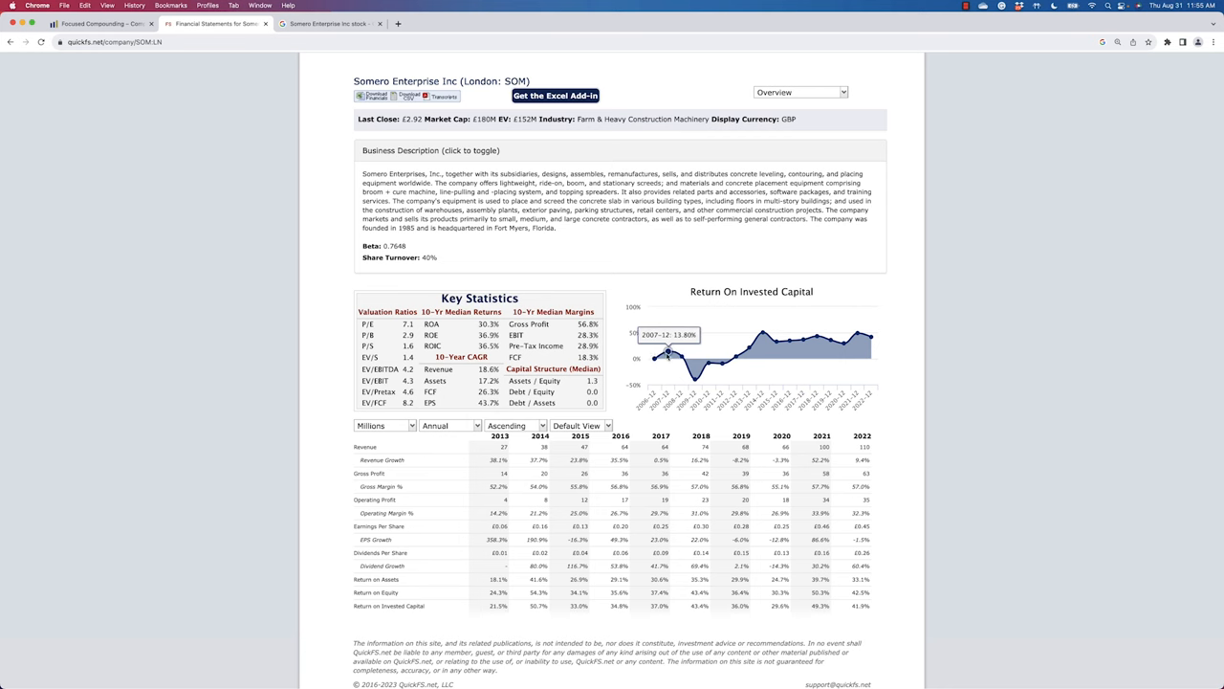
{"action": "mouse_move", "coordinate": [694, 383]}
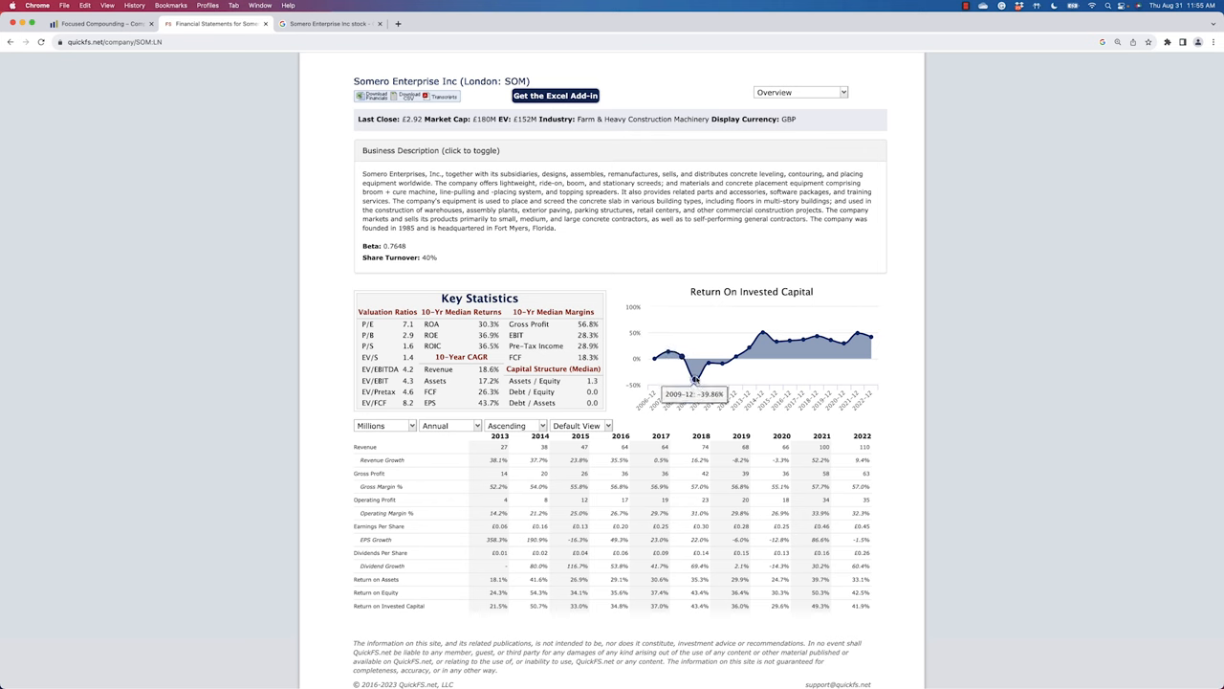
{"action": "mouse_move", "coordinate": [773, 340]}
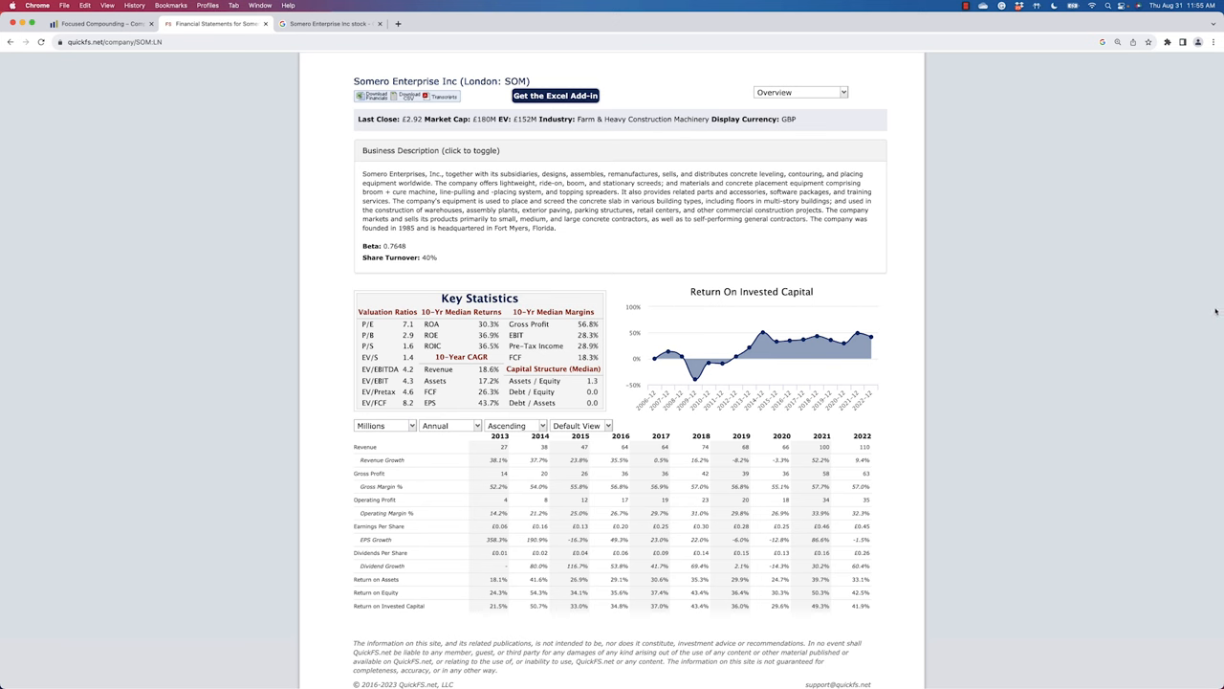
{"action": "mouse_move", "coordinate": [1207, 311]}
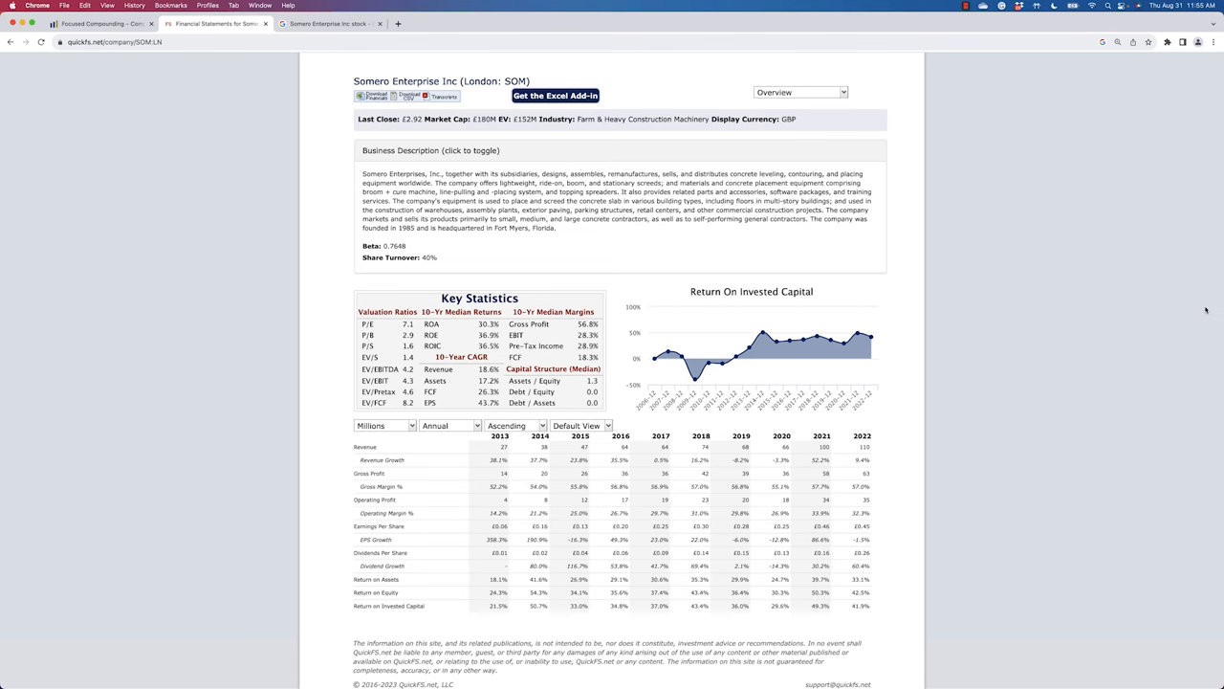
{"action": "mouse_move", "coordinate": [1144, 343]}
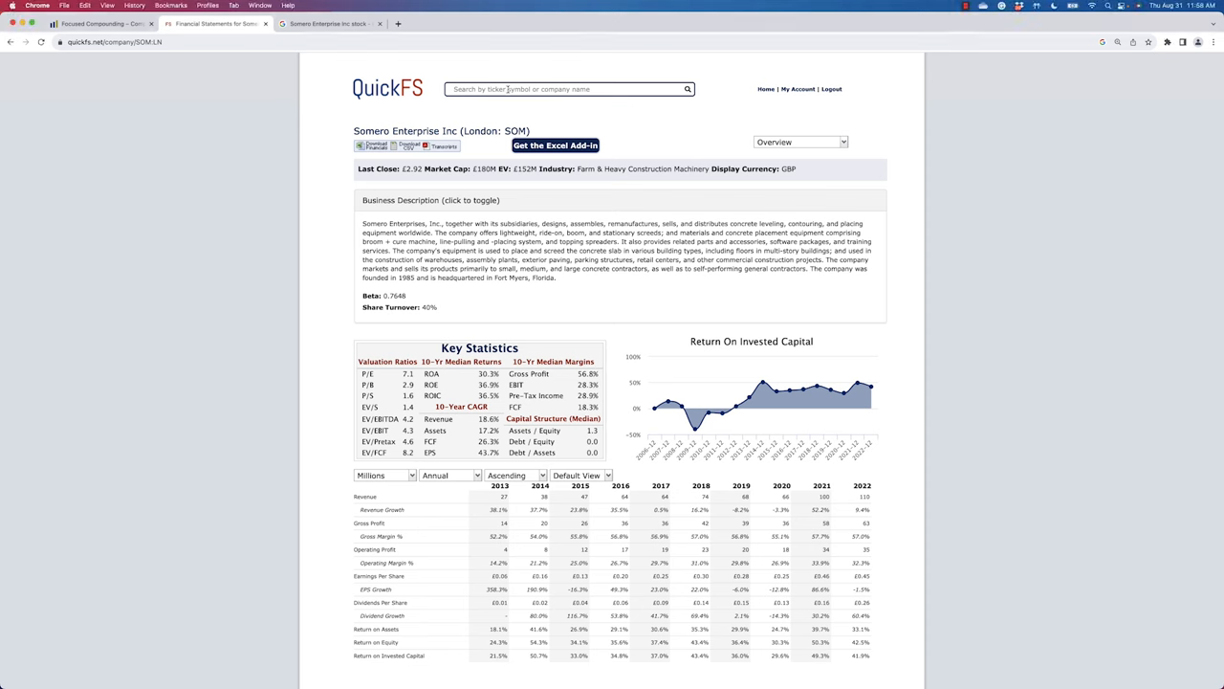
Step: Search 'vra' and open Vera Bradley Inc (VRA:US) in QuickFS
{"action": "type", "text": "vra"}
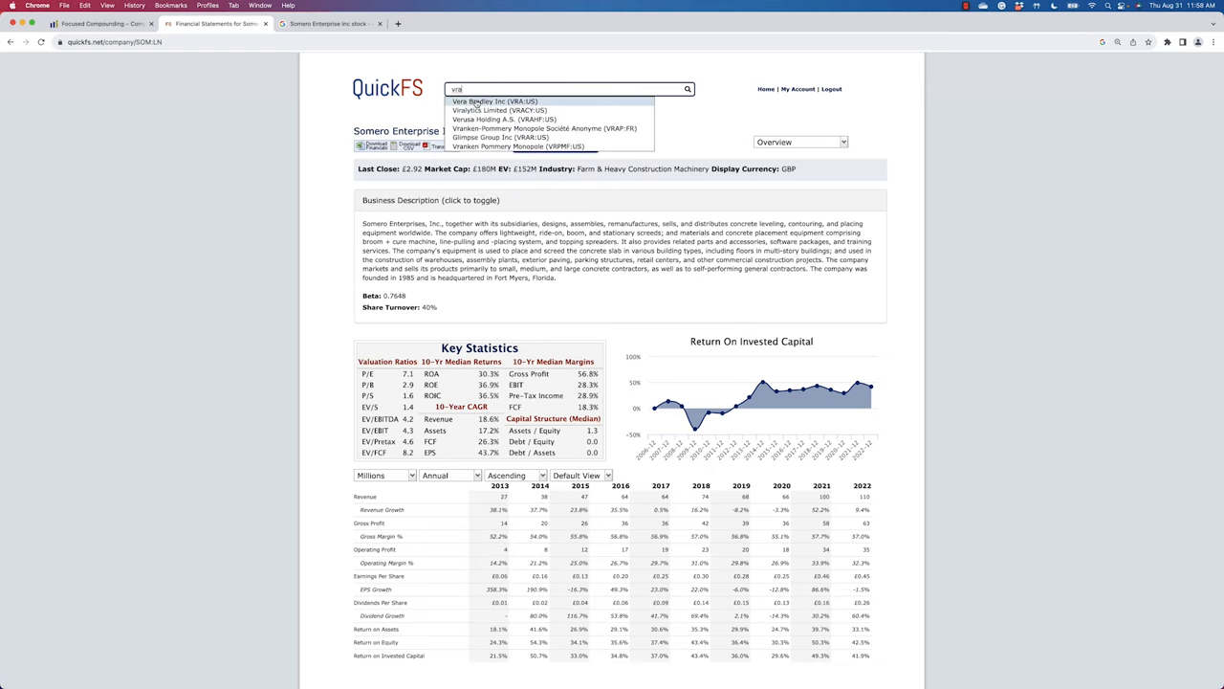
{"action": "left_click", "coordinate": [494, 101]}
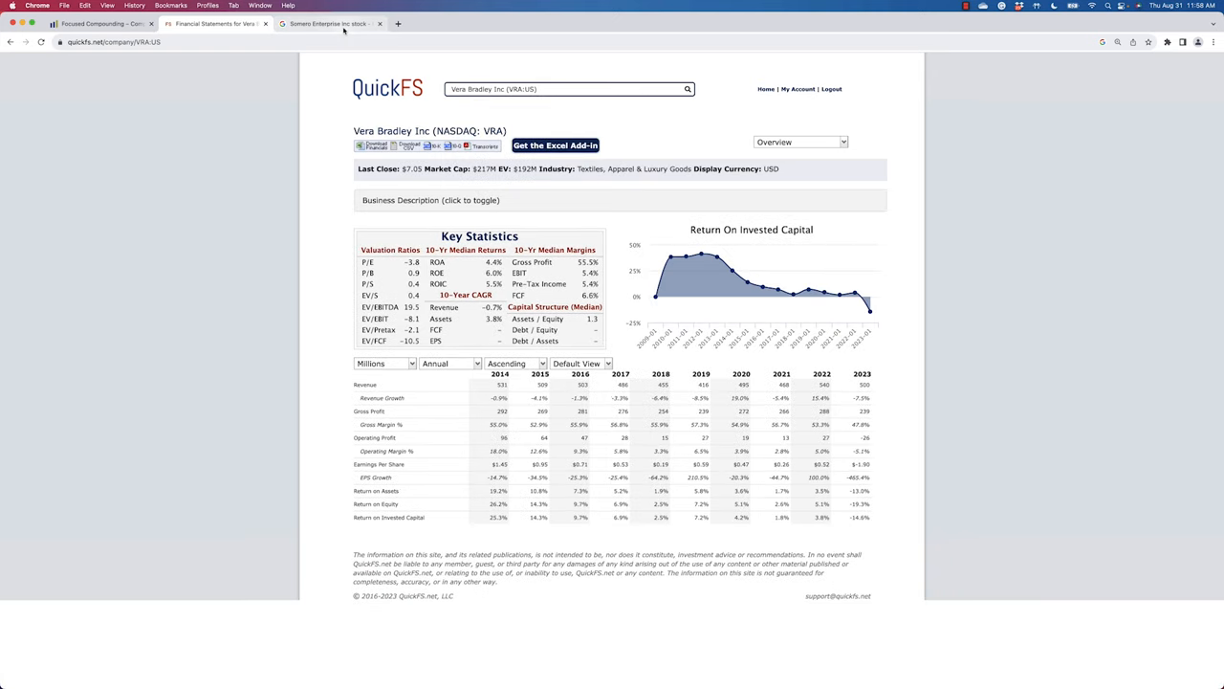
{"action": "left_click", "coordinate": [325, 23]}
{"action": "type", "text": "vra"}
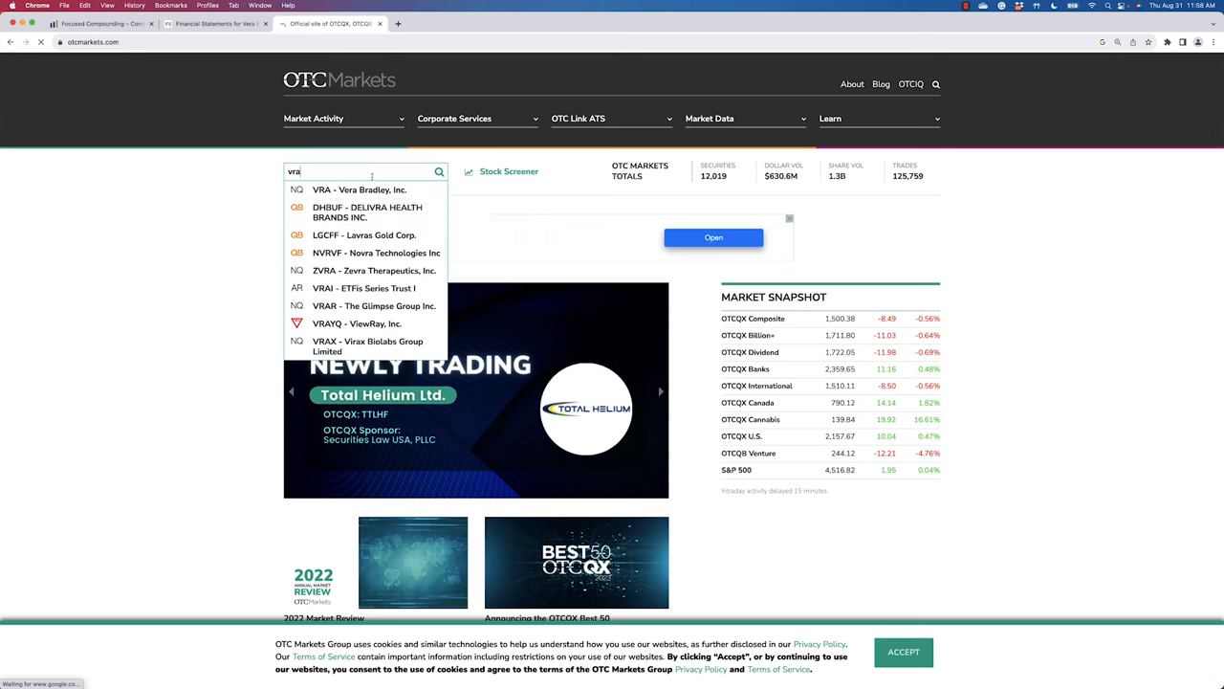
Step: Open 'VRA - Vera Bradley, Inc.' on OTC Markets and view its 2Y price chart
{"action": "left_click", "coordinate": [360, 190]}
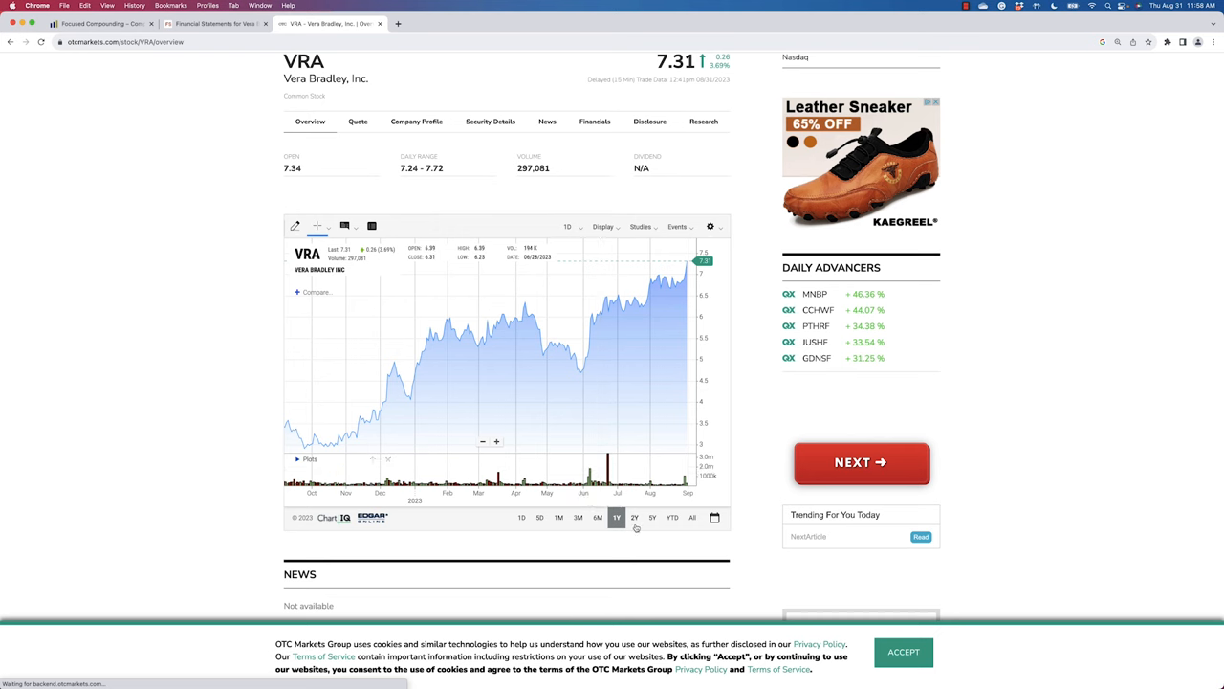
{"action": "left_click", "coordinate": [634, 518]}
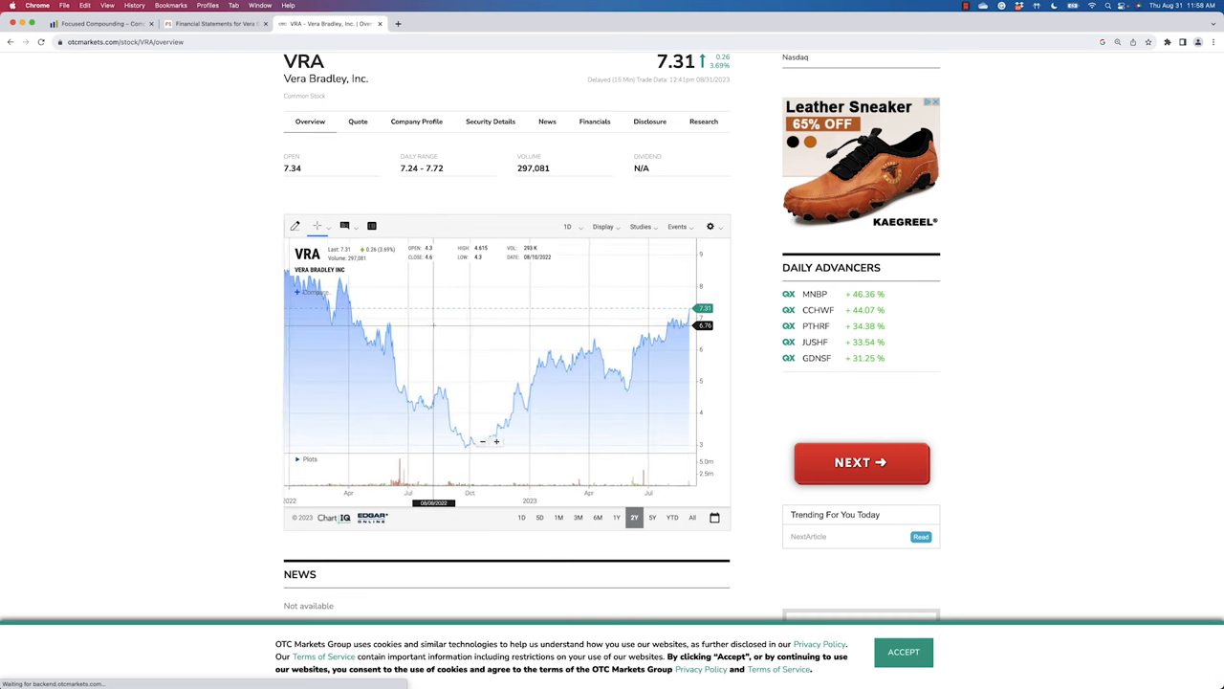
{"action": "left_click", "coordinate": [213, 23]}
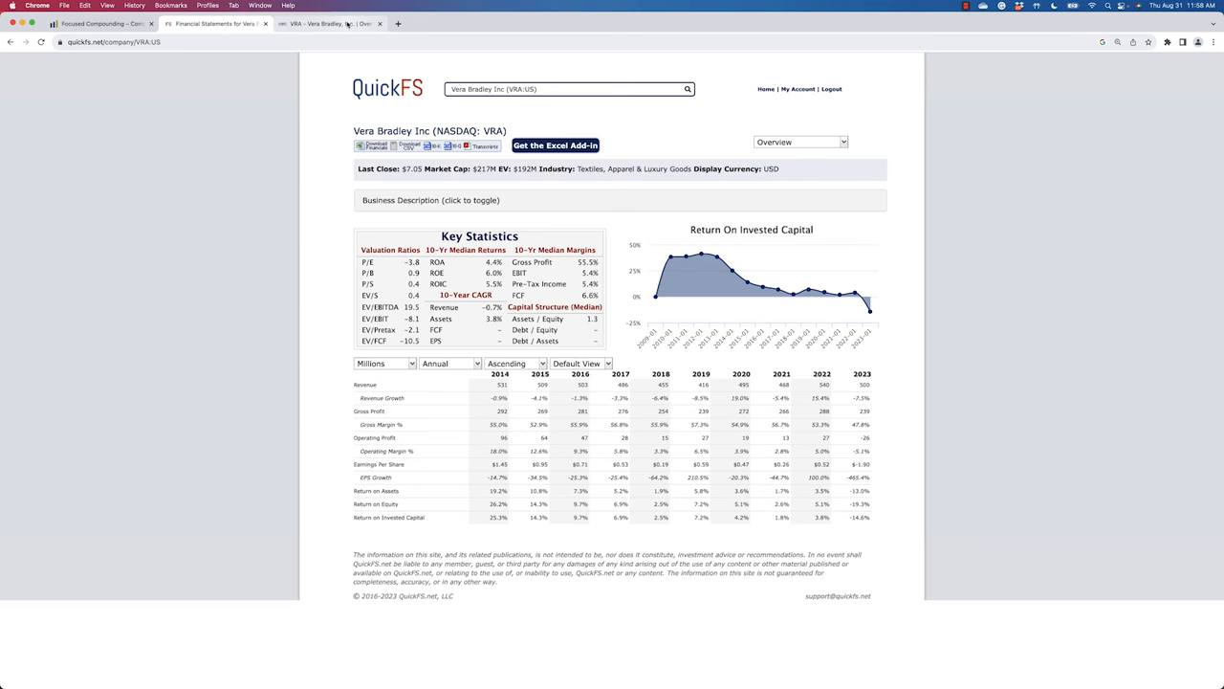
{"action": "left_click", "coordinate": [330, 23]}
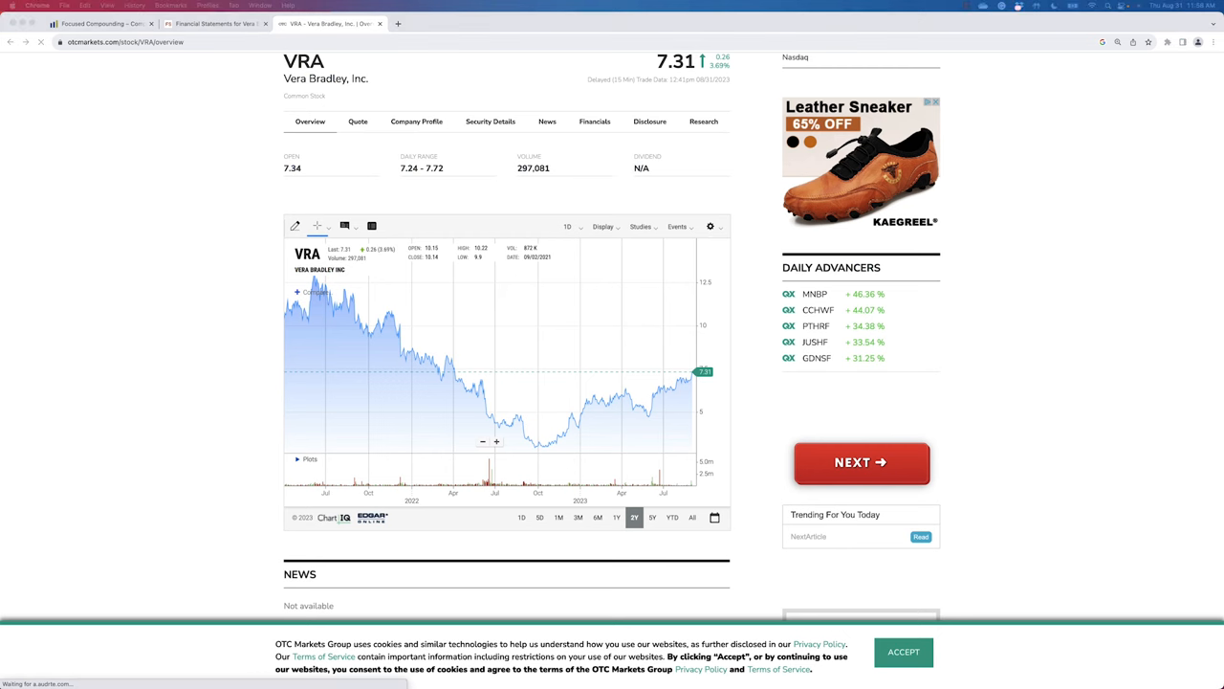
{"action": "mouse_move", "coordinate": [587, 332]}
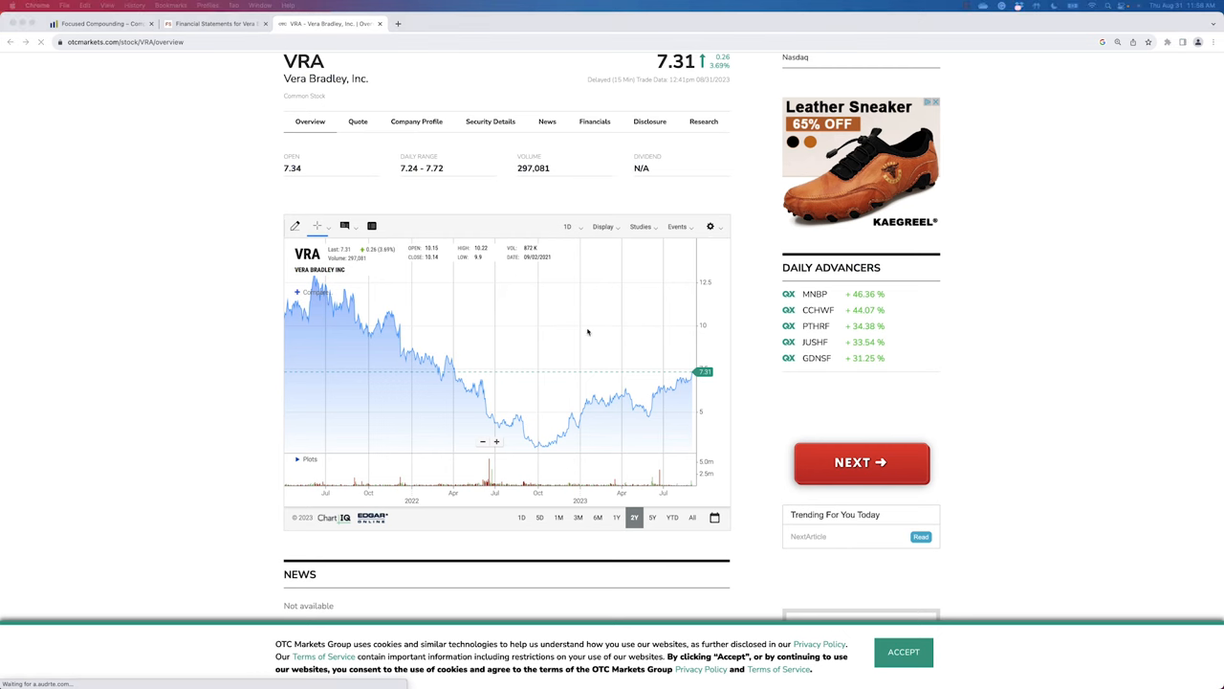
{"action": "mouse_move", "coordinate": [1109, 348]}
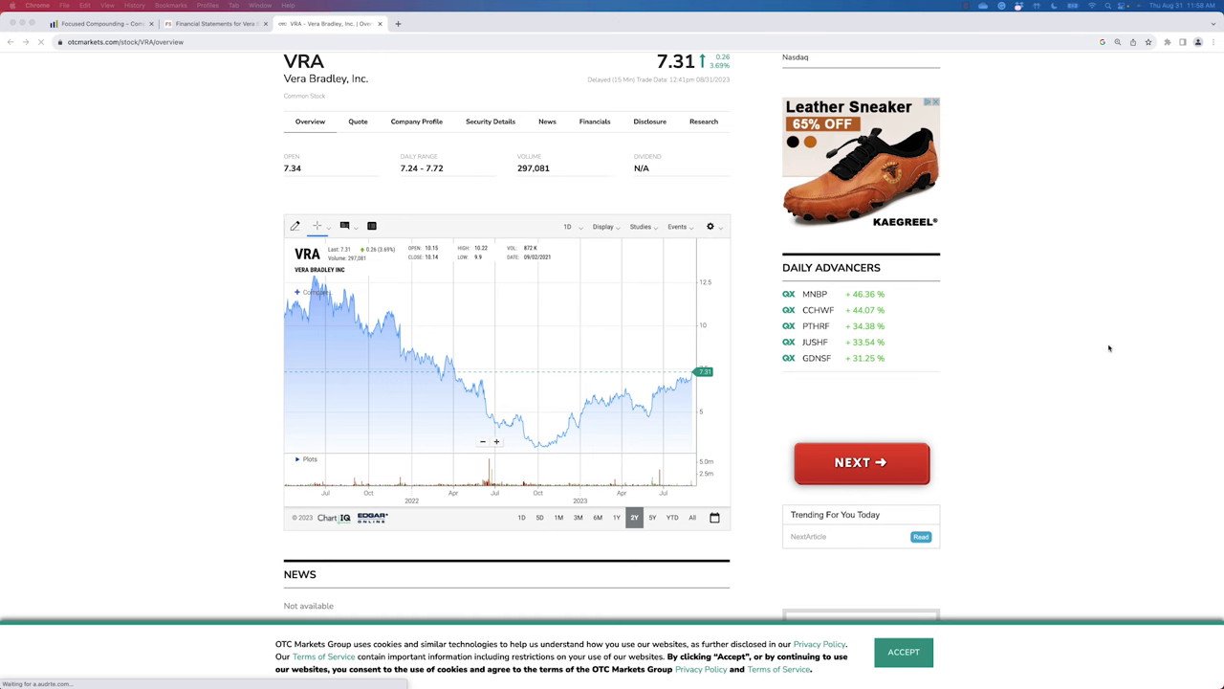
{"action": "mouse_move", "coordinate": [1085, 344]}
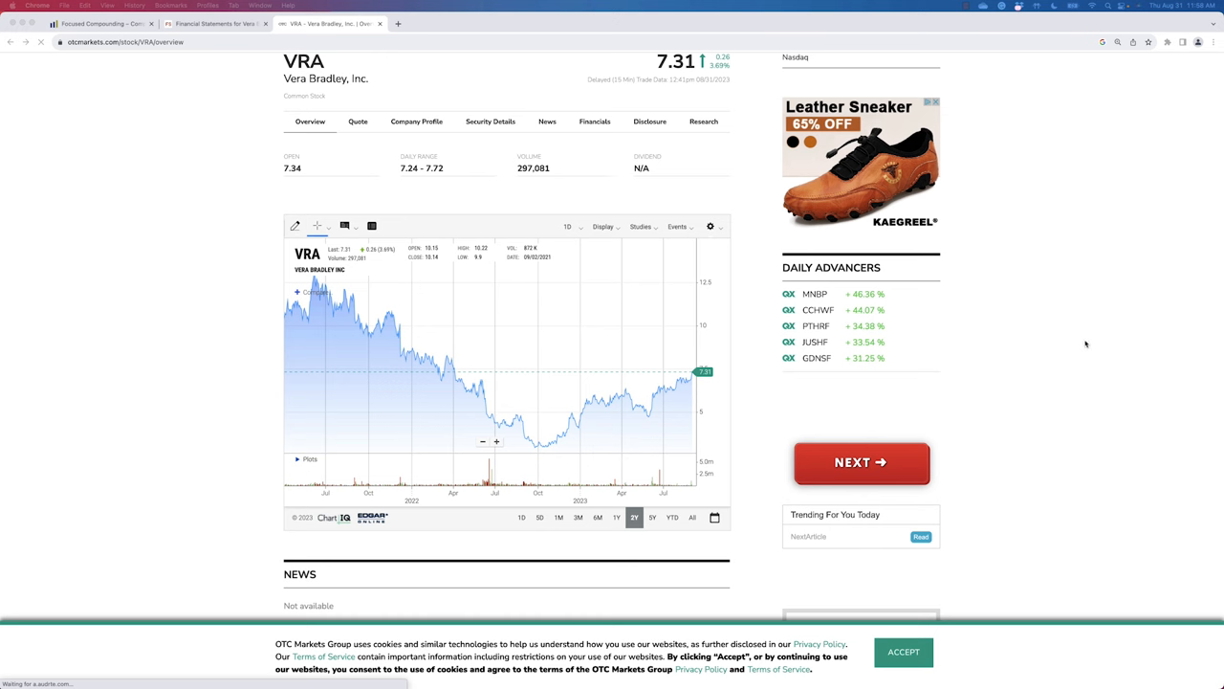
{"action": "mouse_move", "coordinate": [1084, 344]}
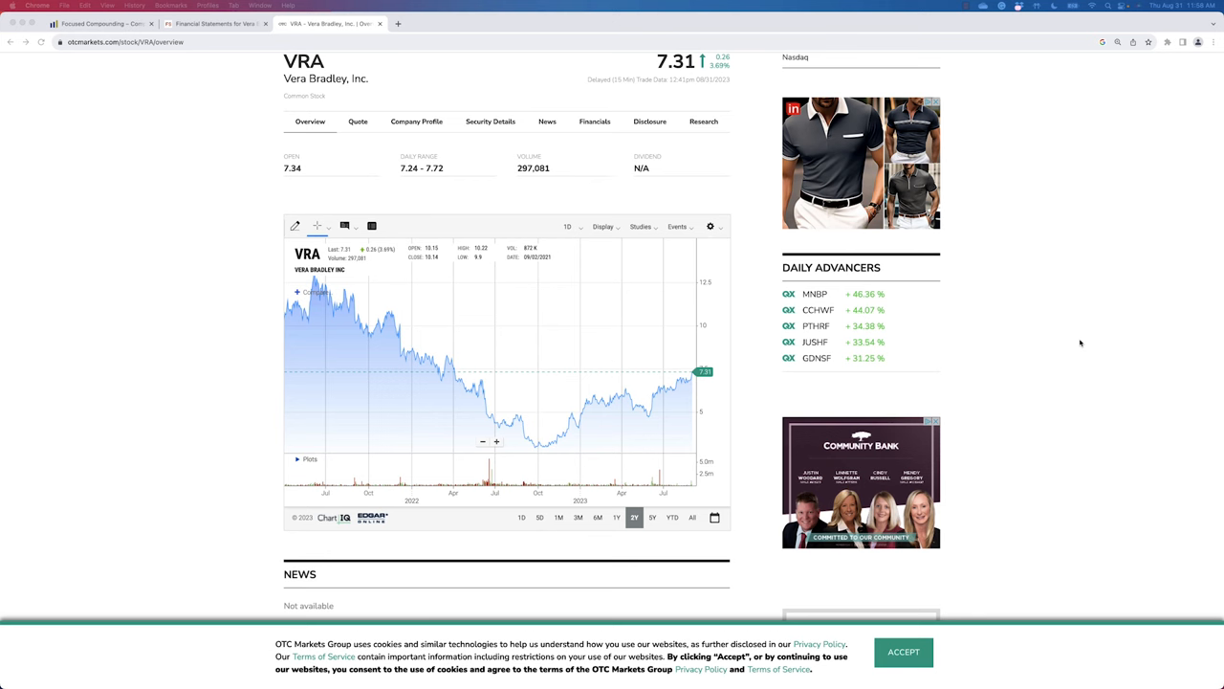
{"action": "mouse_move", "coordinate": [1079, 343]}
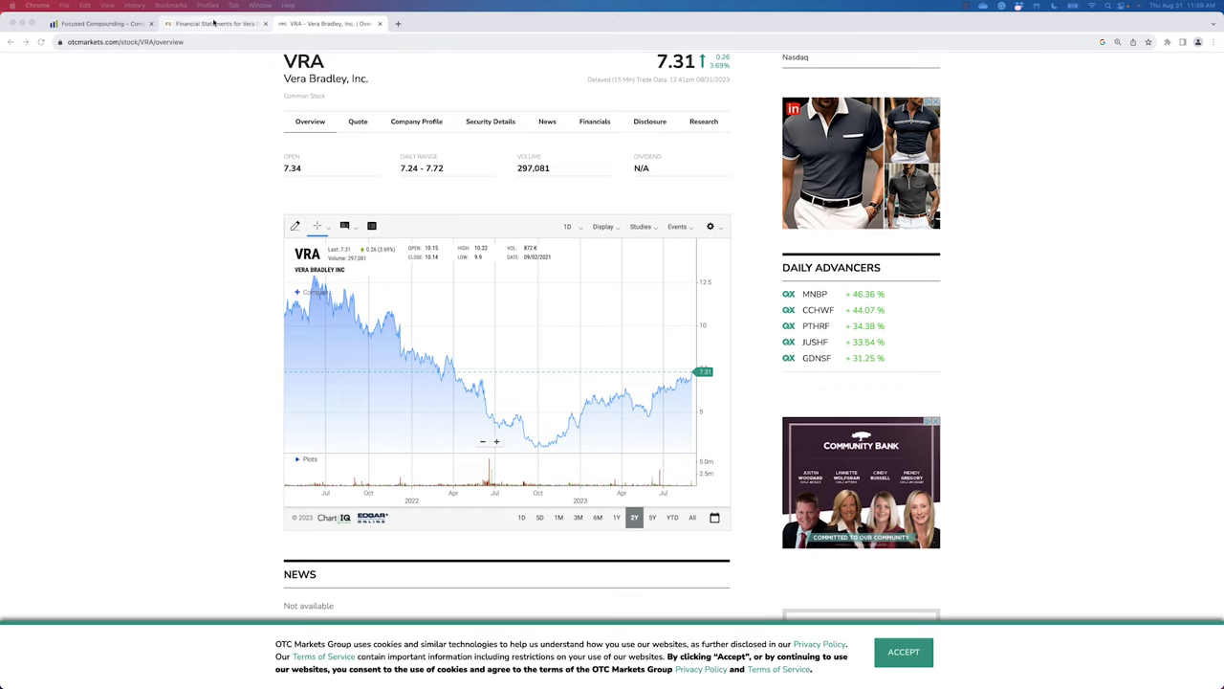
Step: Show Vera Bradley's Balance Sheet with Quarterly periods in QuickFS
{"action": "left_click", "coordinate": [215, 22]}
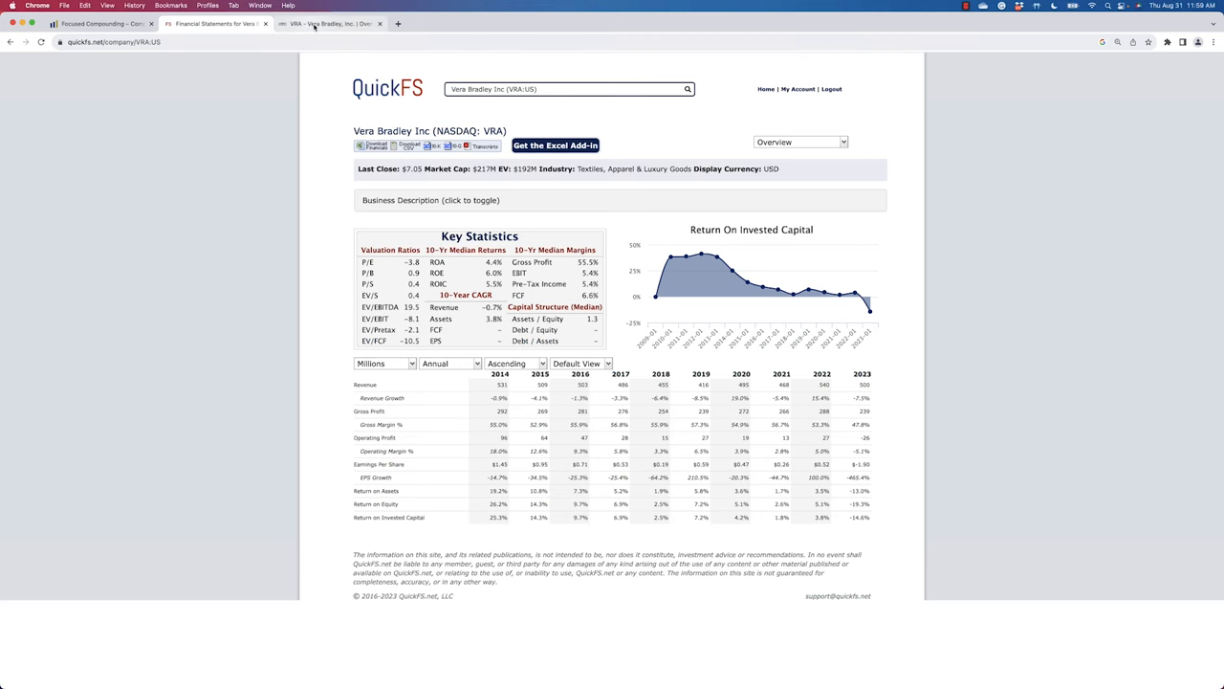
{"action": "left_click", "coordinate": [799, 143]}
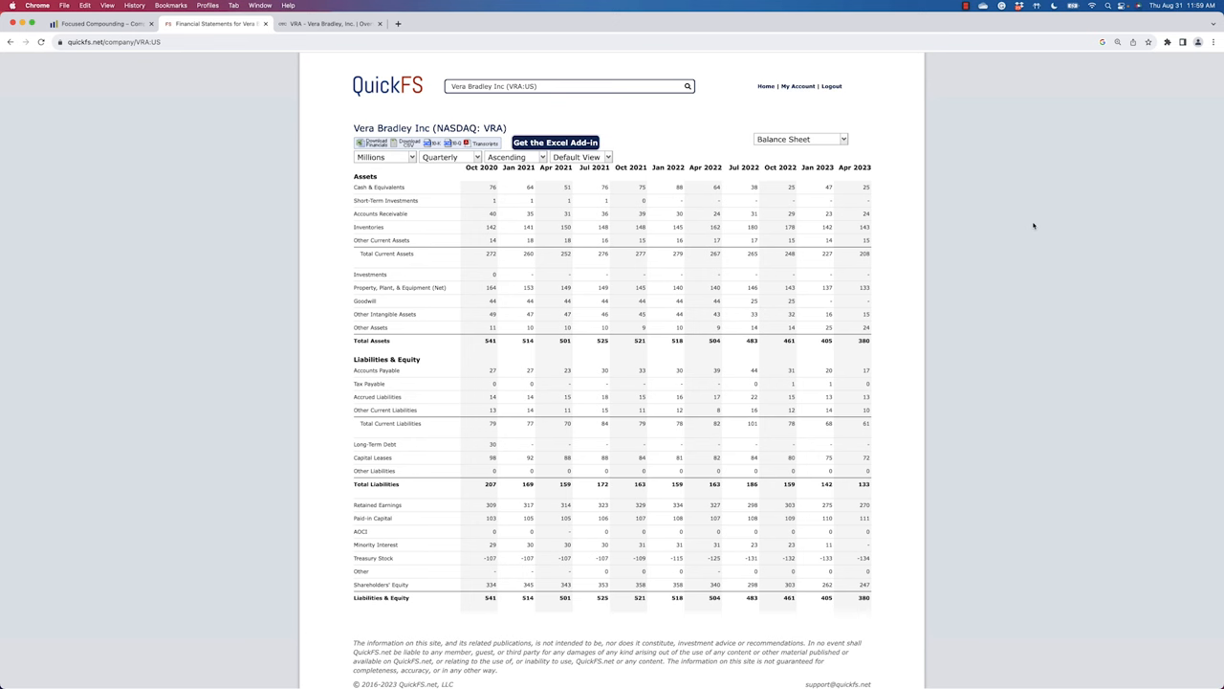
{"action": "mouse_move", "coordinate": [1033, 226]}
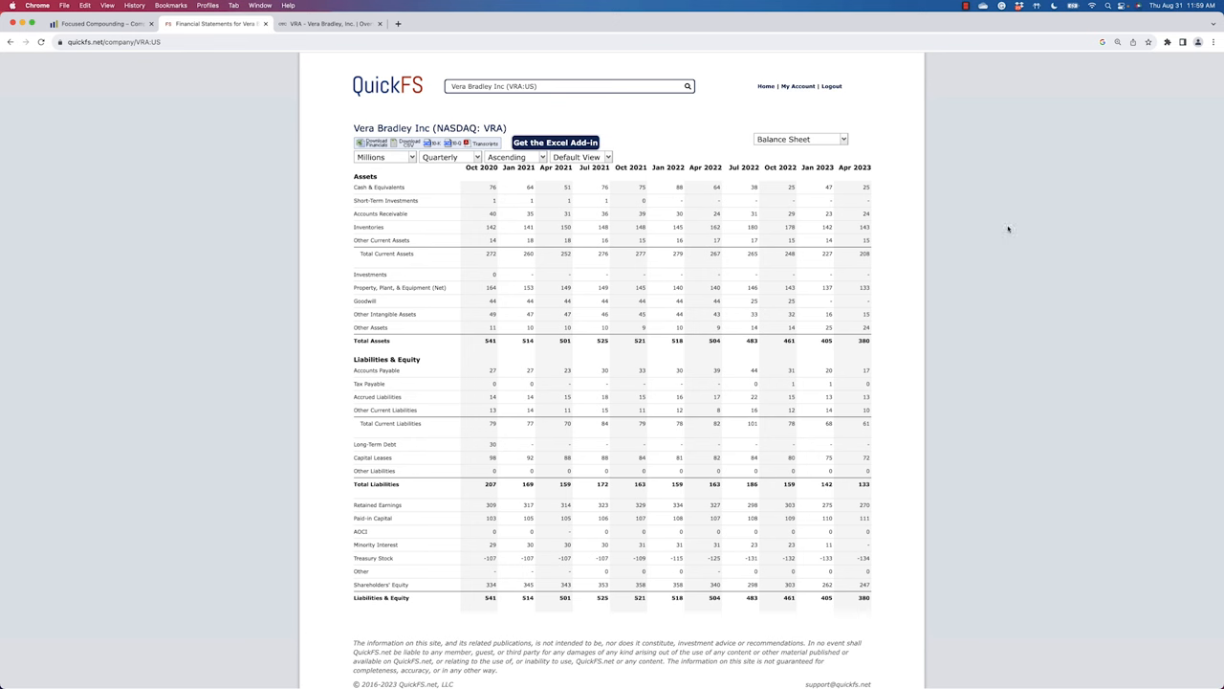
{"action": "mouse_move", "coordinate": [325, 23]}
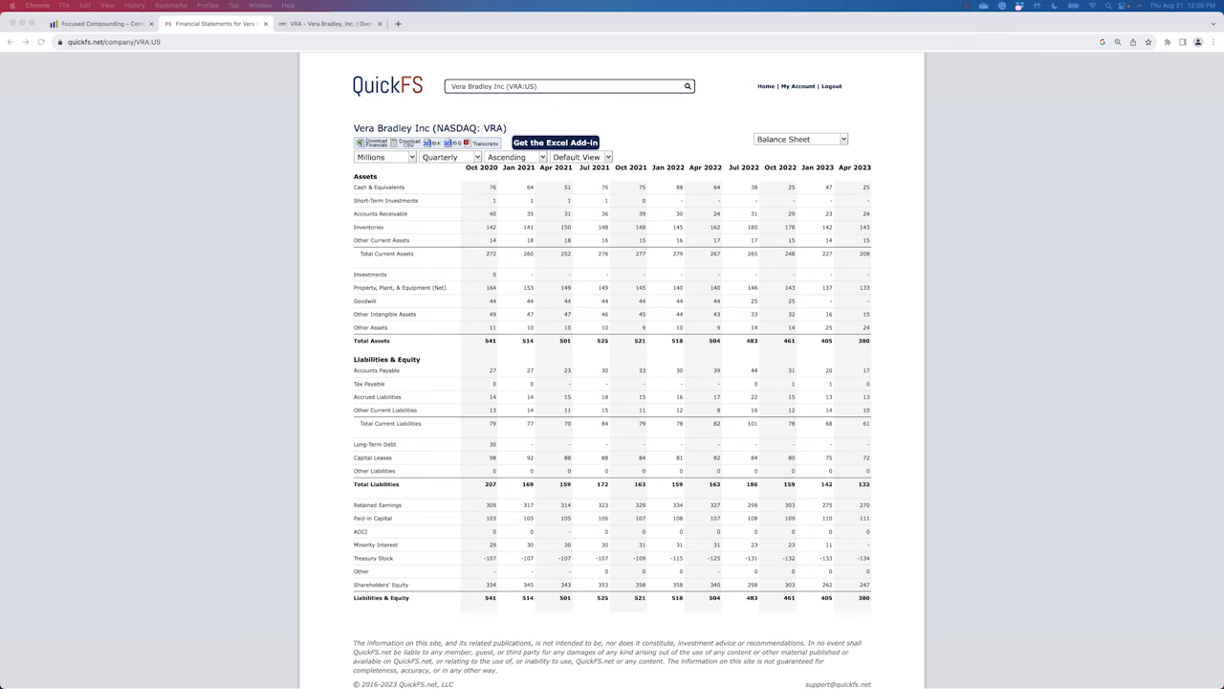
Step: Show Vera Bradley's Overview with Annual figures (2014–2023)
{"action": "left_click", "coordinate": [330, 23]}
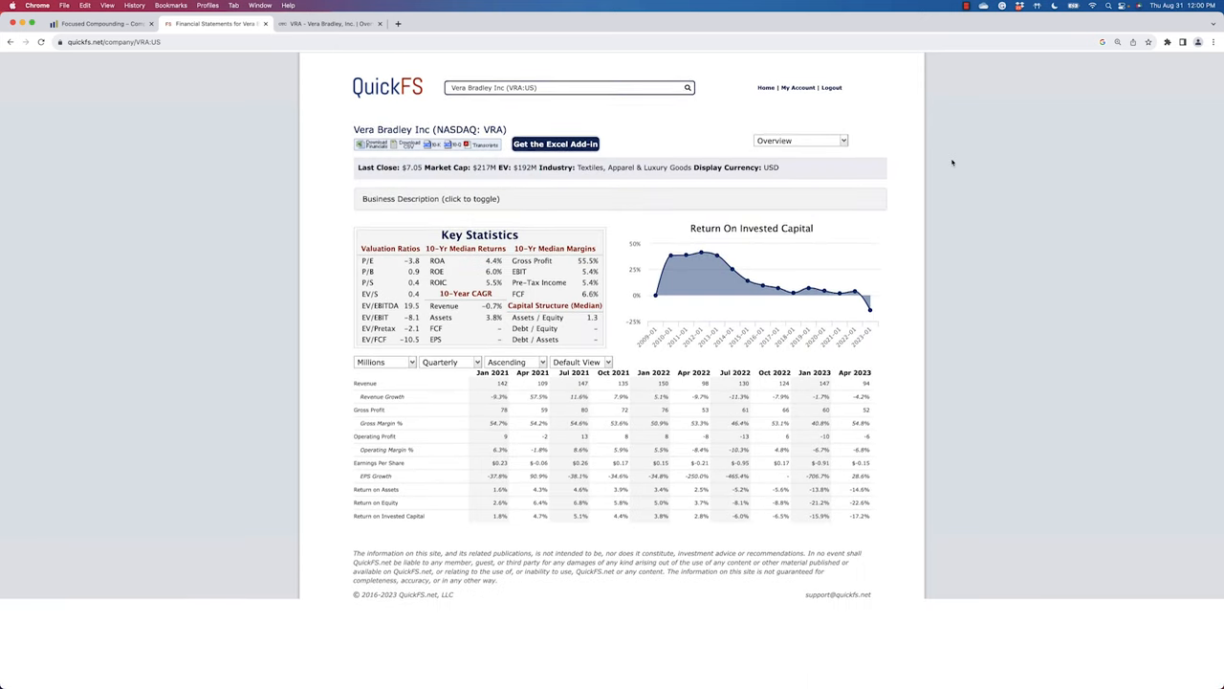
{"action": "left_click", "coordinate": [450, 363]}
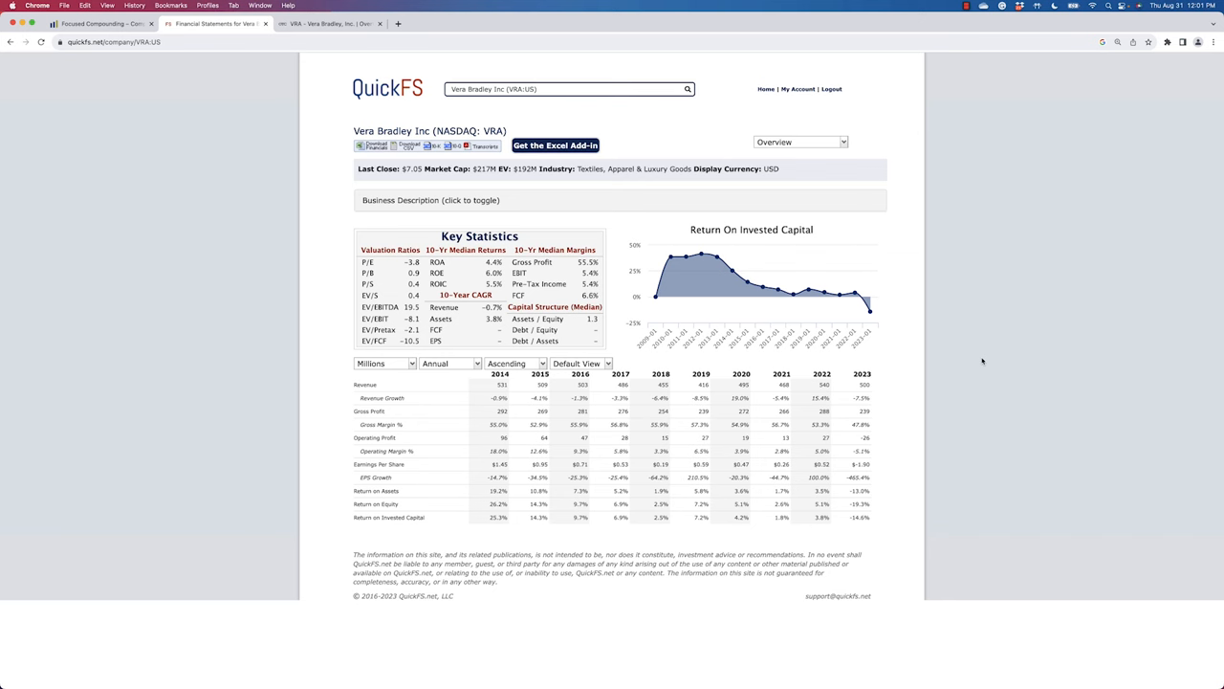
{"action": "mouse_move", "coordinate": [5, 383]}
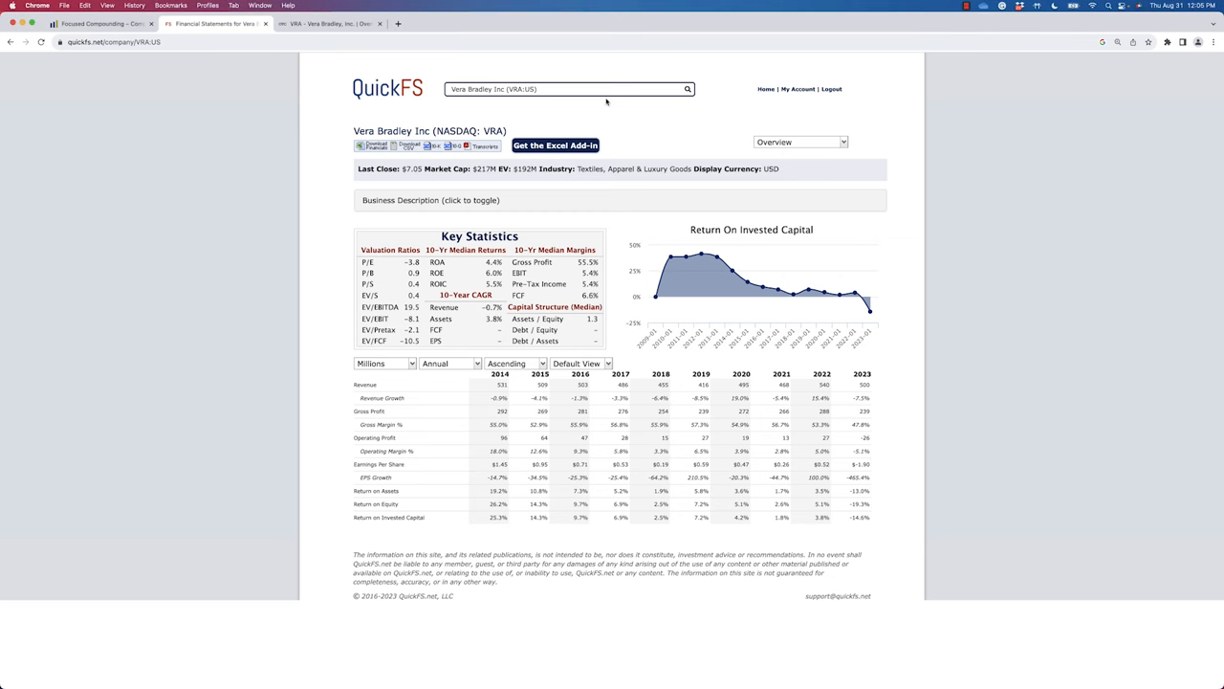
Step: Search QuickFS for 'frd' to find Friedman Industries
{"action": "type", "text": "frd"}
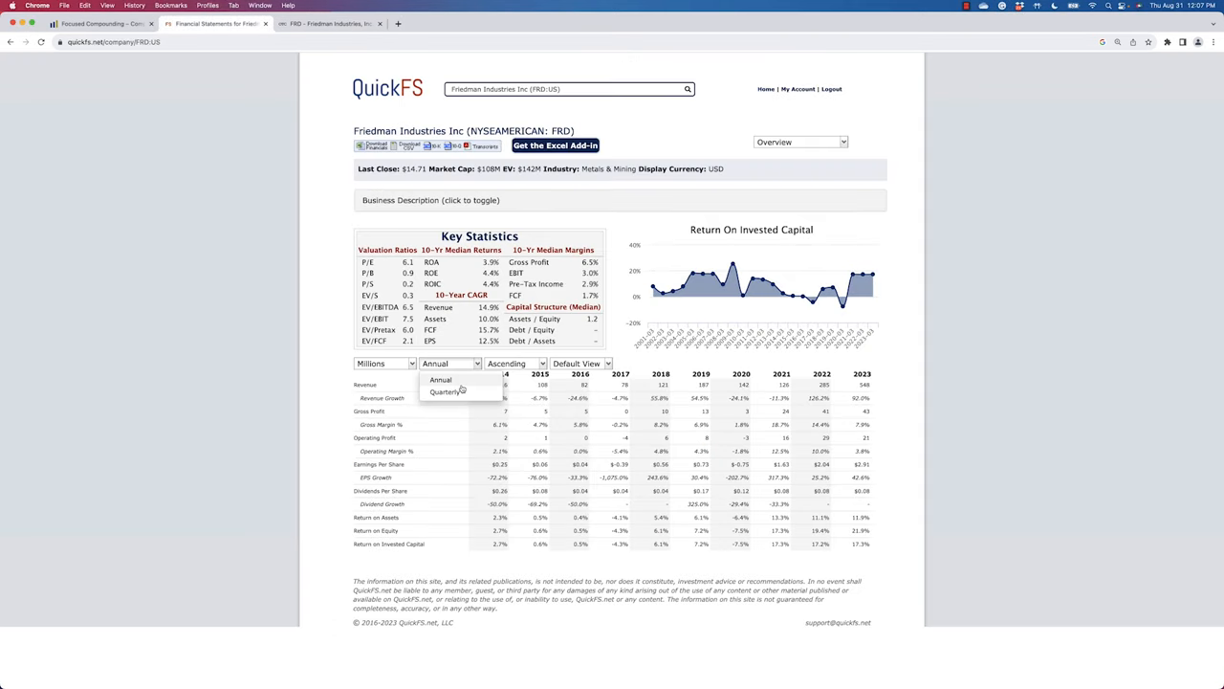
{"action": "left_click", "coordinate": [800, 141]}
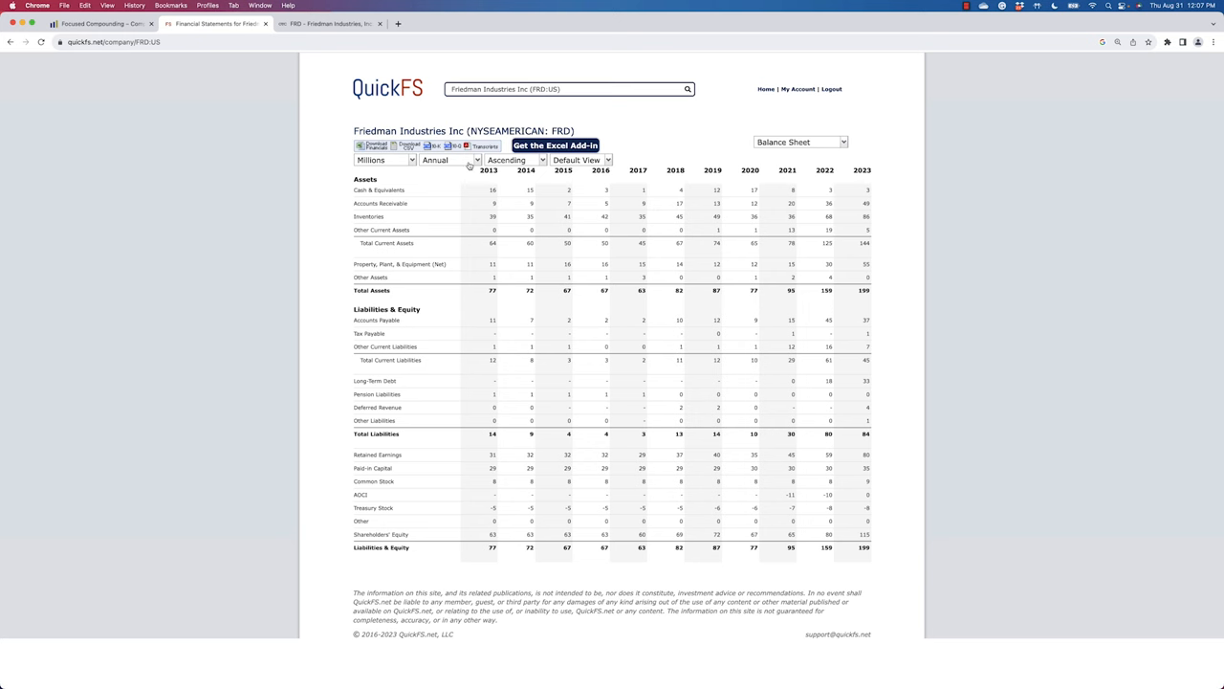
{"action": "left_click", "coordinate": [449, 159]}
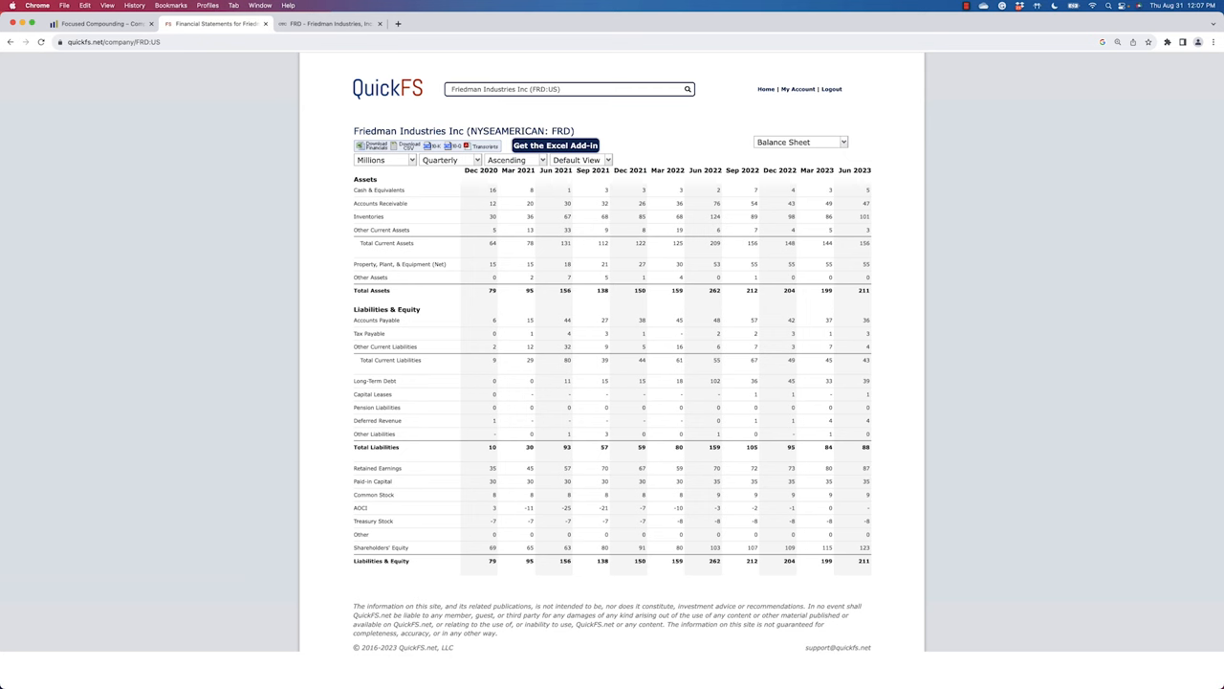
{"action": "mouse_move", "coordinate": [978, 238]}
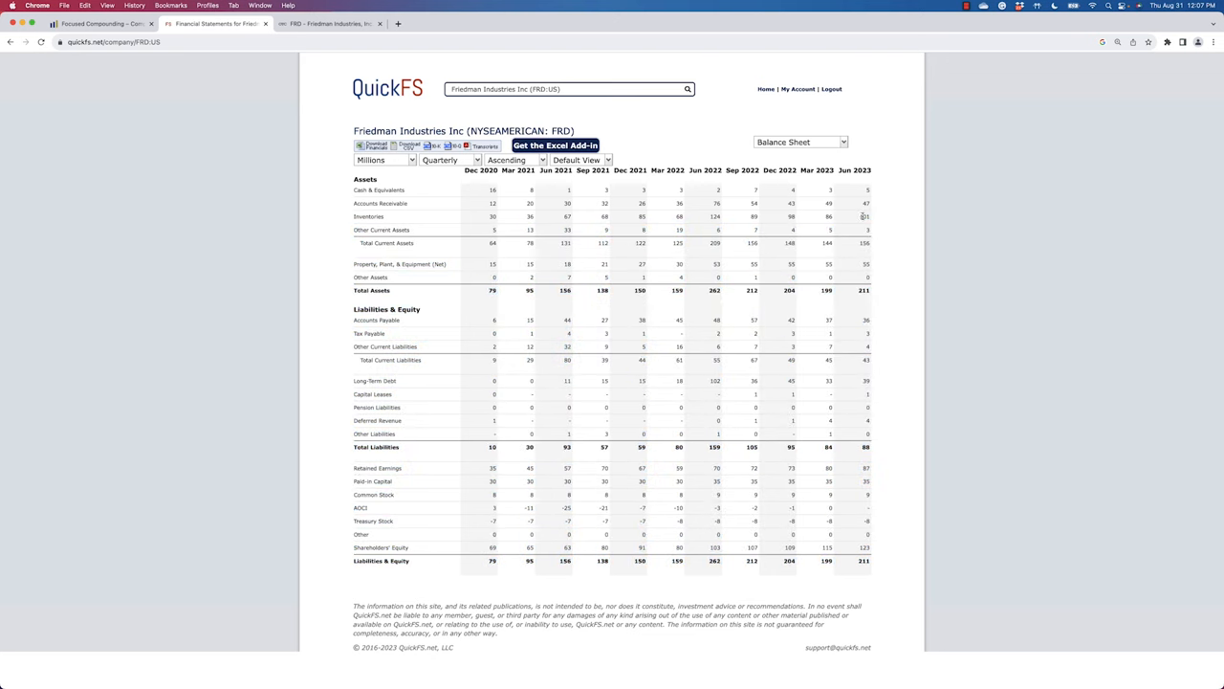
{"action": "left_click", "coordinate": [799, 141]}
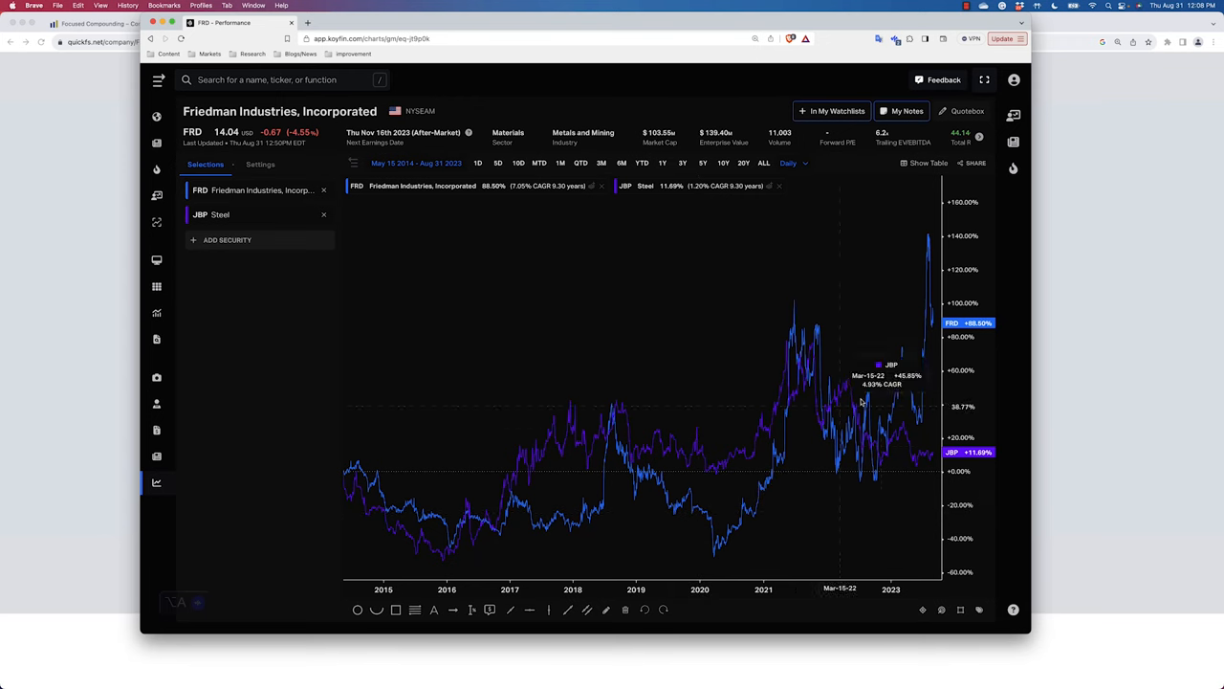
{"action": "mouse_move", "coordinate": [981, 310]}
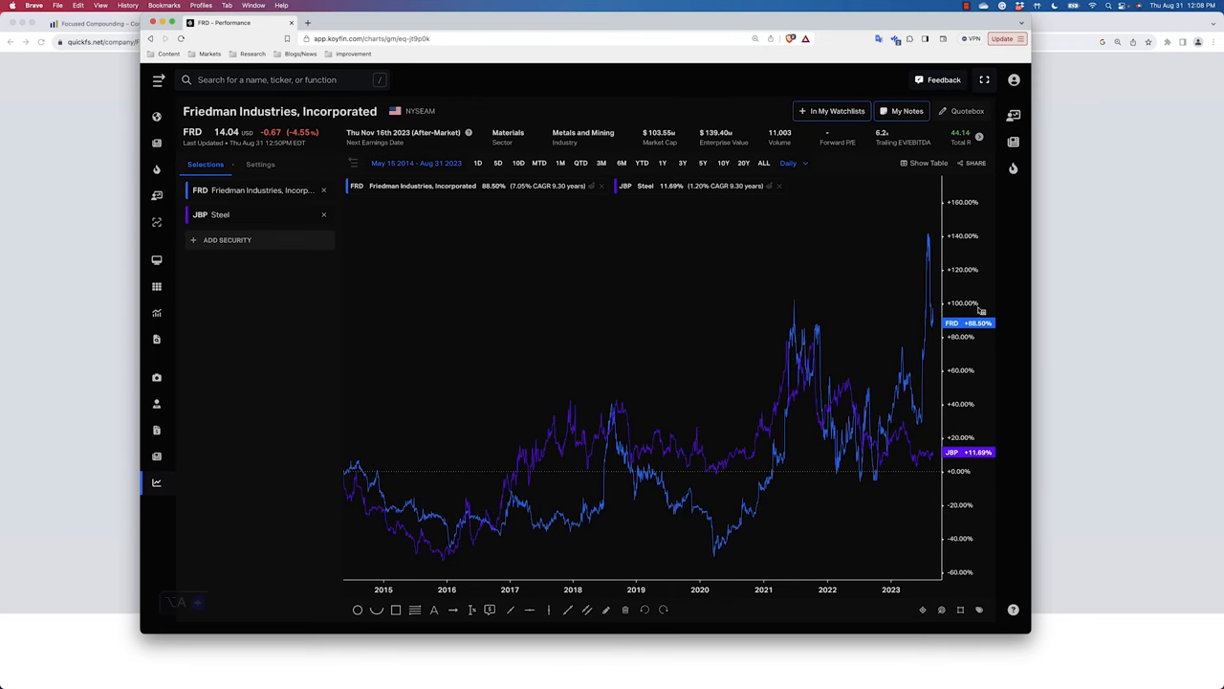
{"action": "mouse_move", "coordinate": [546, 471]}
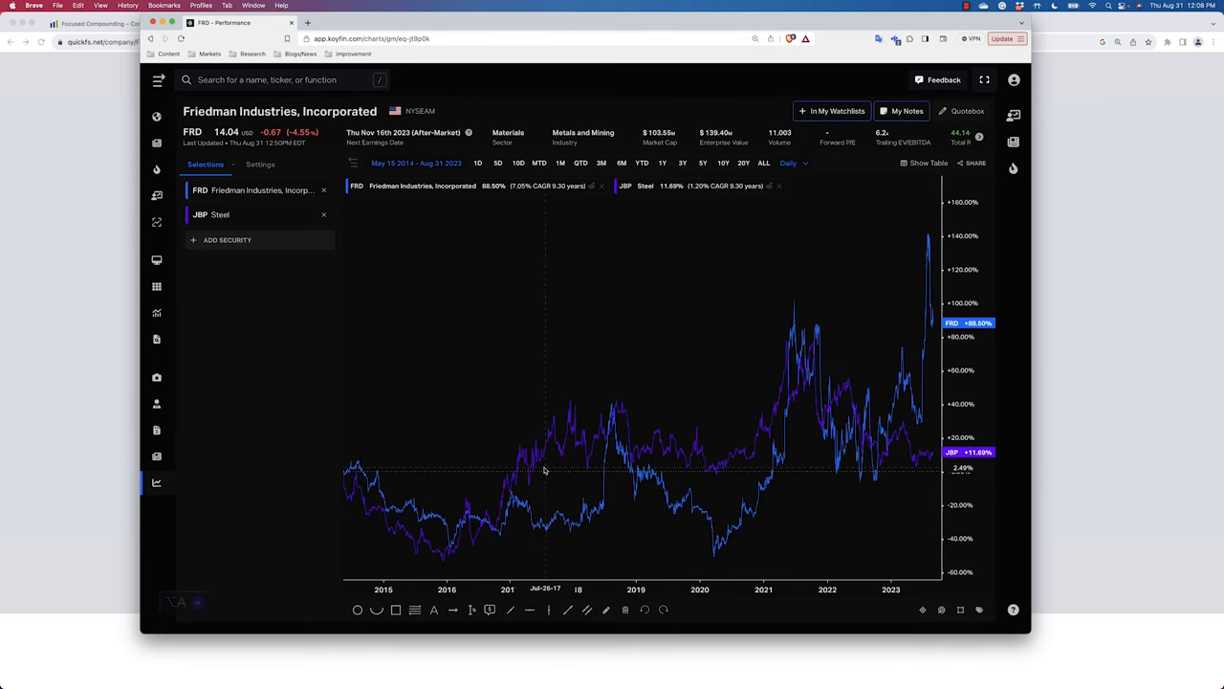
{"action": "mouse_move", "coordinate": [641, 403]}
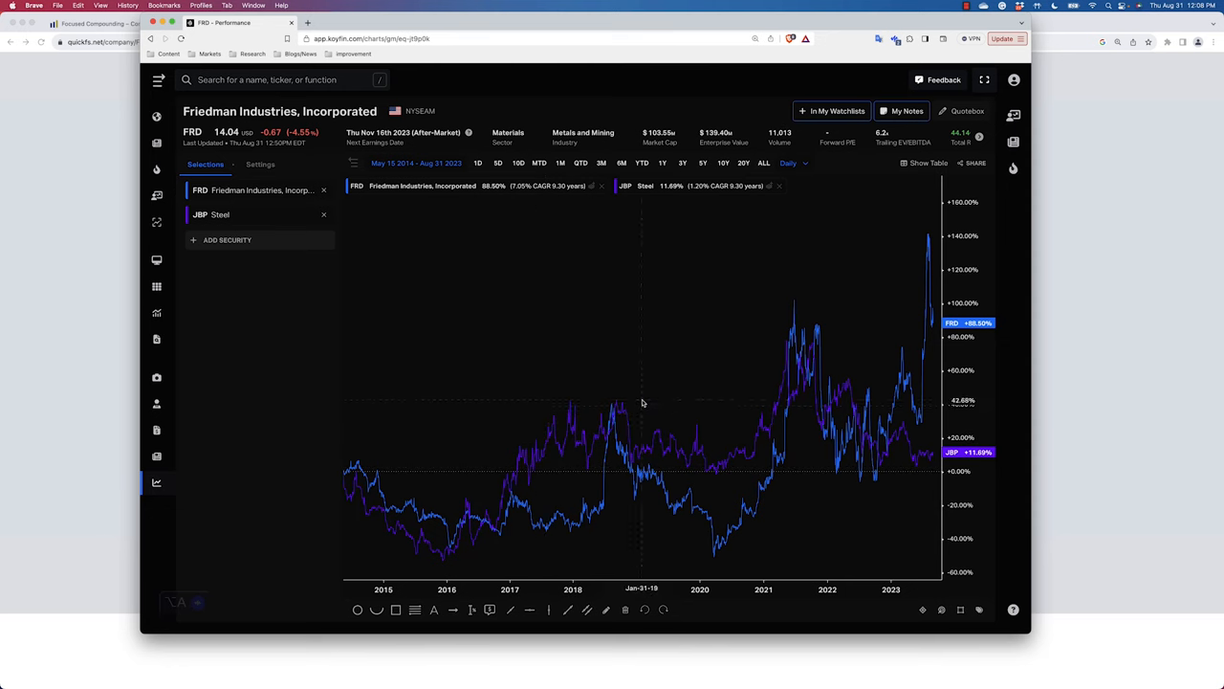
{"action": "mouse_move", "coordinate": [663, 437]}
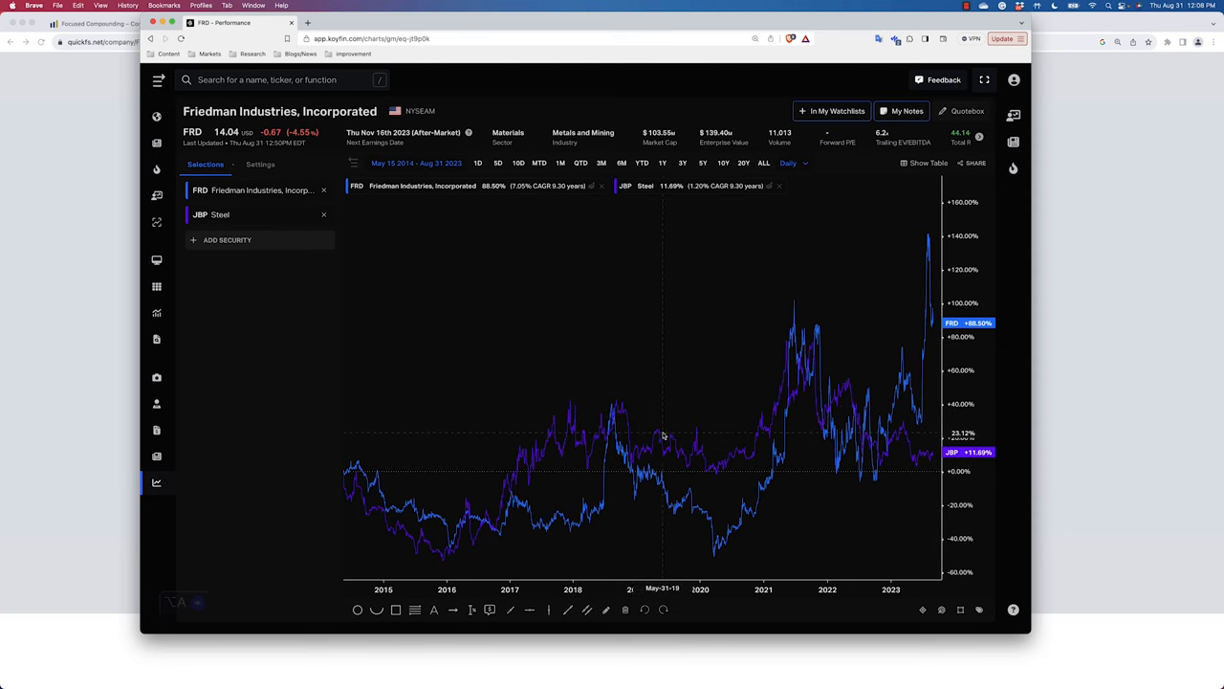
{"action": "mouse_move", "coordinate": [725, 512]}
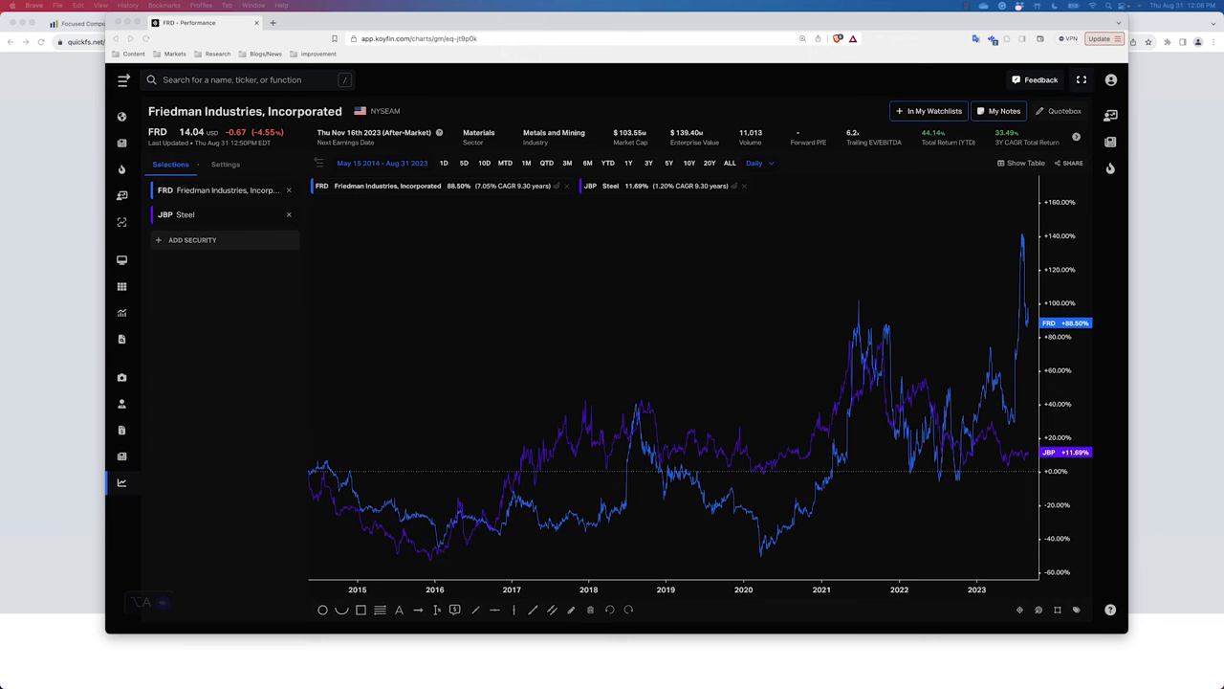
{"action": "mouse_move", "coordinate": [791, 594]}
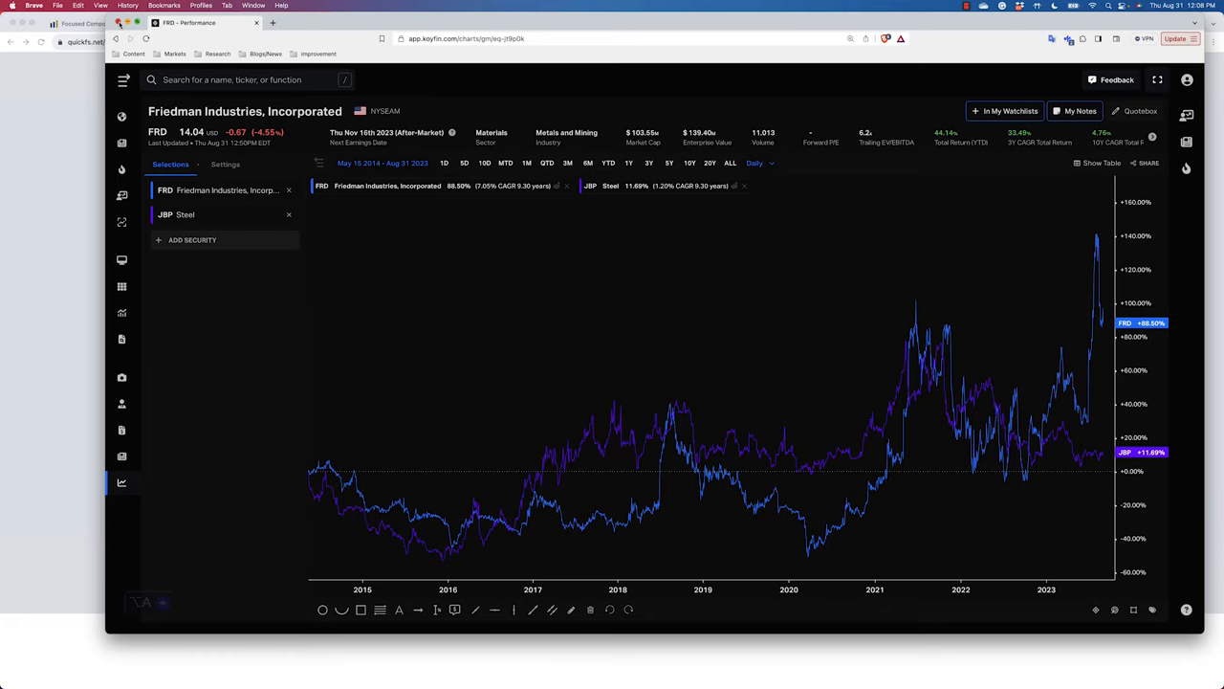
{"action": "left_click", "coordinate": [215, 22]}
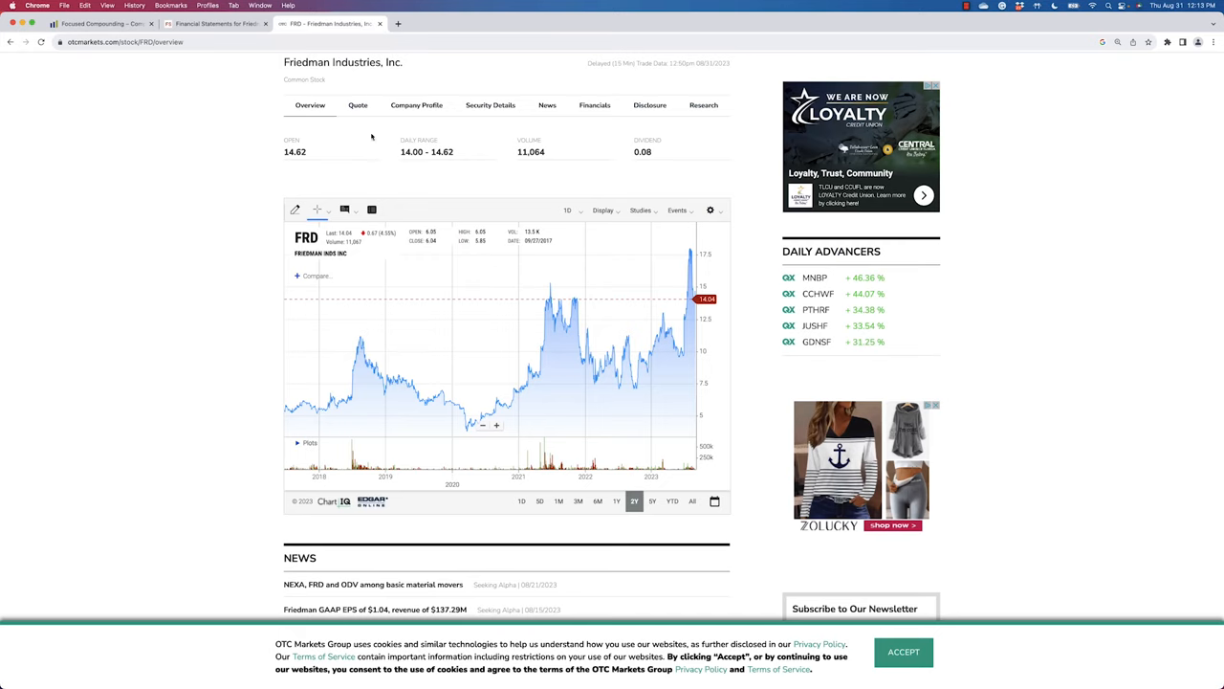
{"action": "type", "text": "a"}
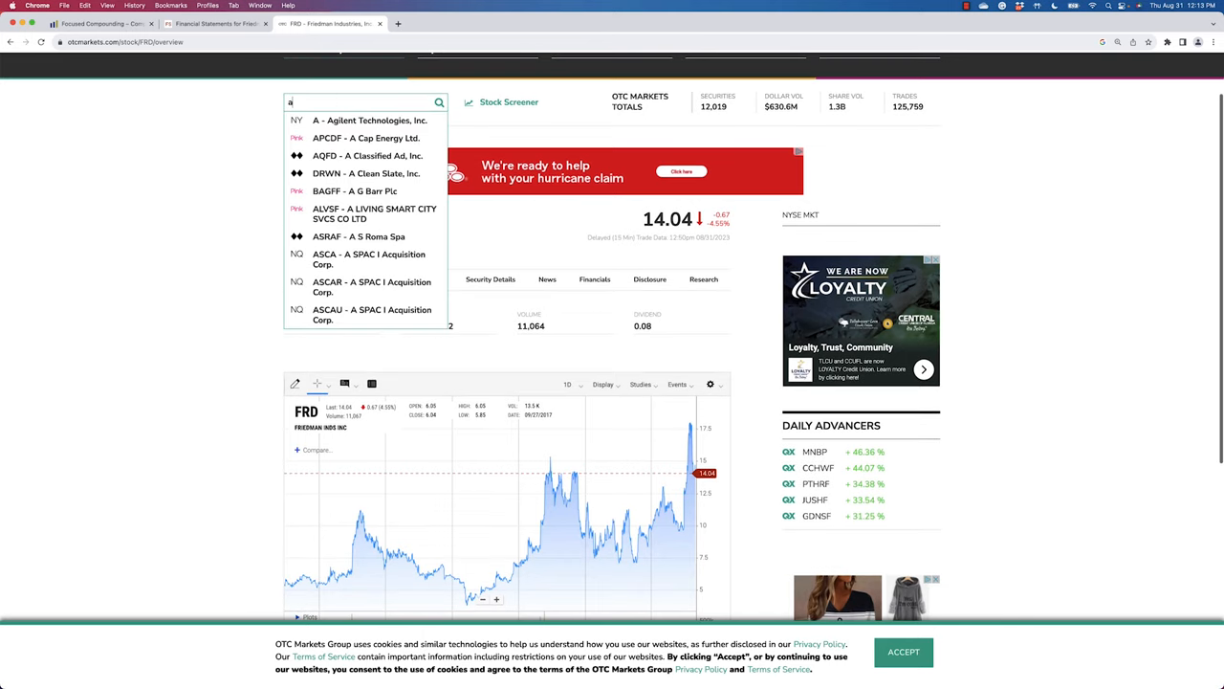
{"action": "type", "text": "mr"}
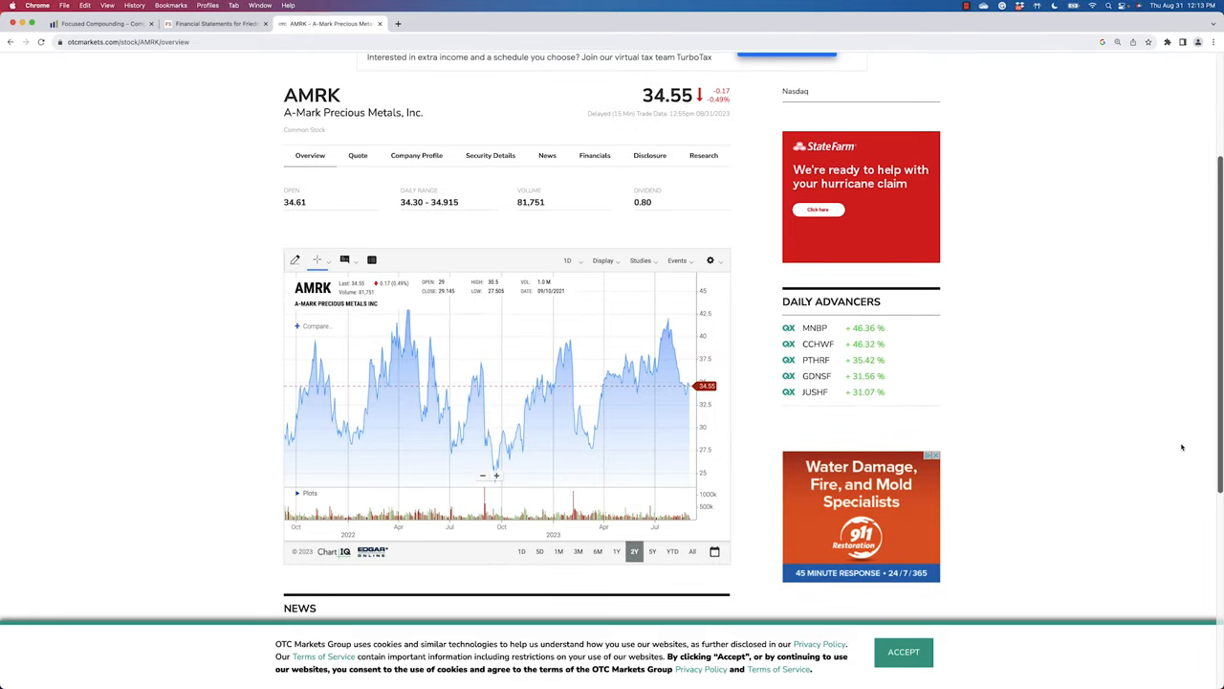
{"action": "left_click", "coordinate": [691, 551]}
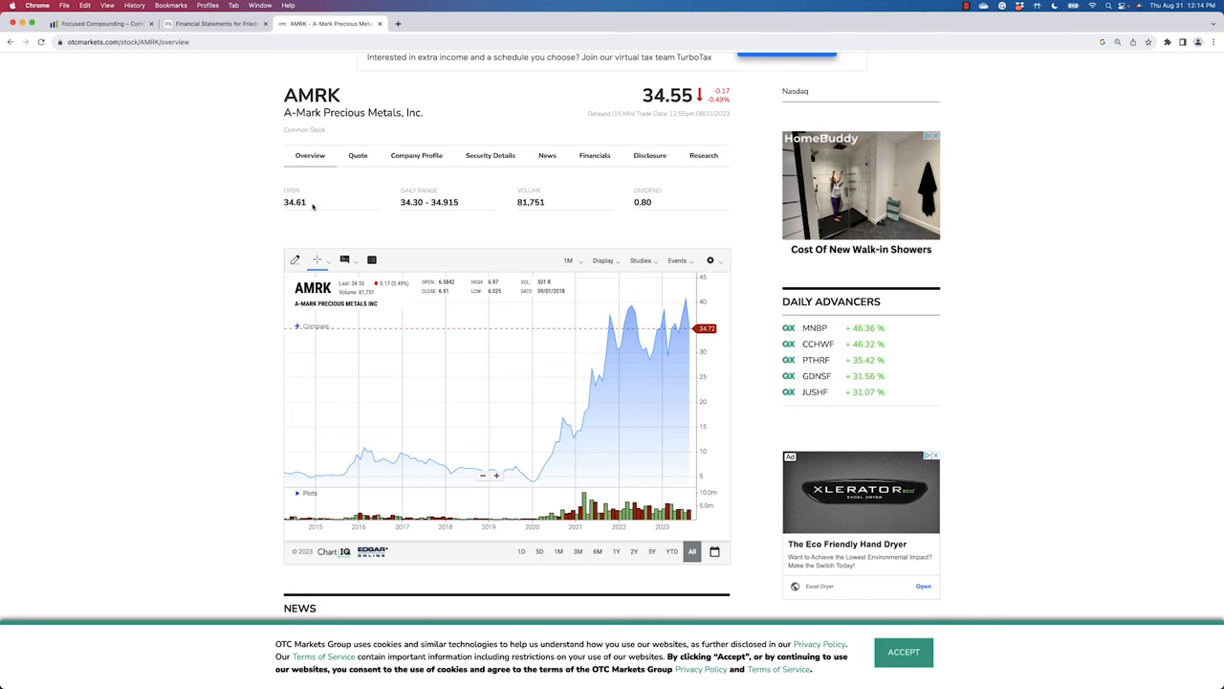
{"action": "scroll", "scroll_direction": "down", "scroll_amount": 3}
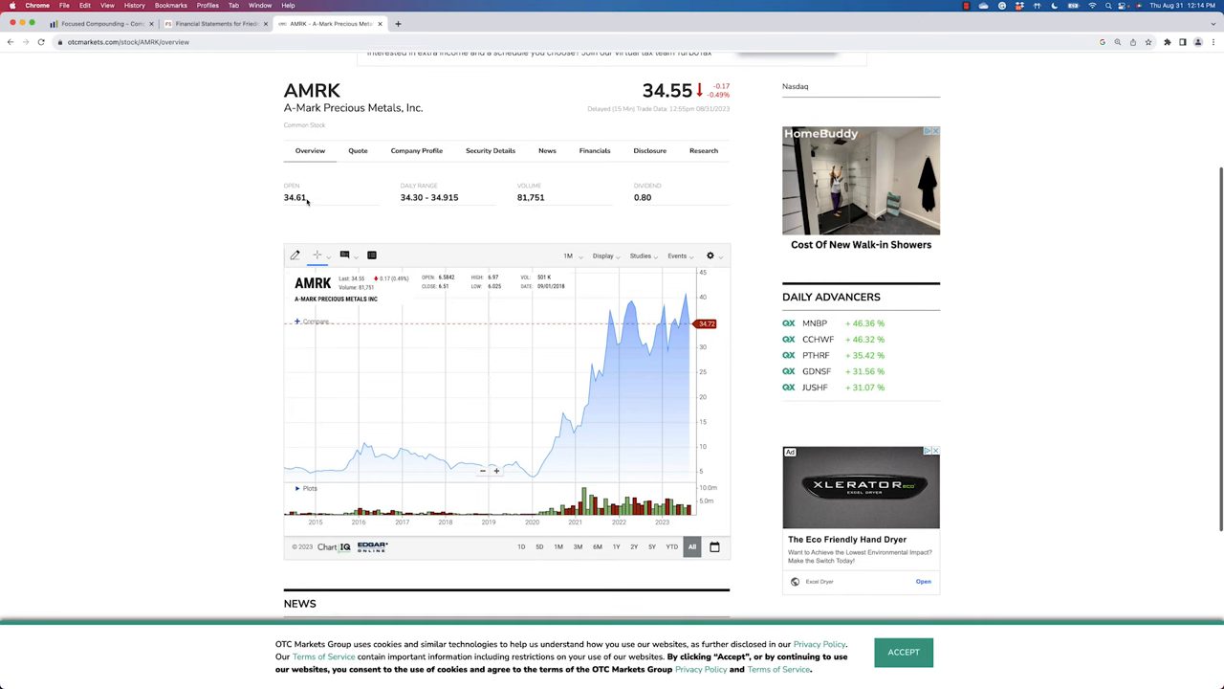
{"action": "scroll", "scroll_direction": "down", "scroll_amount": 3}
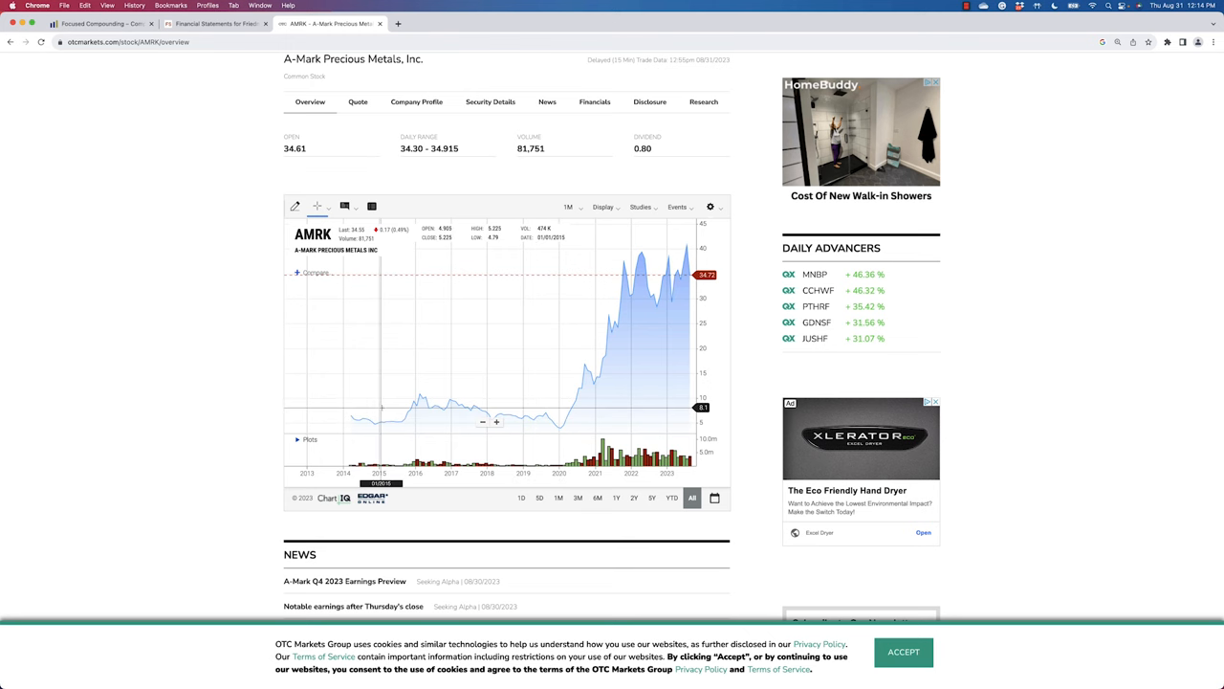
{"action": "mouse_move", "coordinate": [204, 418]}
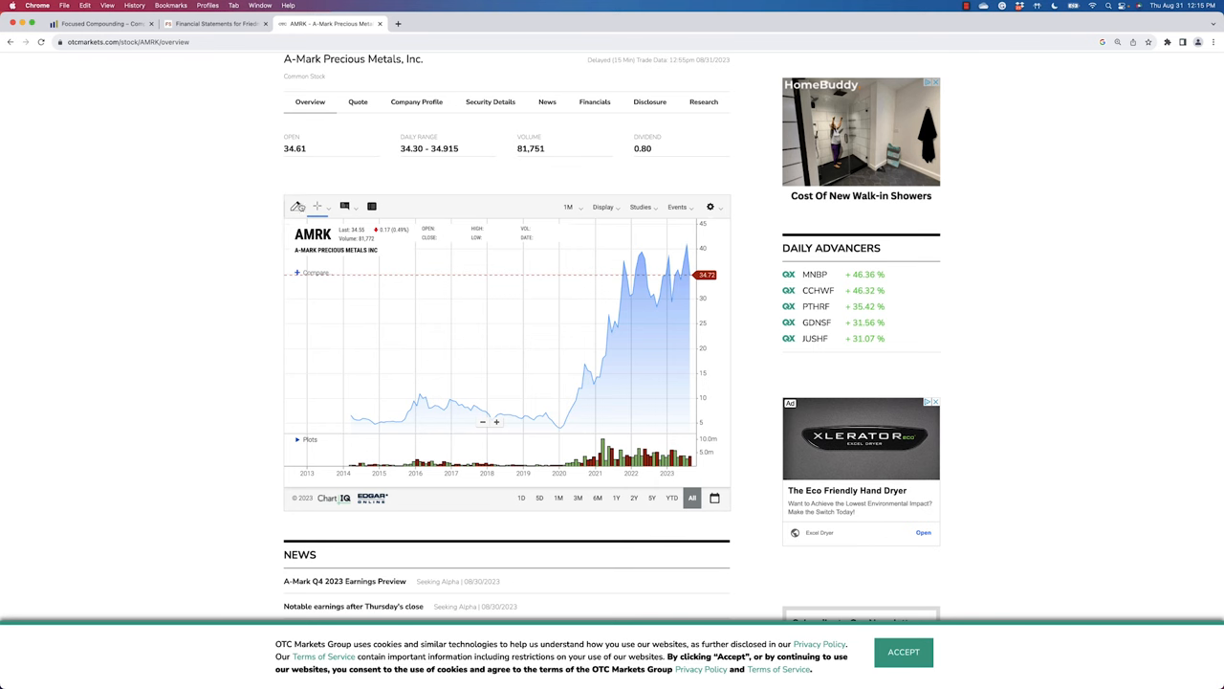
Step: Search the Focused Compounding idea exchange for 'amrk'
{"action": "left_click", "coordinate": [100, 23]}
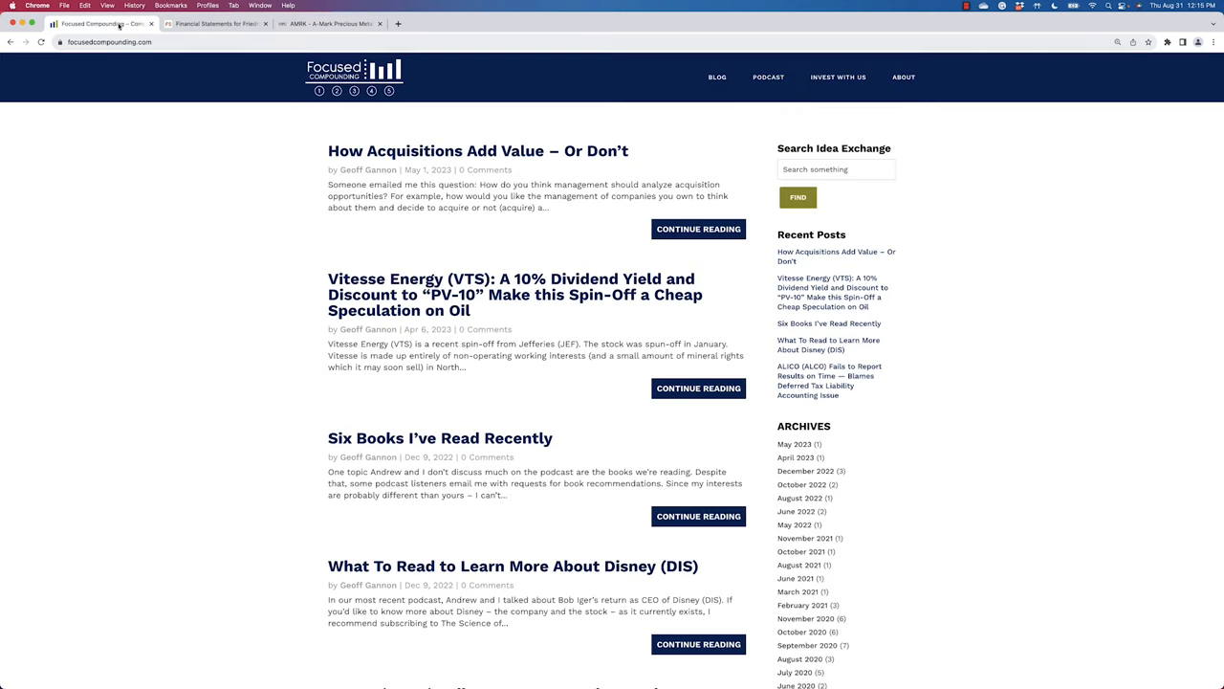
{"action": "type", "text": "amrk"}
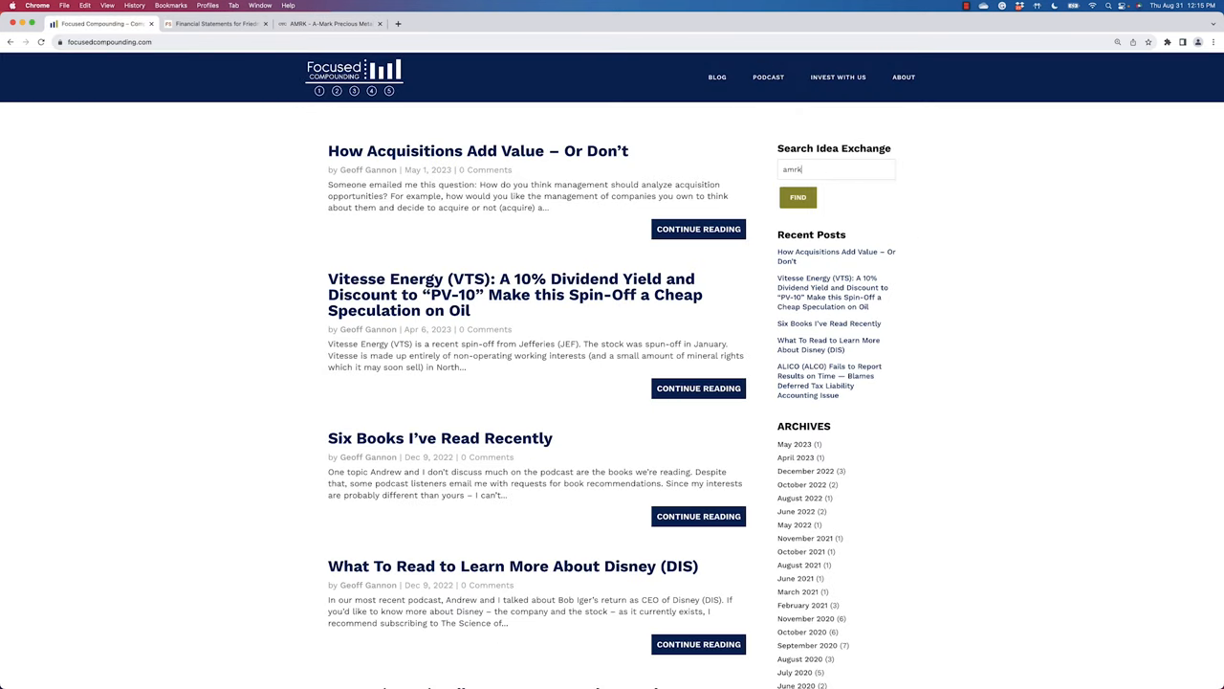
{"action": "left_click", "coordinate": [797, 197]}
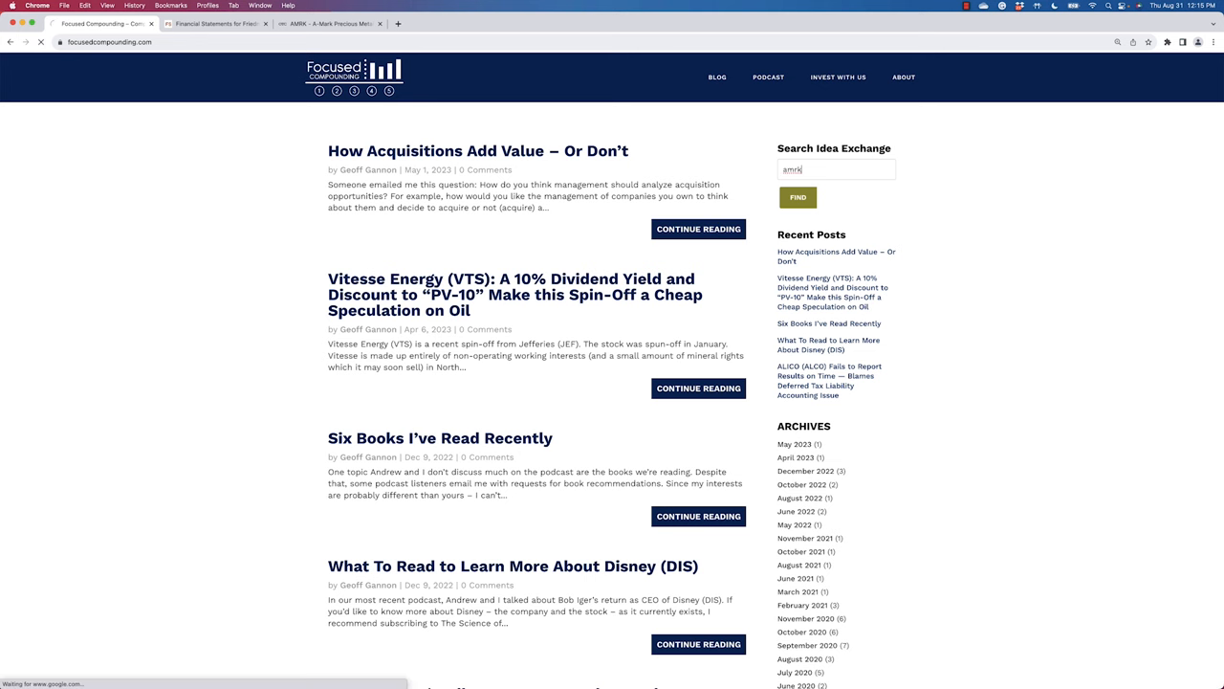
{"action": "left_click", "coordinate": [798, 197]}
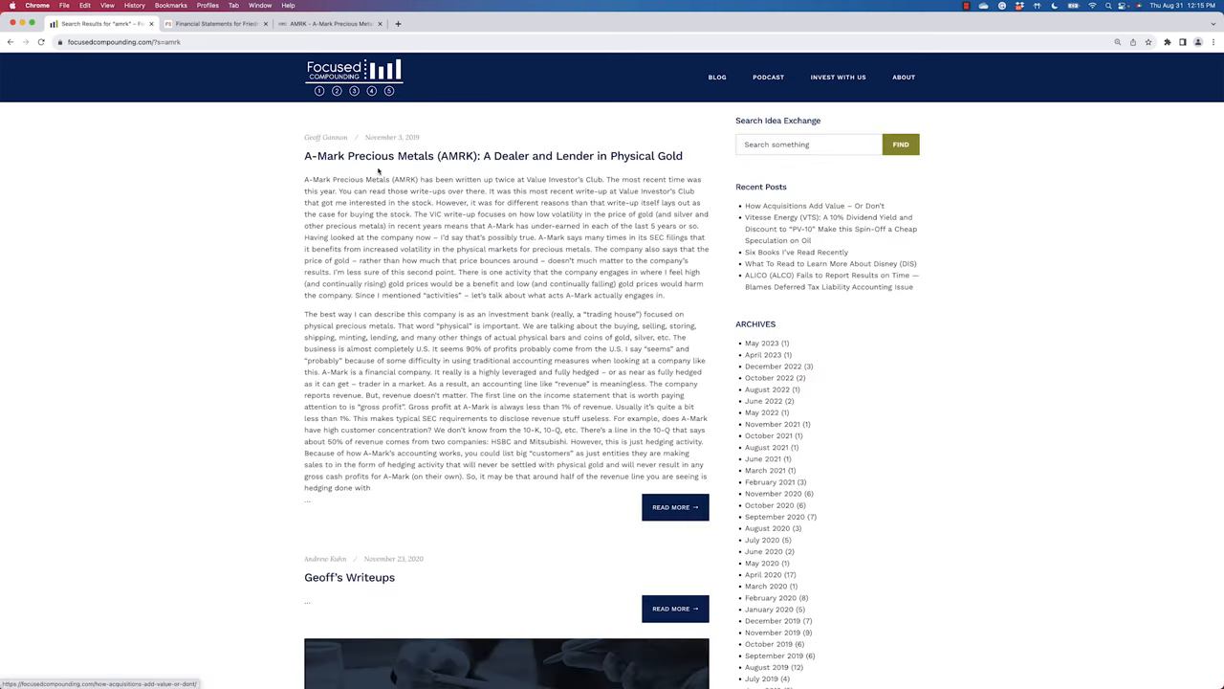
Step: Open the A-Mark Precious Metals write-up and read it to the end
{"action": "left_click", "coordinate": [674, 507]}
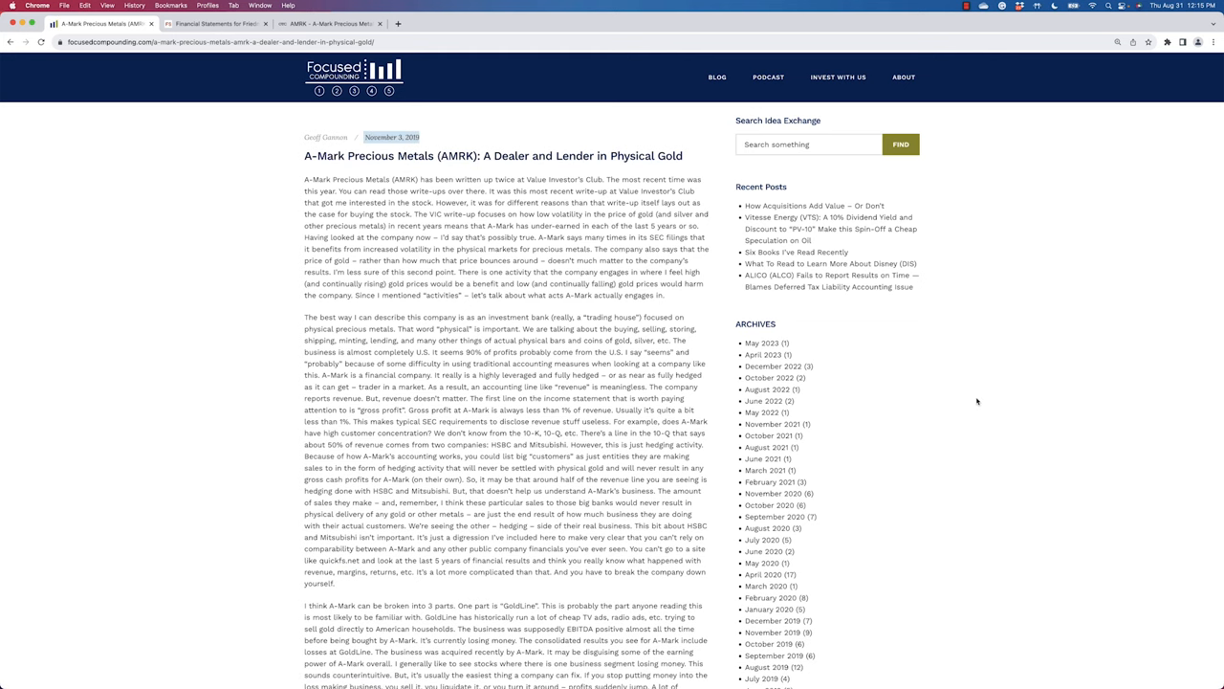
{"action": "scroll", "scroll_direction": "down", "scroll_amount": 3}
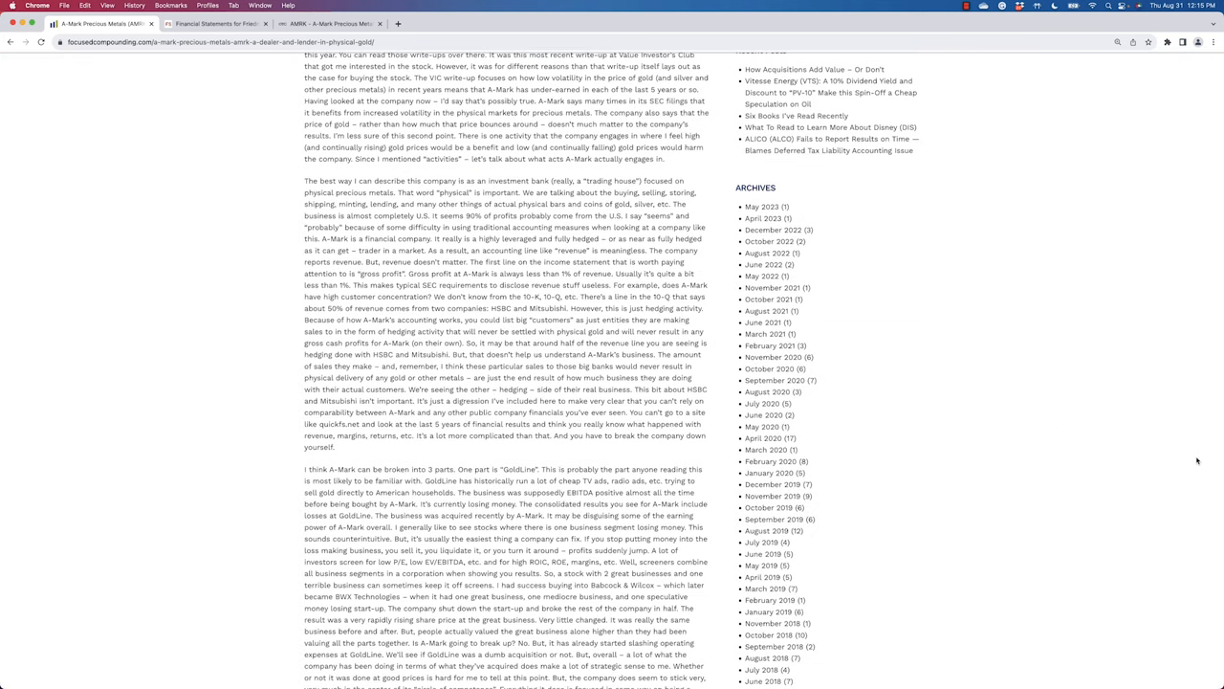
{"action": "scroll", "scroll_direction": "down", "scroll_amount": 3}
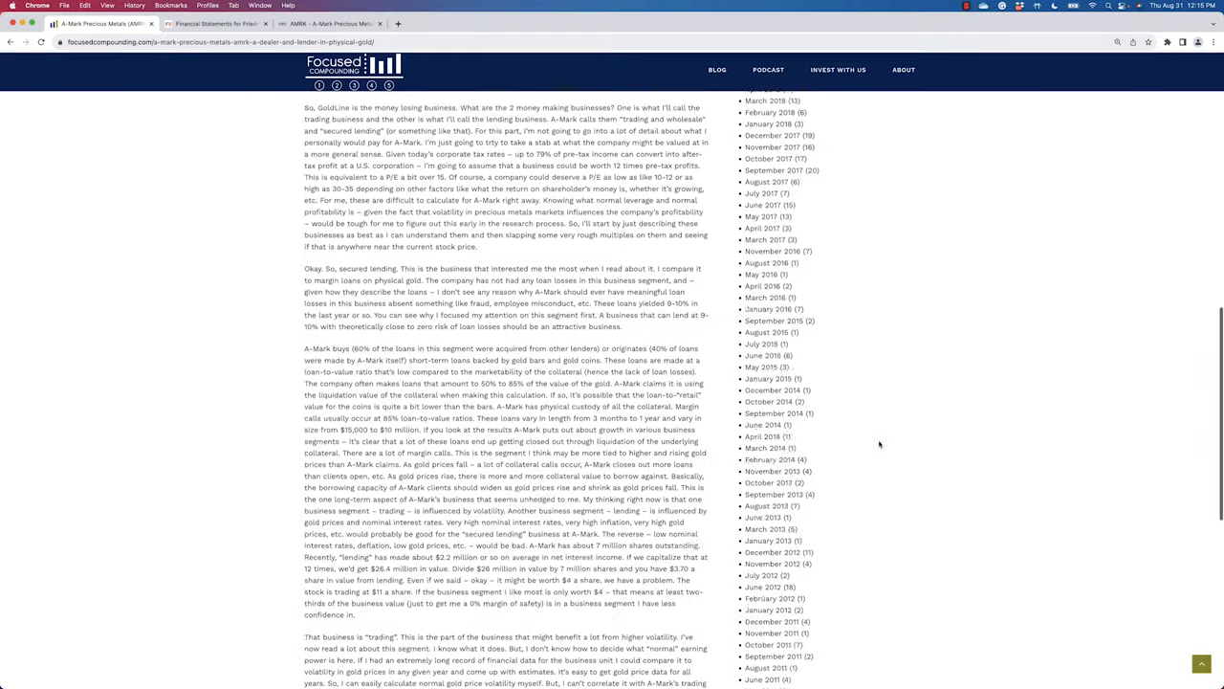
{"action": "scroll", "scroll_direction": "down", "scroll_amount": 3}
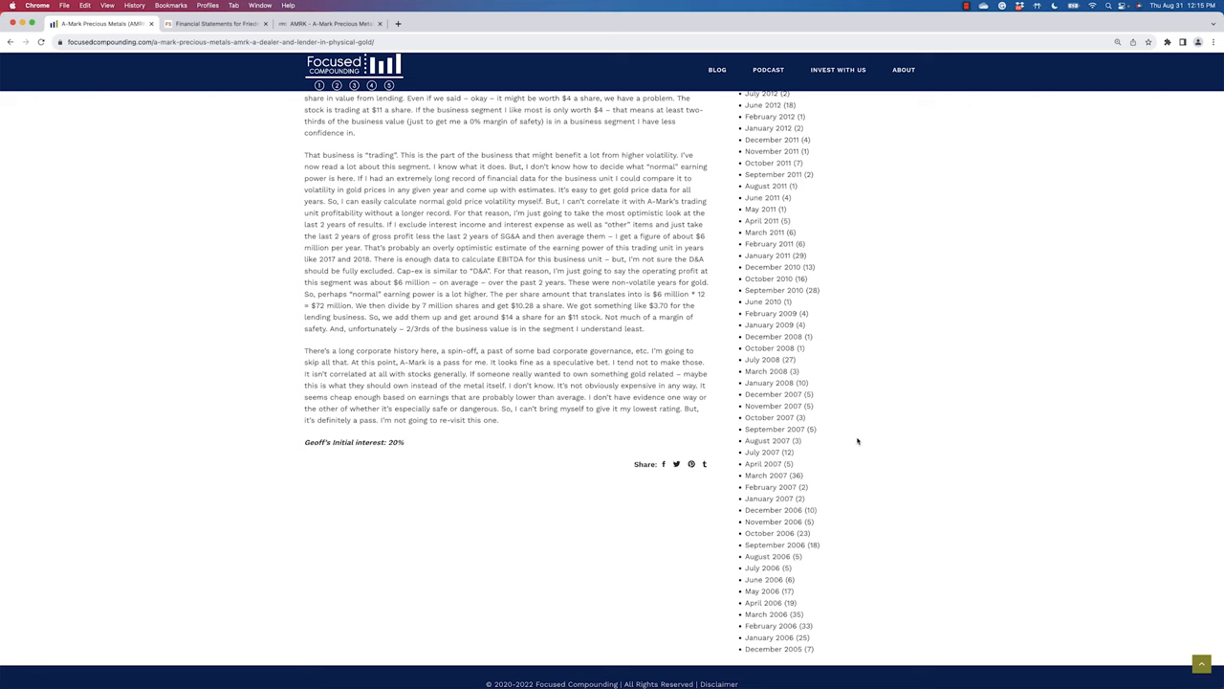
{"action": "scroll", "scroll_direction": "up", "scroll_amount": 3}
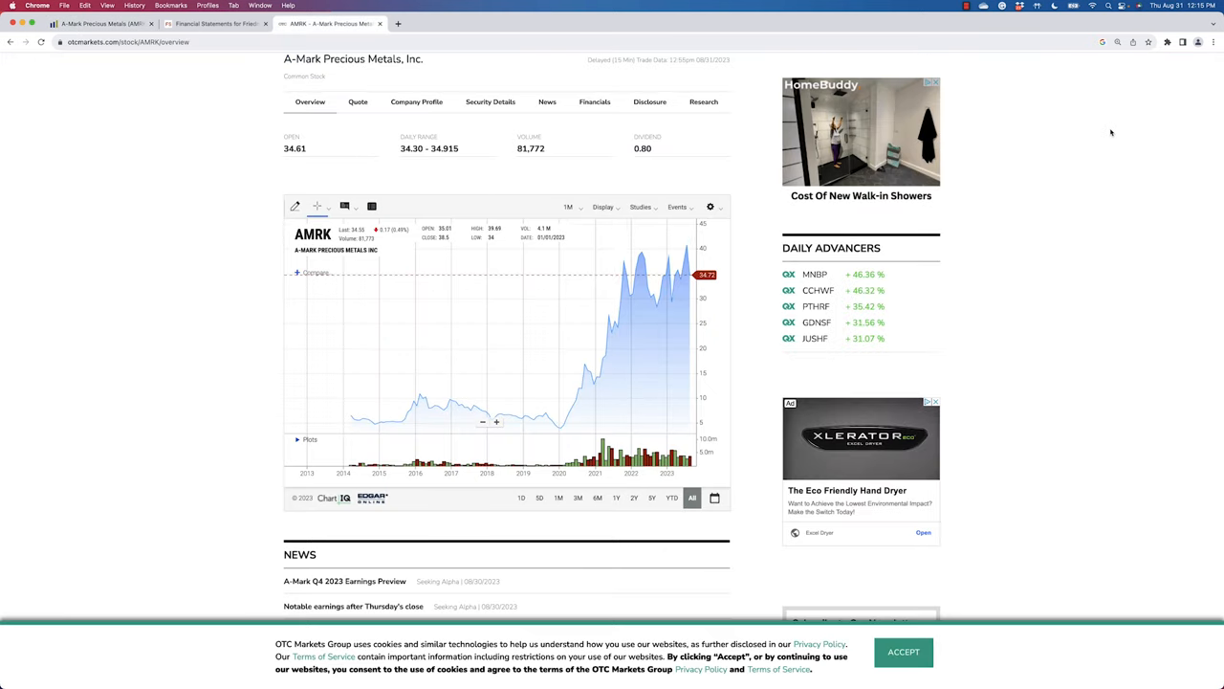
{"action": "mouse_move", "coordinate": [1107, 132]}
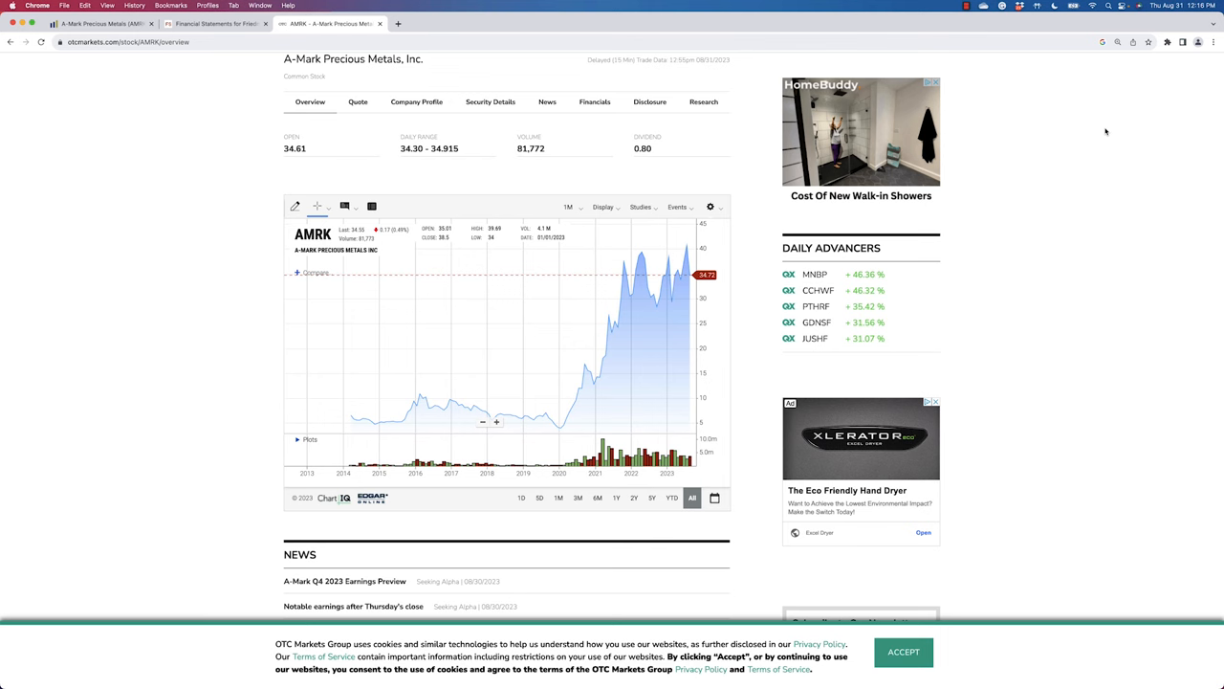
{"action": "scroll", "scroll_direction": "up", "scroll_amount": 3}
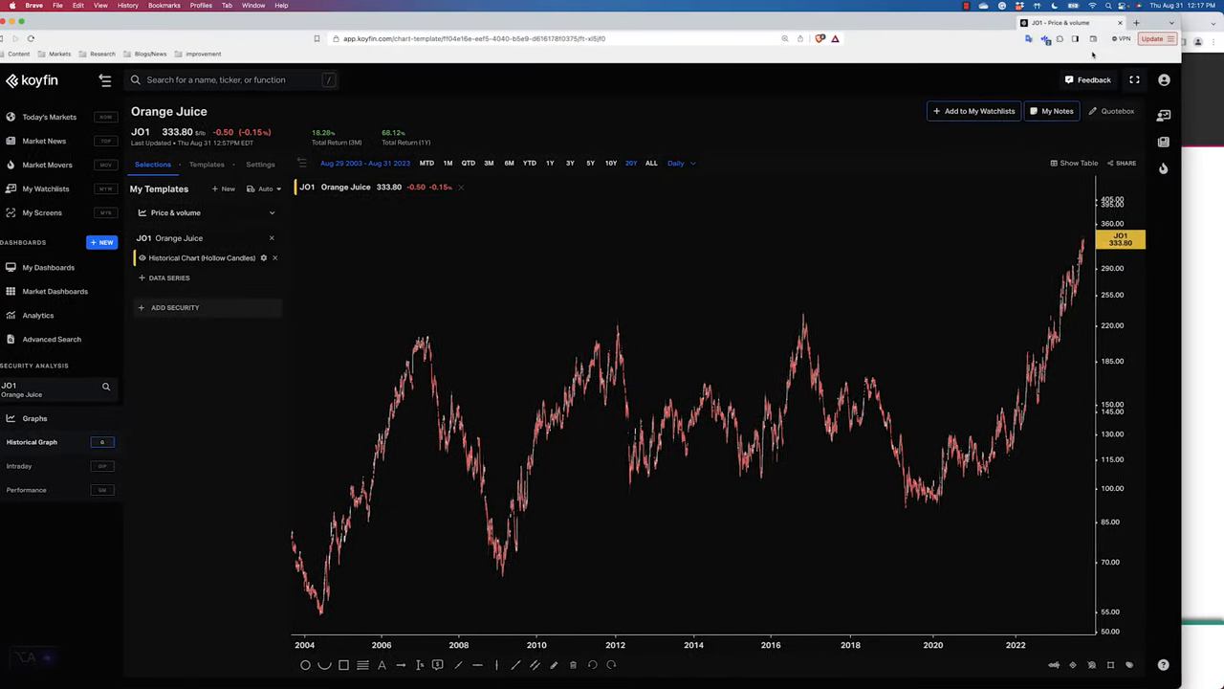
Step: Collapse Koyfin's sidebar and set the Orange Juice chart range to 2Y
{"action": "left_click", "coordinate": [106, 79]}
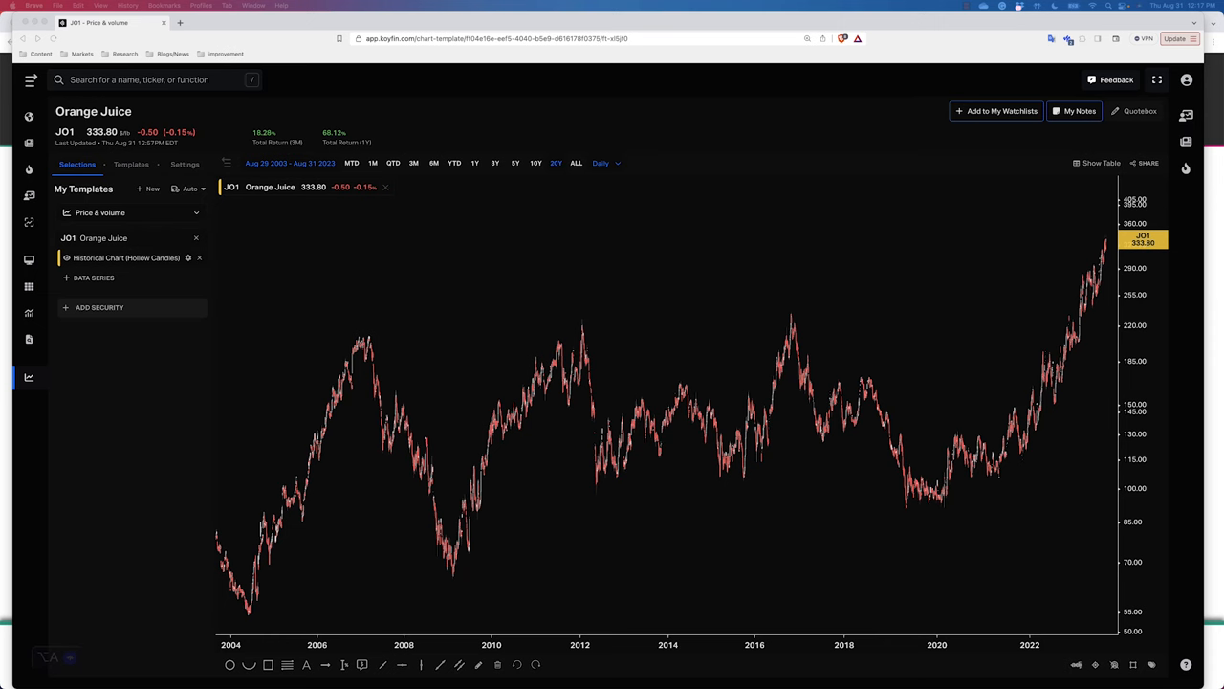
{"action": "left_click", "coordinate": [474, 162]}
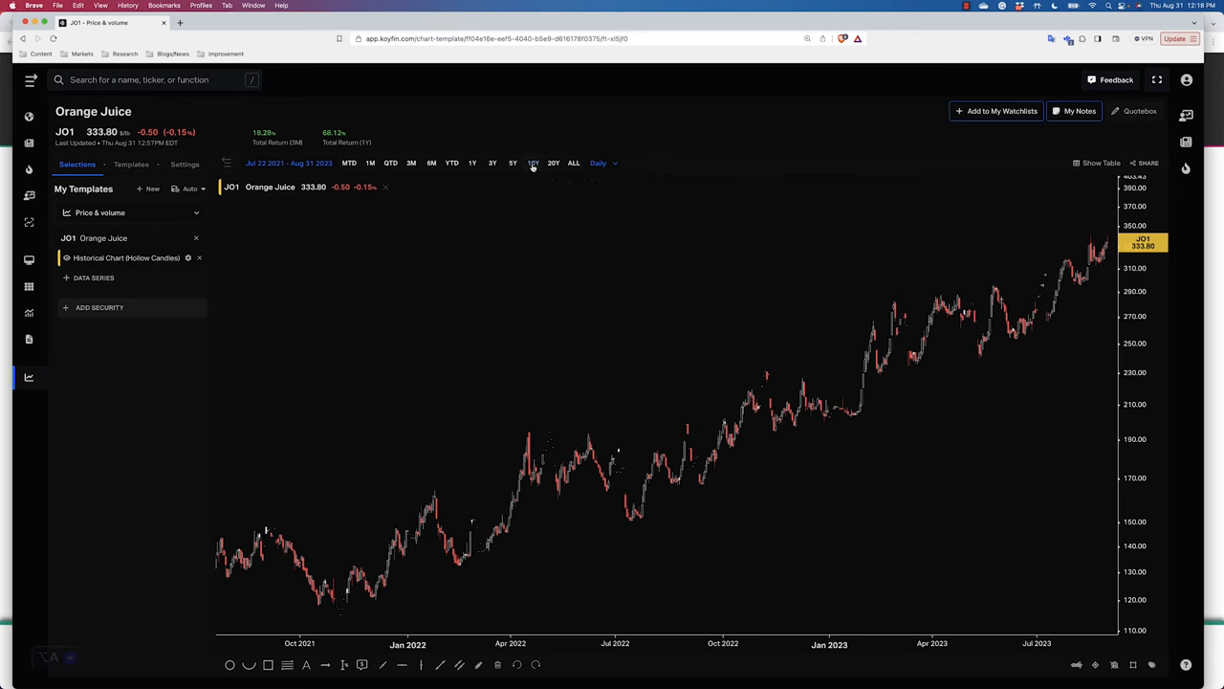
Step: Set the Orange Juice chart range to ALL, showing 1981 to August 2023
{"action": "left_click", "coordinate": [573, 163]}
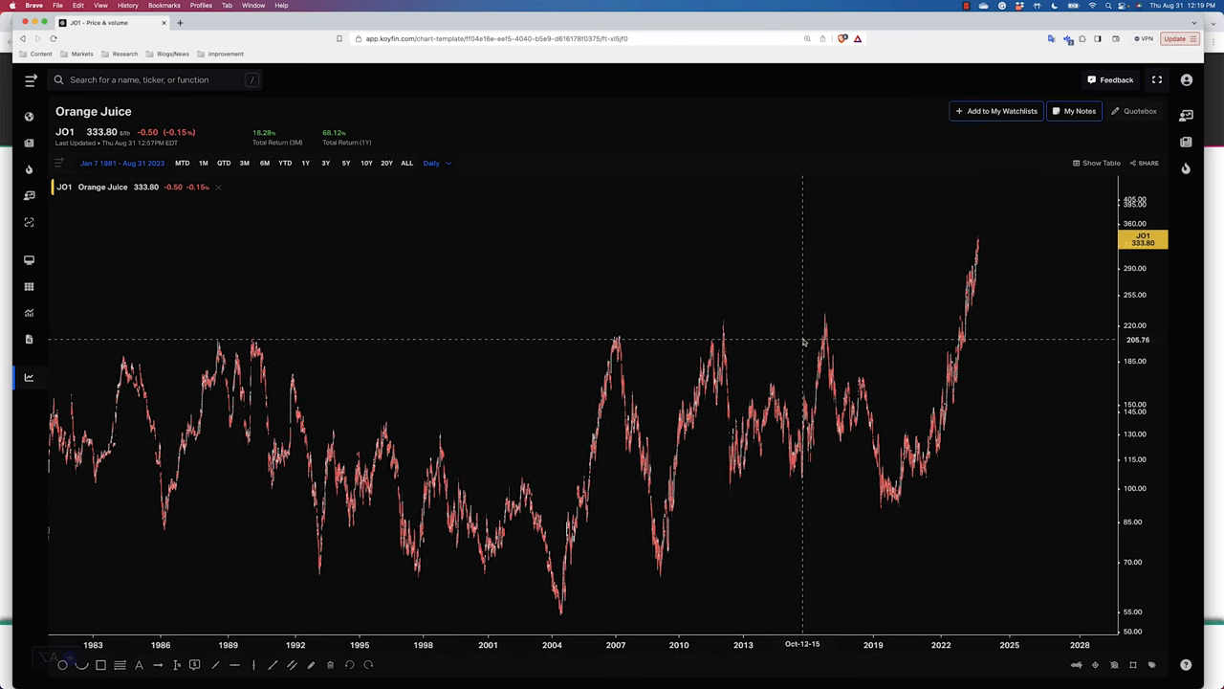
{"action": "mouse_move", "coordinate": [817, 4]}
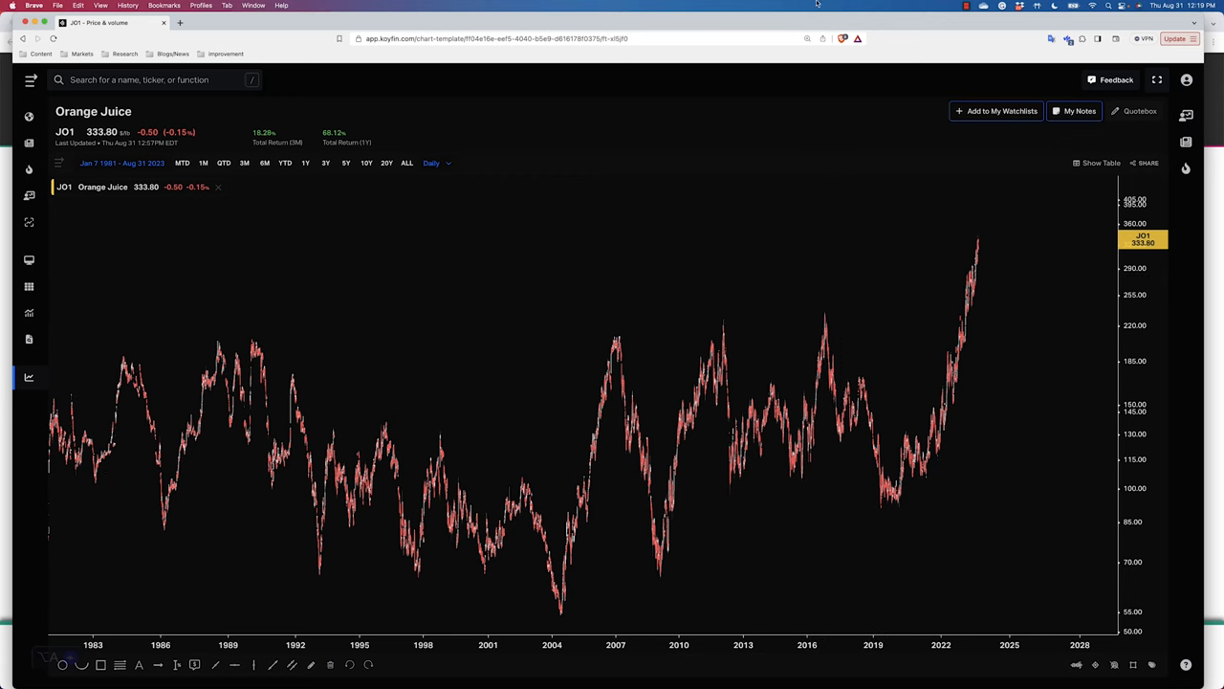
{"action": "mouse_move", "coordinate": [765, 101]}
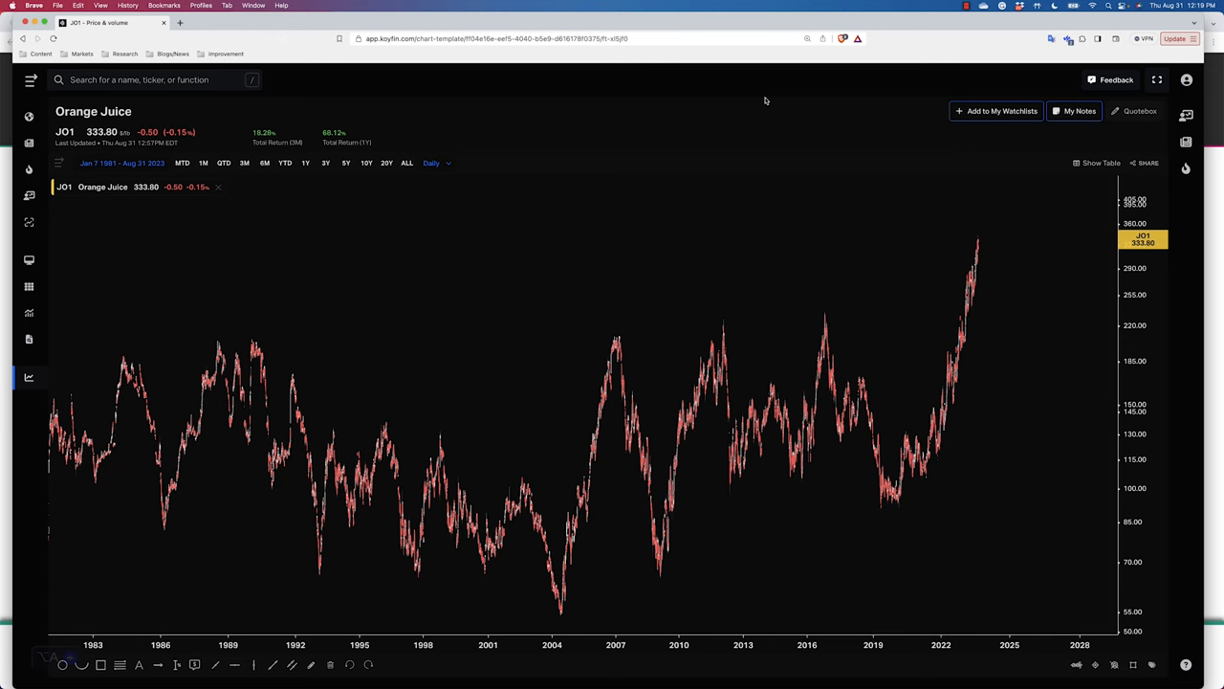
{"action": "mouse_move", "coordinate": [751, 99]}
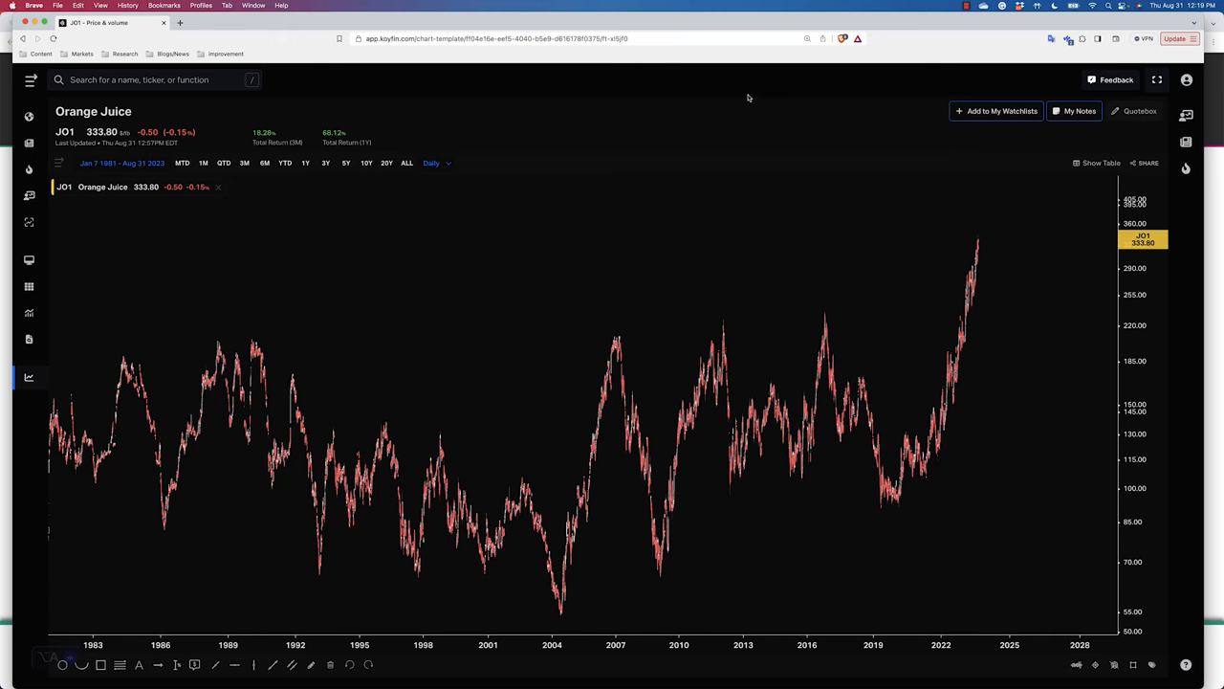
{"action": "mouse_move", "coordinate": [745, 98]}
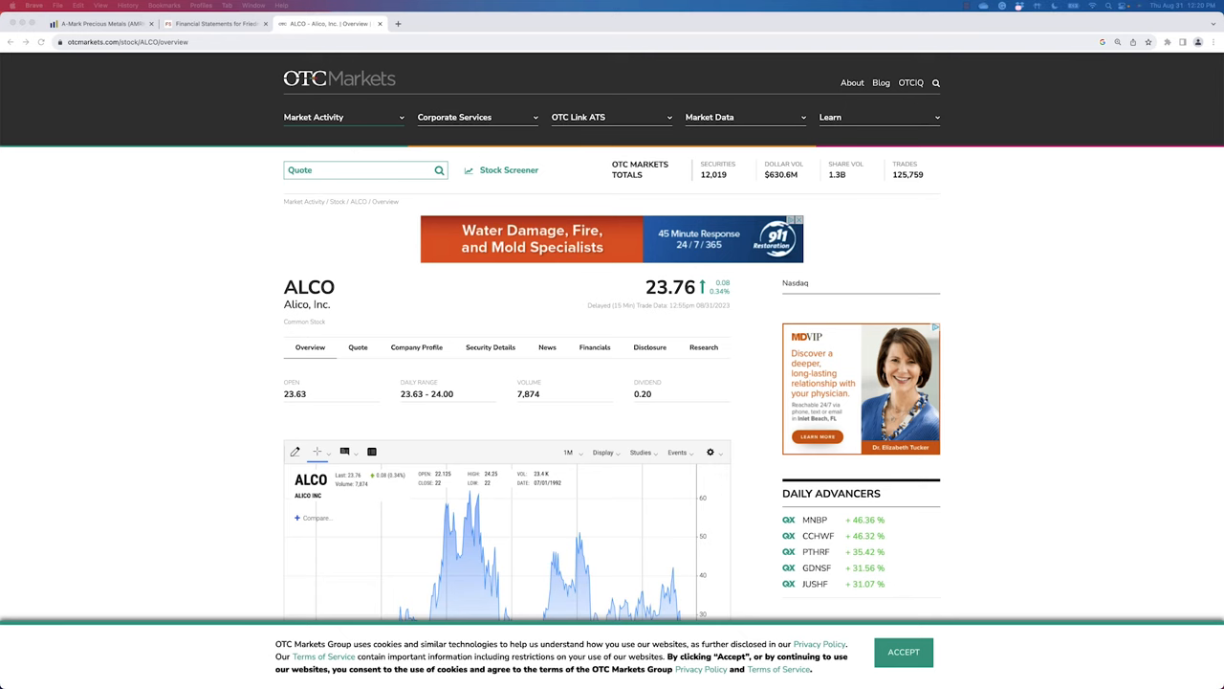
{"action": "mouse_move", "coordinate": [24, 224]}
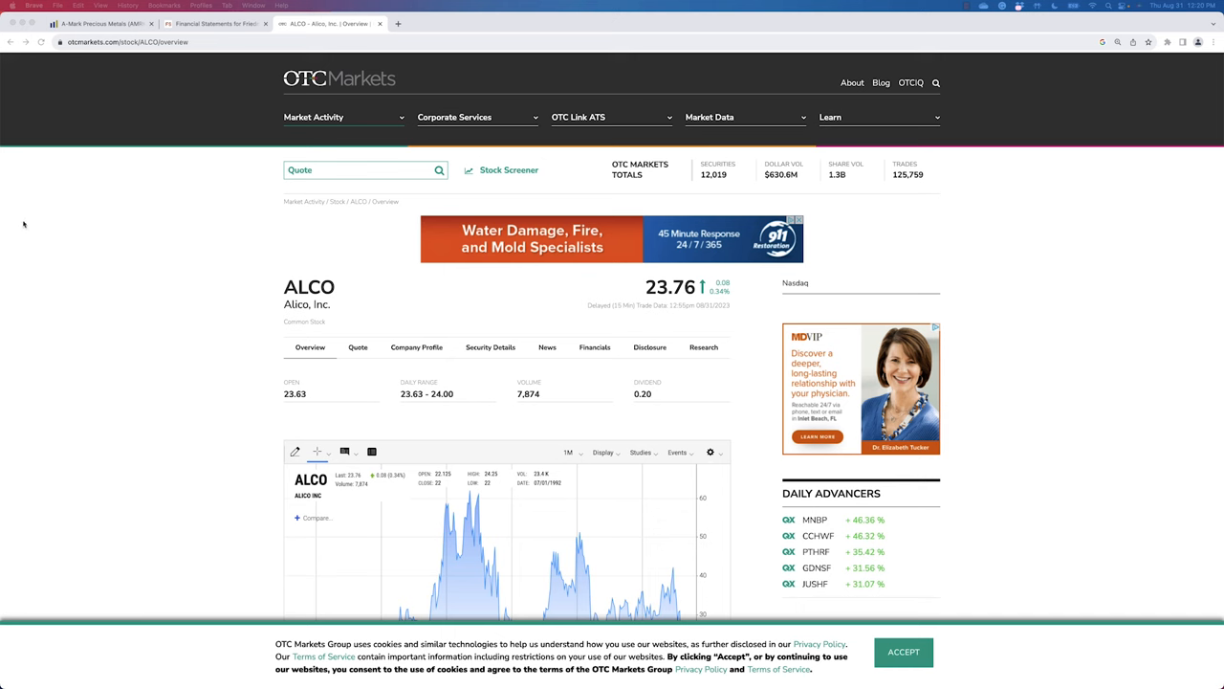
{"action": "mouse_move", "coordinate": [78, 237]}
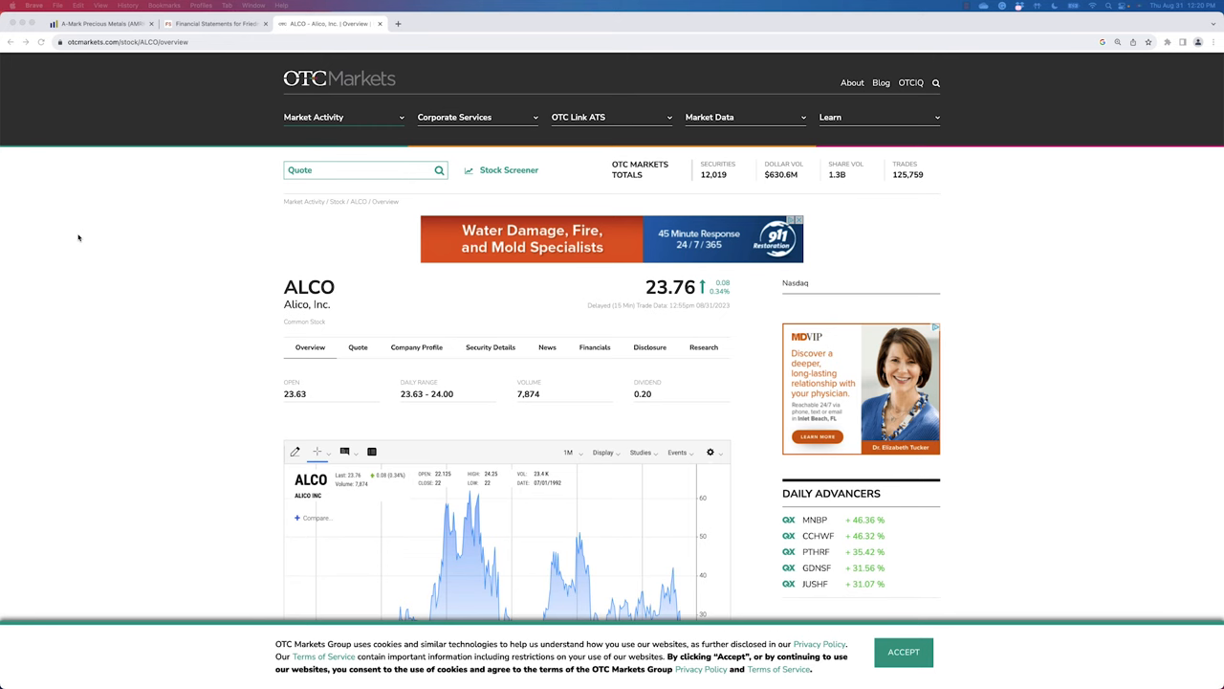
{"action": "mouse_move", "coordinate": [348, 320]}
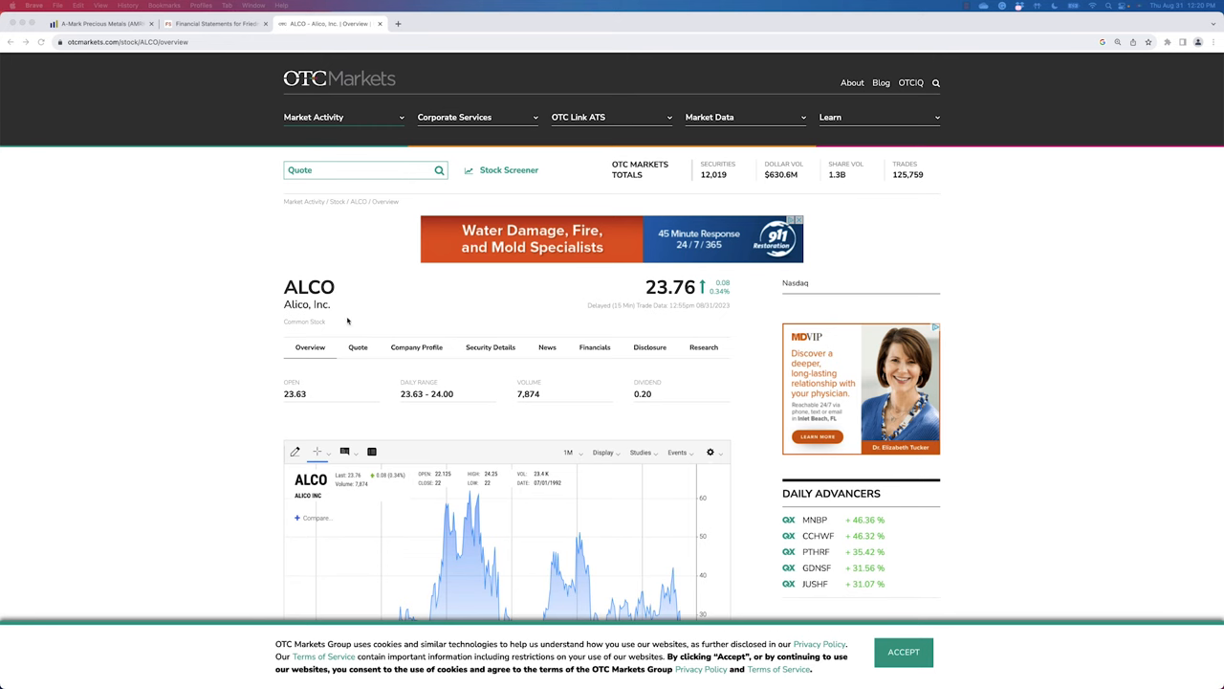
Step: Scroll down the ALCO overview page on OTC Markets
{"action": "scroll", "scroll_direction": "down", "scroll_amount": 3}
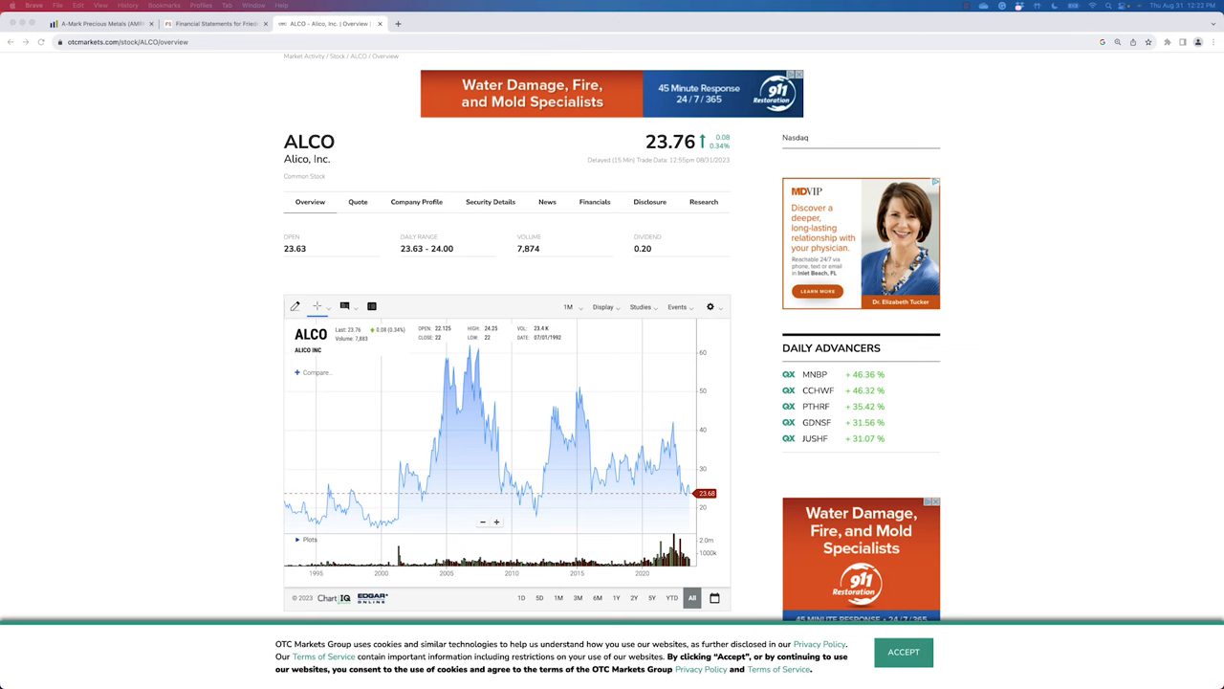
Step: Search QuickFS for 'btu' and open Peabody Energy's financials
{"action": "left_click", "coordinate": [215, 23]}
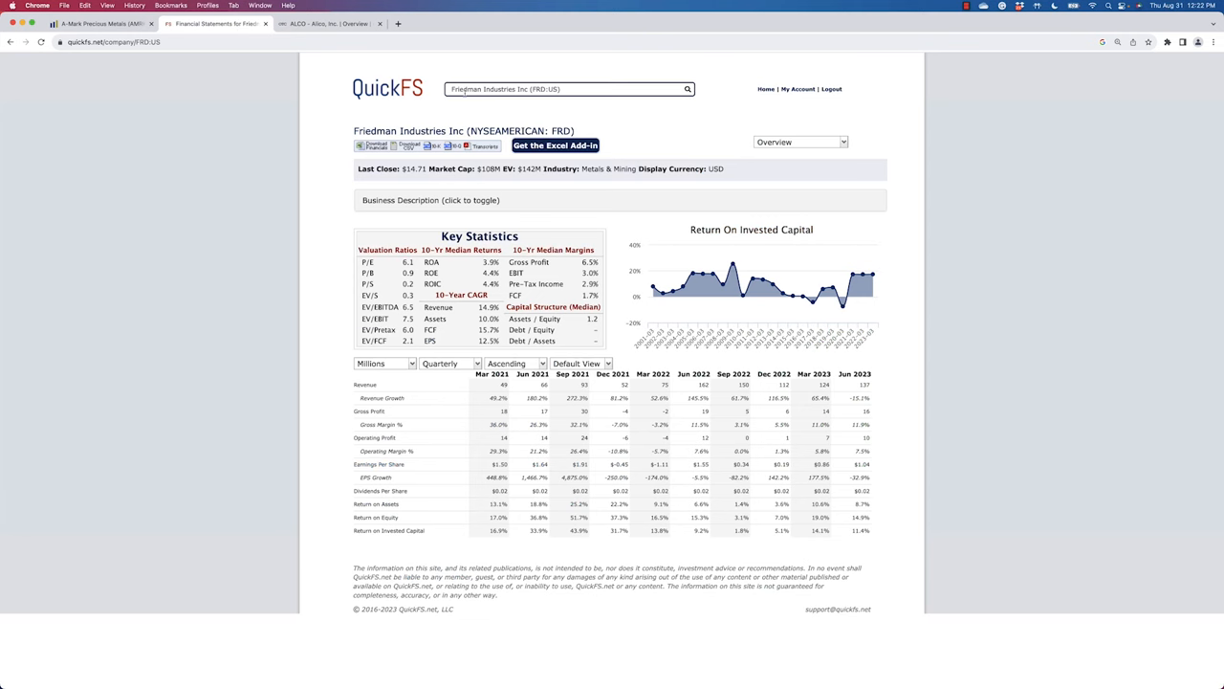
{"action": "type", "text": "btu"}
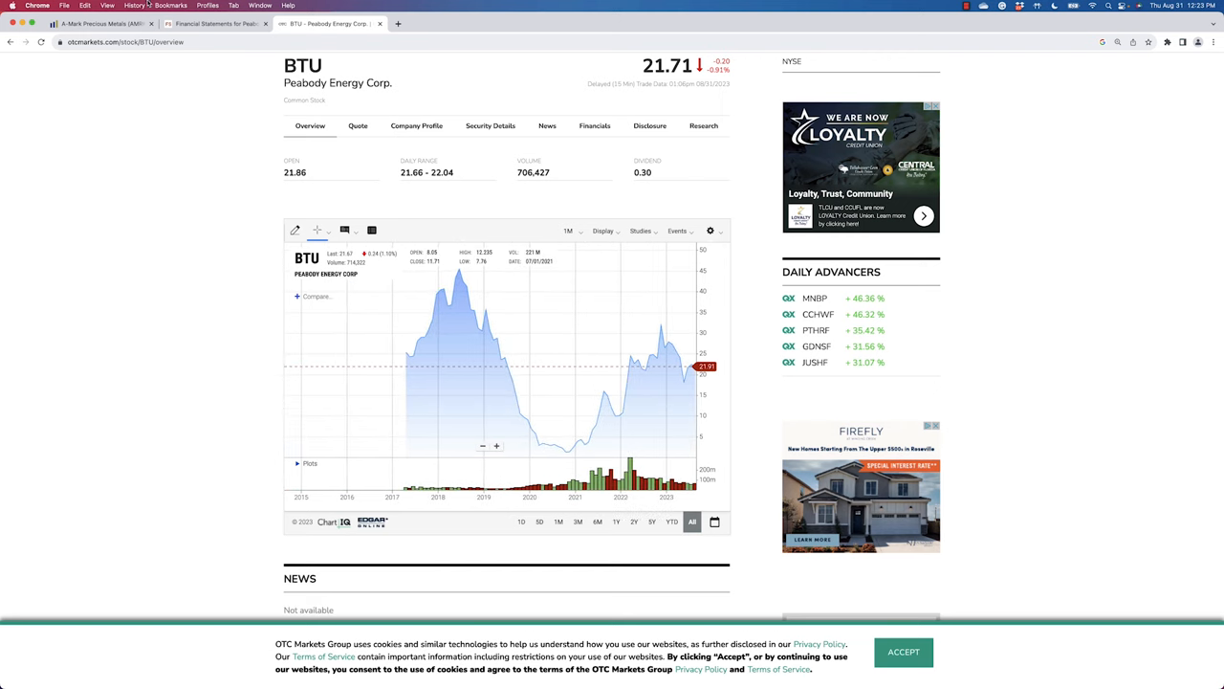
{"action": "left_click", "coordinate": [214, 23]}
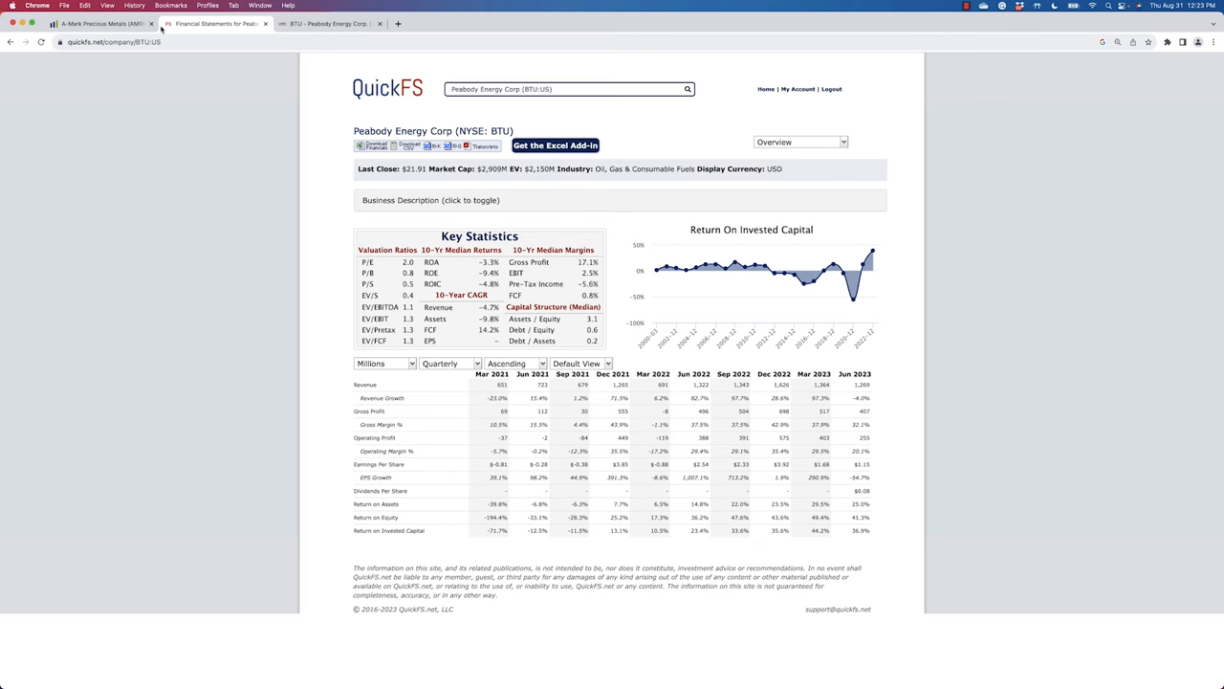
Step: Switch to Peabody's Cash Flow Statement and change the period from Quarterly to Annual
{"action": "left_click", "coordinate": [800, 141]}
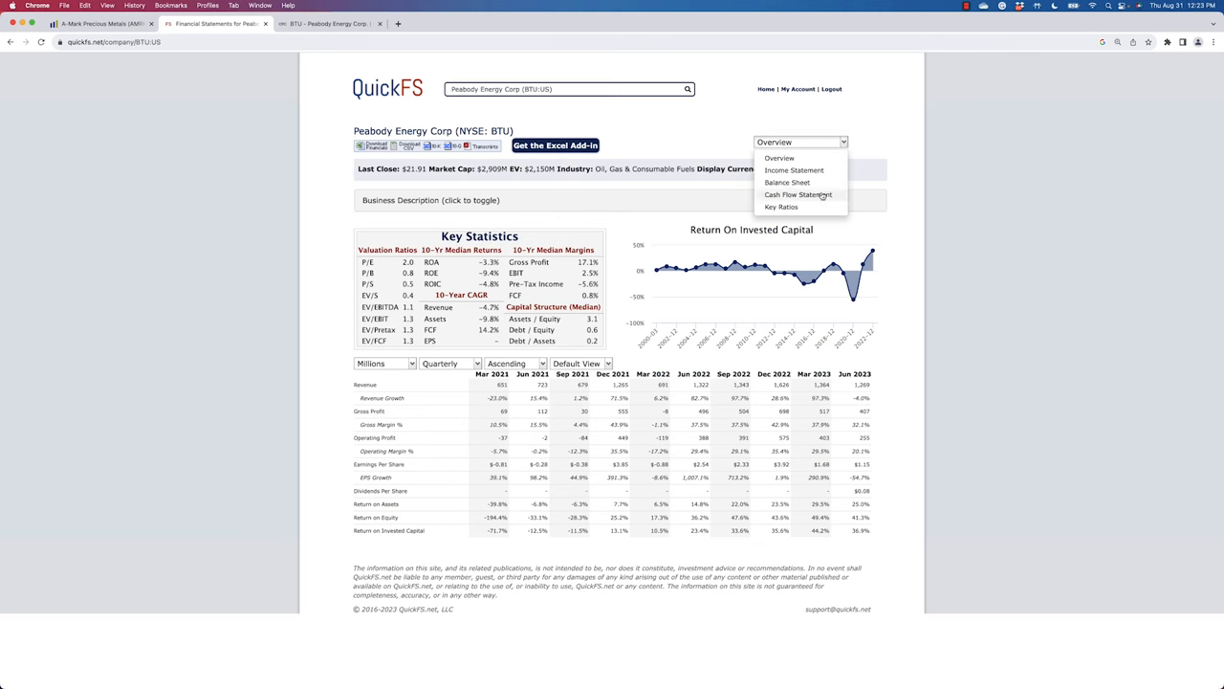
{"action": "left_click", "coordinate": [799, 194]}
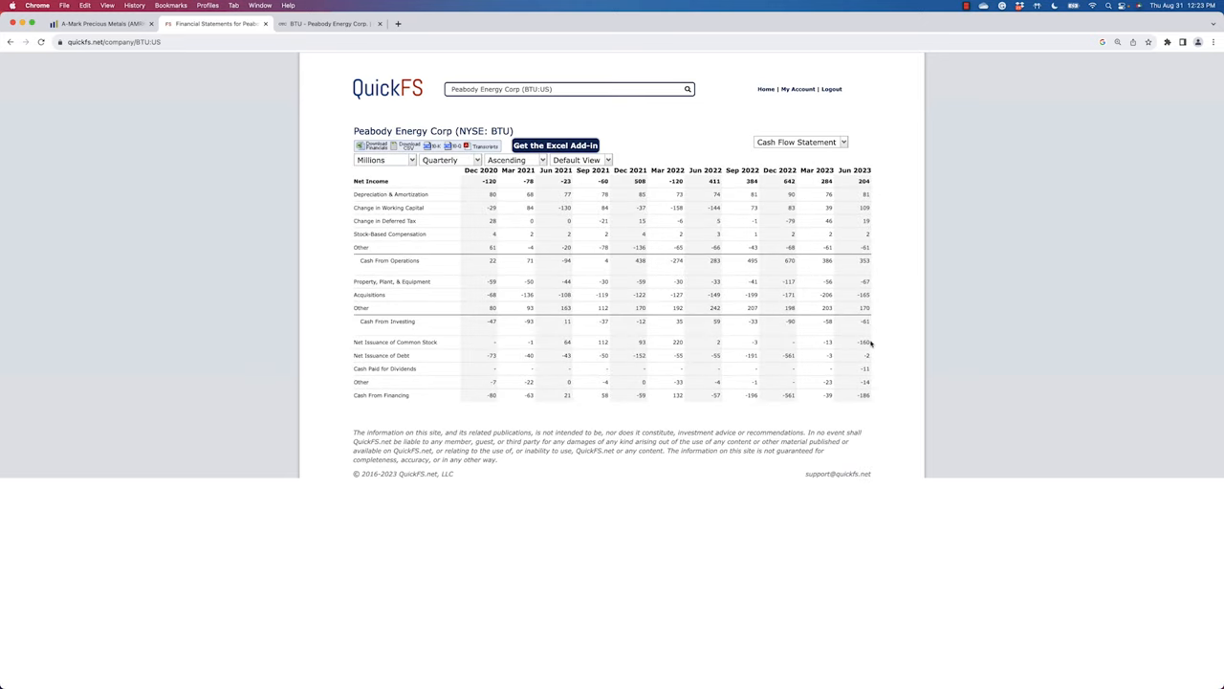
{"action": "left_click", "coordinate": [450, 160]}
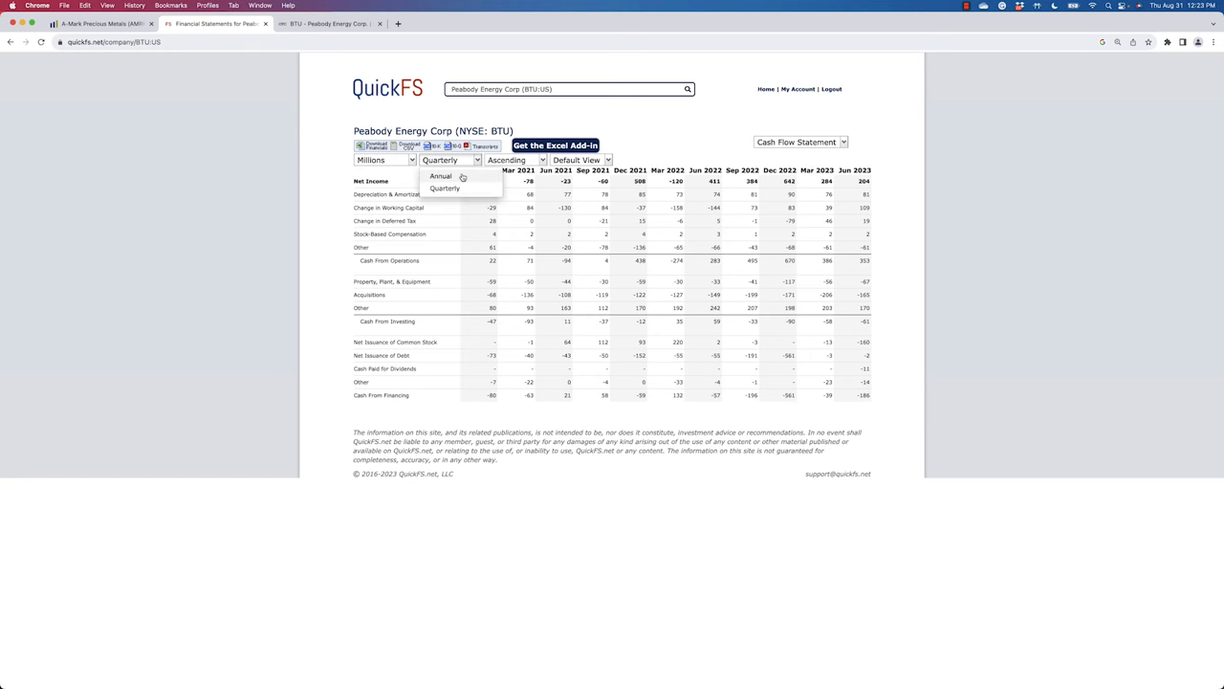
{"action": "left_click", "coordinate": [441, 176]}
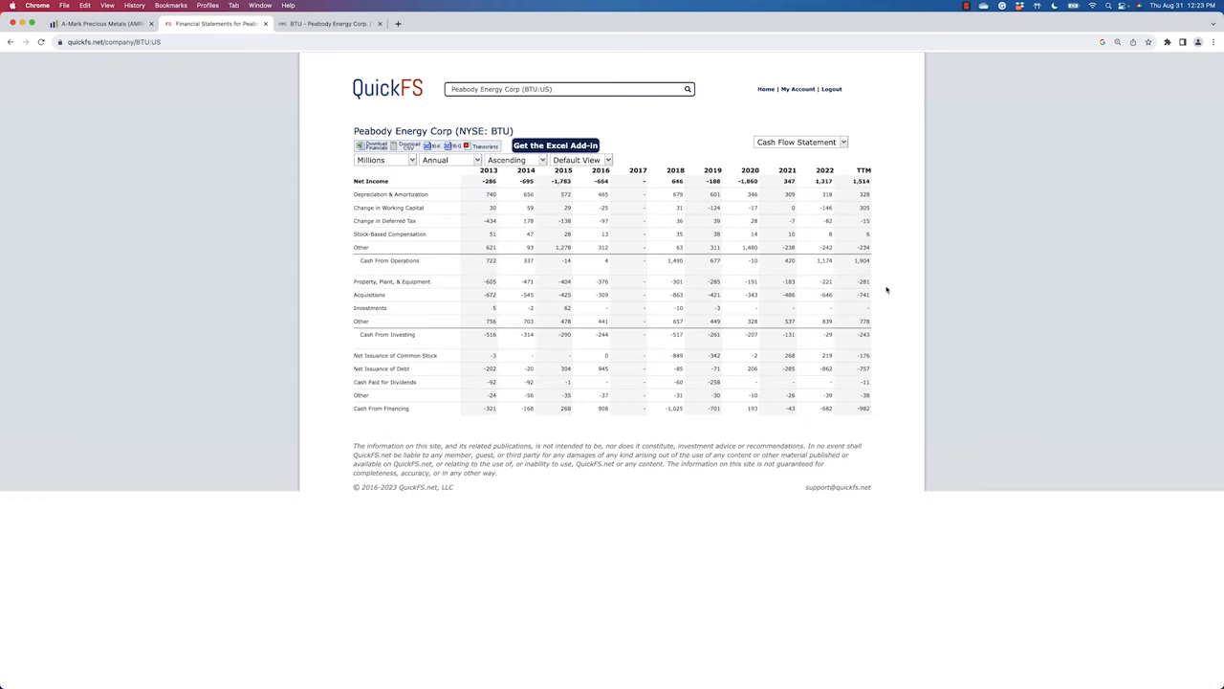
{"action": "mouse_move", "coordinate": [765, 364]}
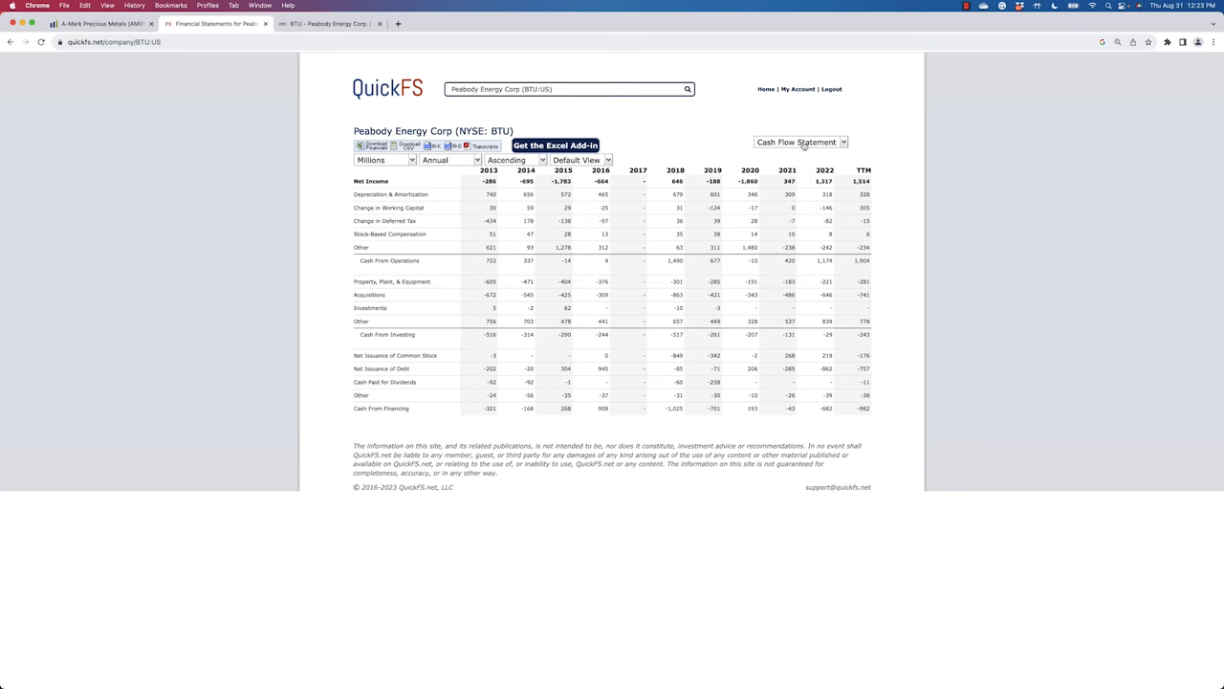
Step: Select Overview from the statement dropdown to see Peabody's annual 2013–2022 table
{"action": "left_click", "coordinate": [801, 141]}
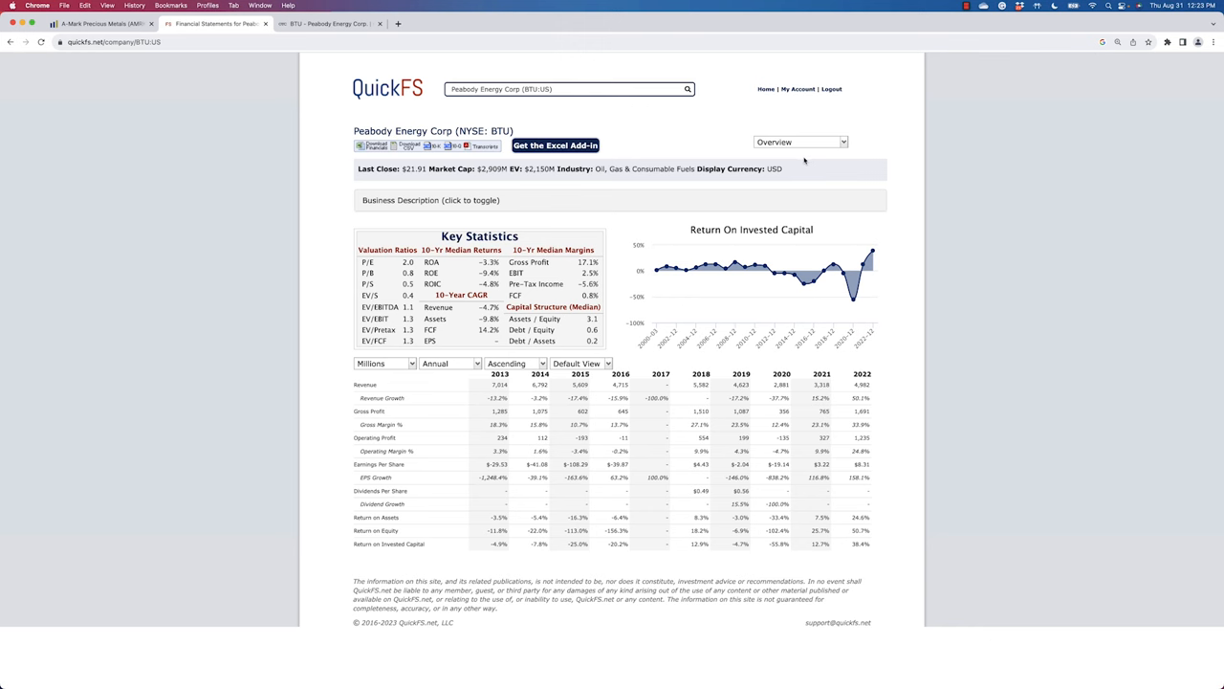
{"action": "mouse_move", "coordinate": [803, 160]}
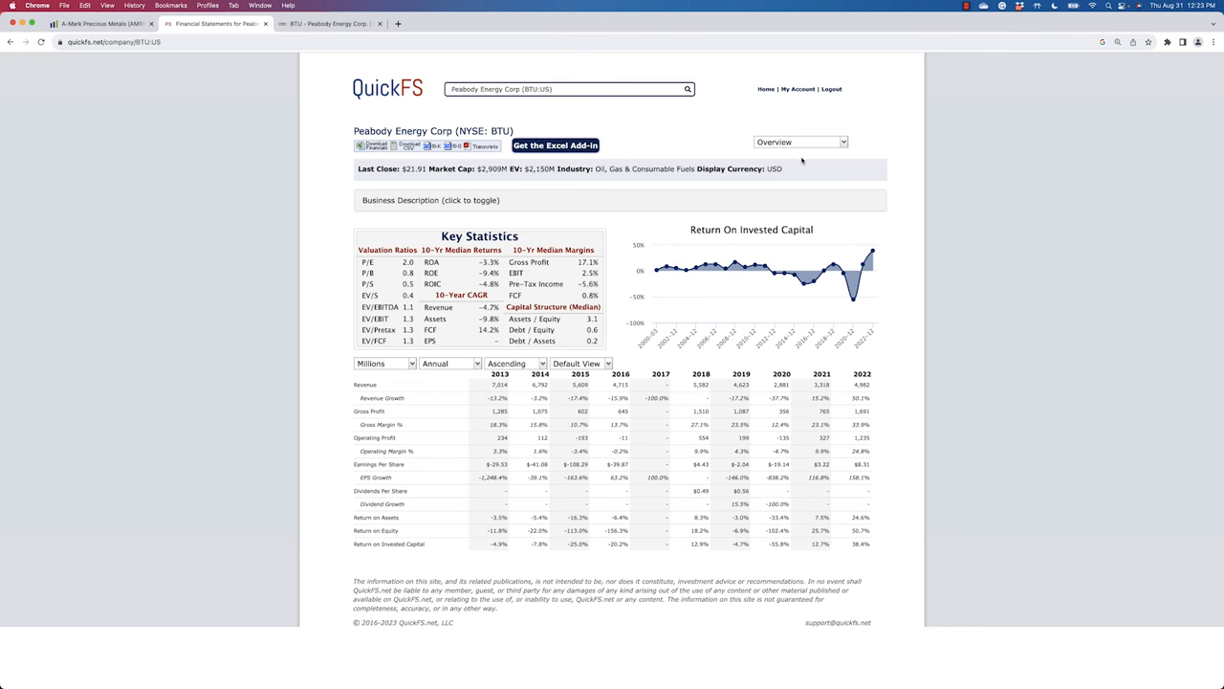
{"action": "mouse_move", "coordinate": [801, 159]}
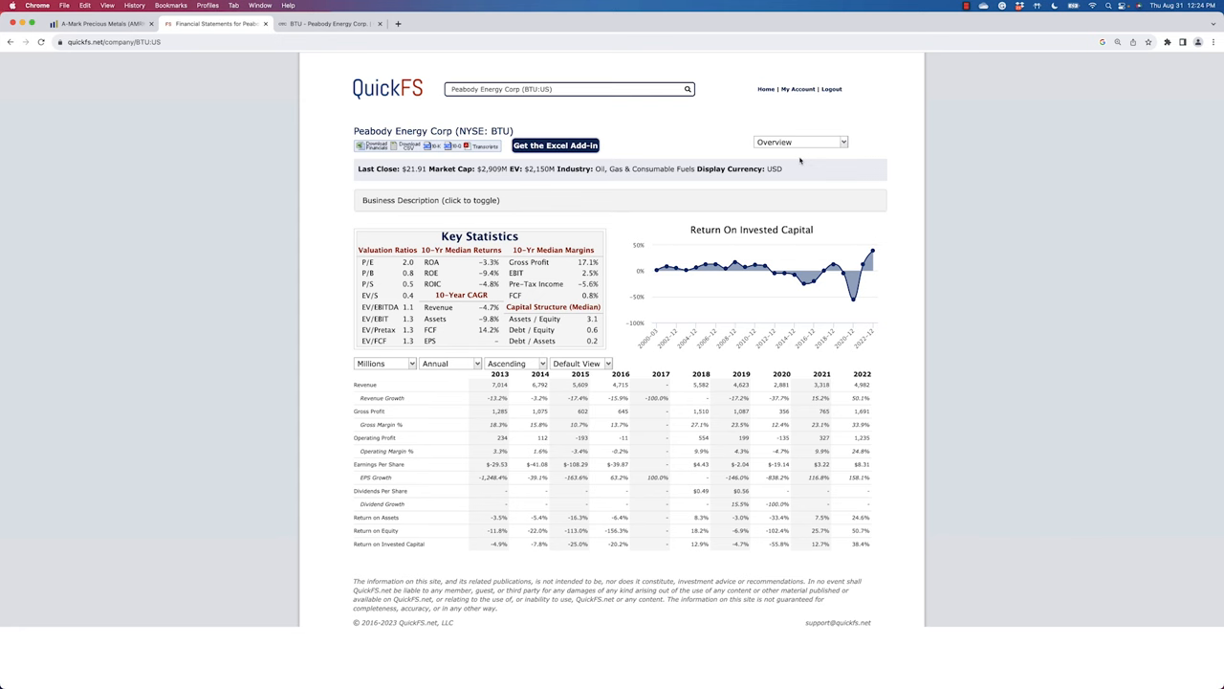
{"action": "mouse_move", "coordinate": [464, 175]}
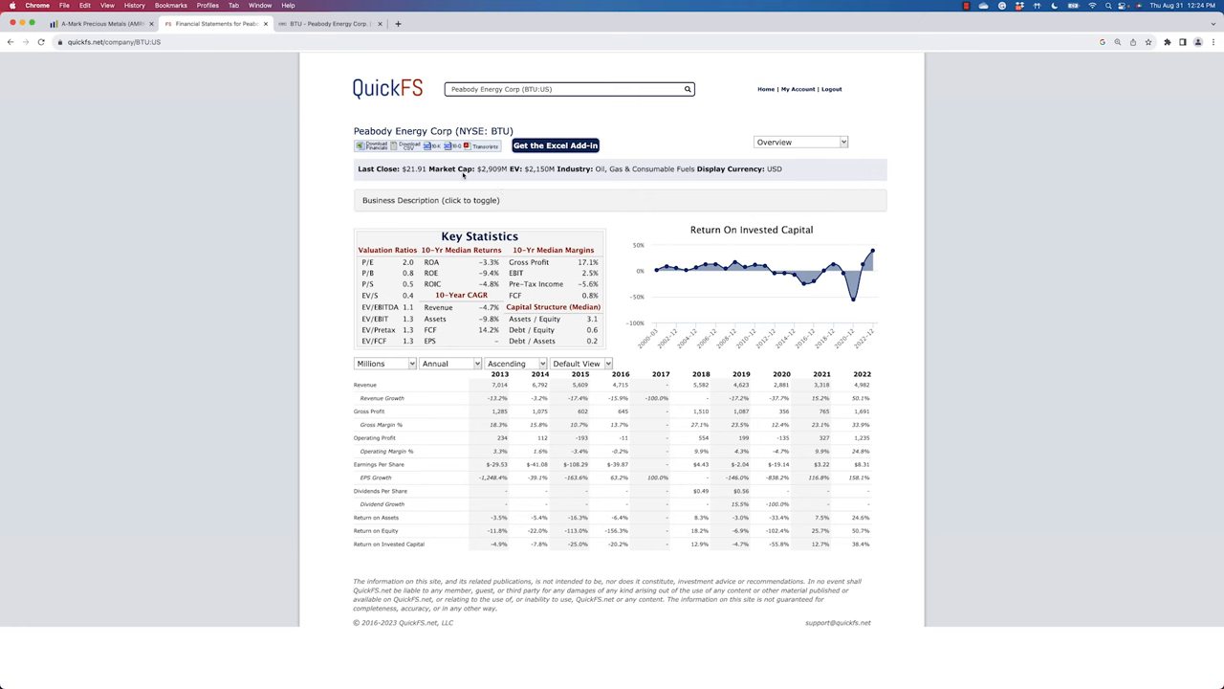
{"action": "mouse_move", "coordinate": [563, 203]}
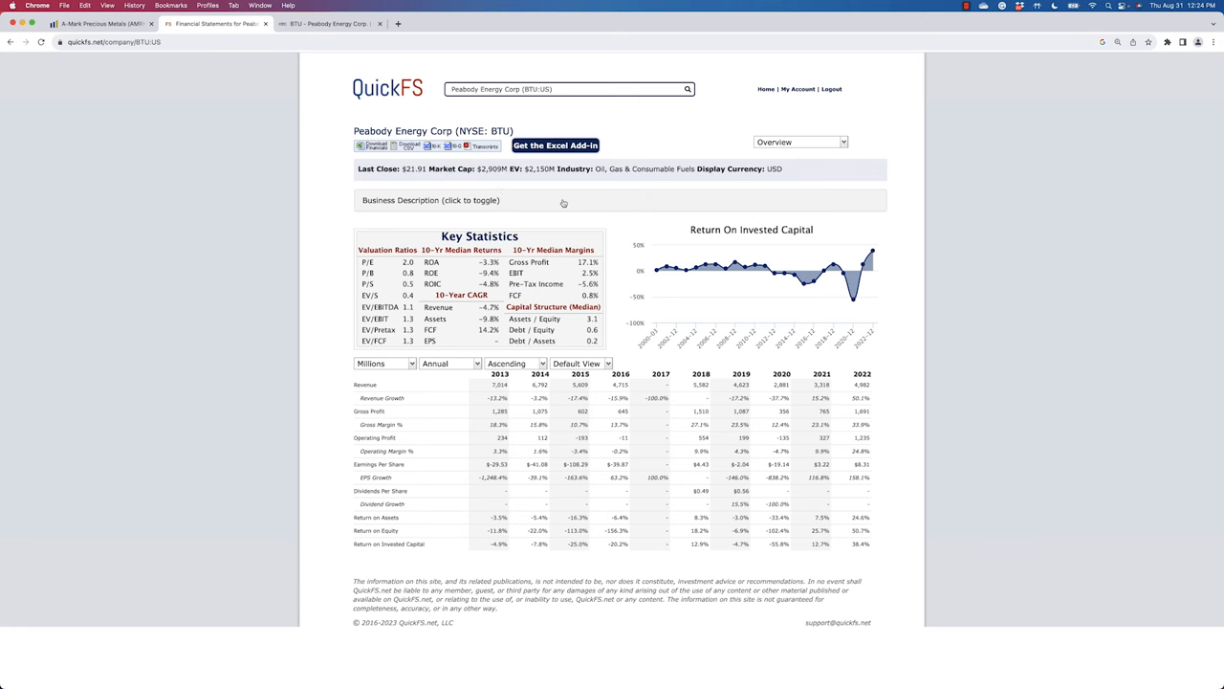
{"action": "left_click", "coordinate": [799, 141]}
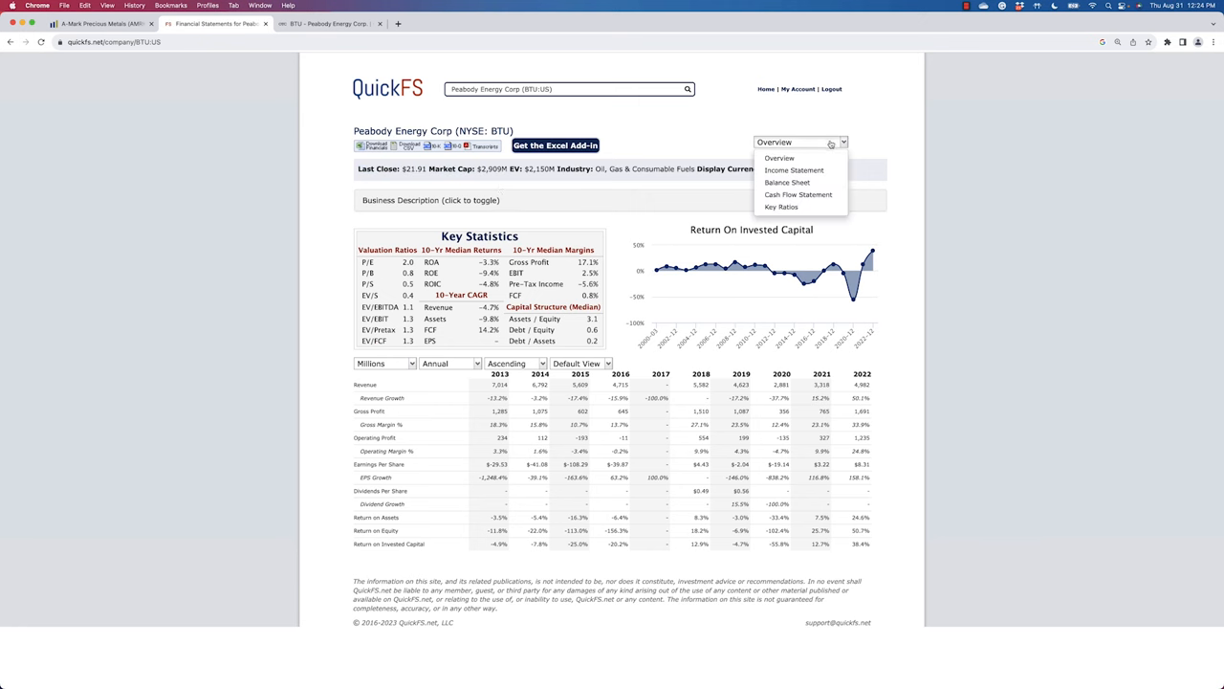
{"action": "mouse_move", "coordinate": [804, 158]}
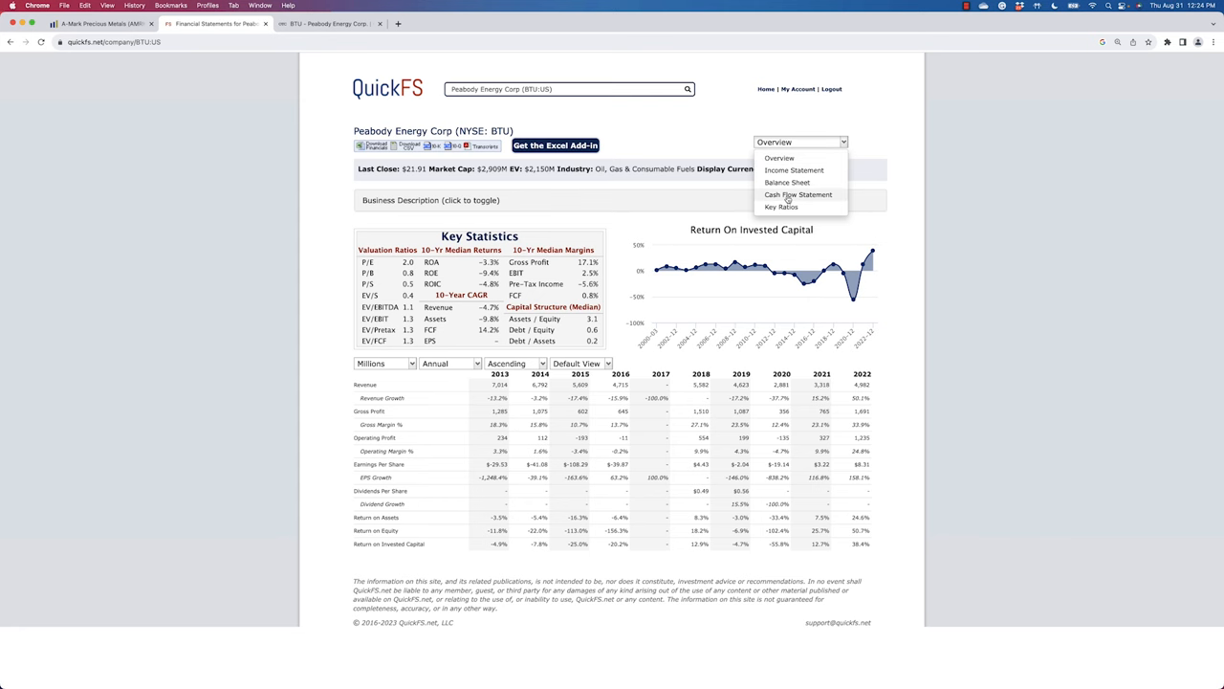
{"action": "left_click", "coordinate": [797, 195]}
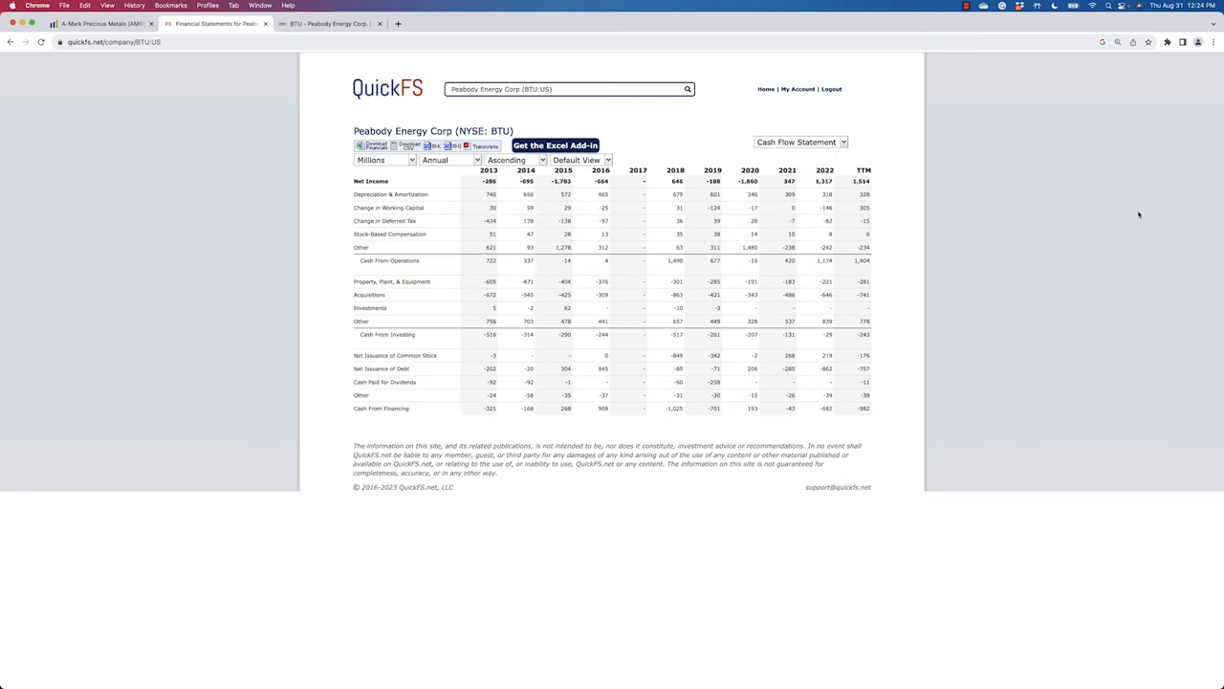
{"action": "mouse_move", "coordinate": [915, 194]}
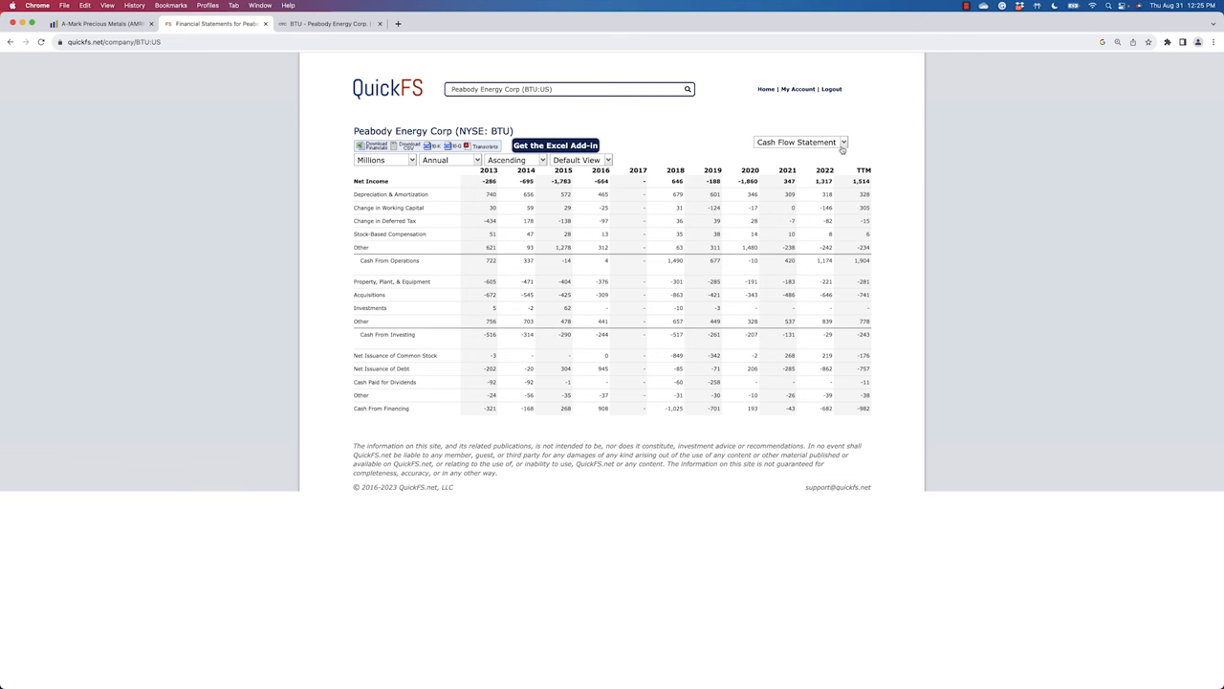
{"action": "left_click", "coordinate": [800, 142]}
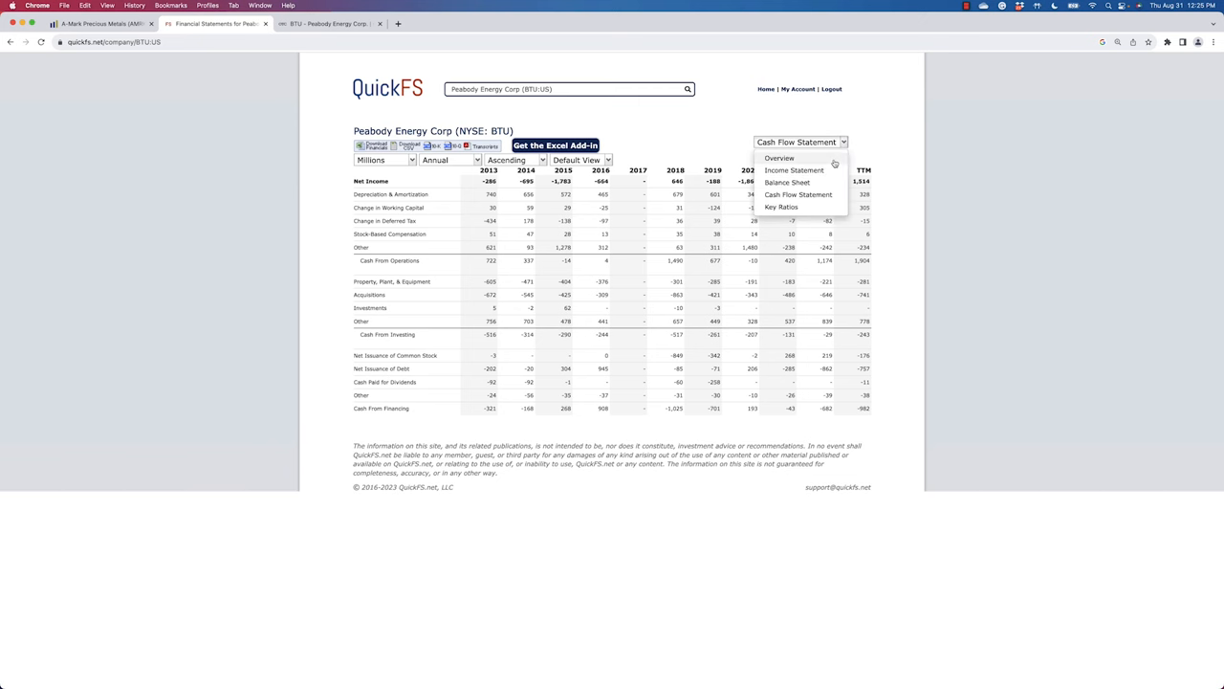
{"action": "left_click", "coordinate": [778, 158]}
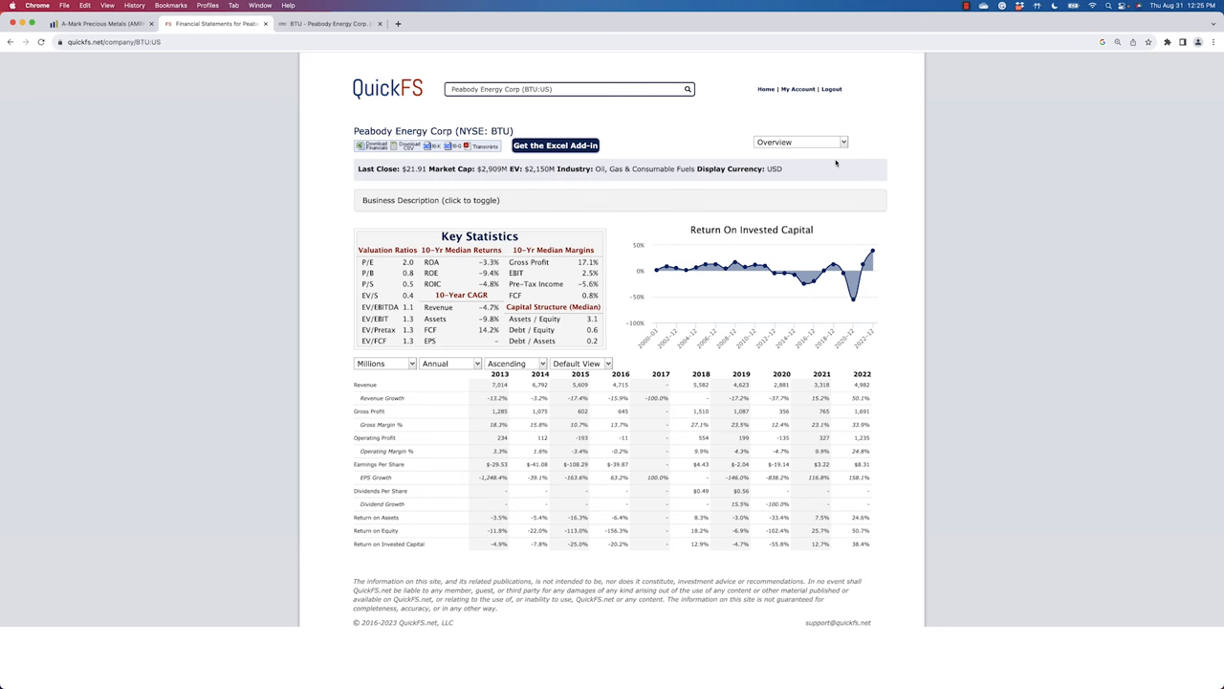